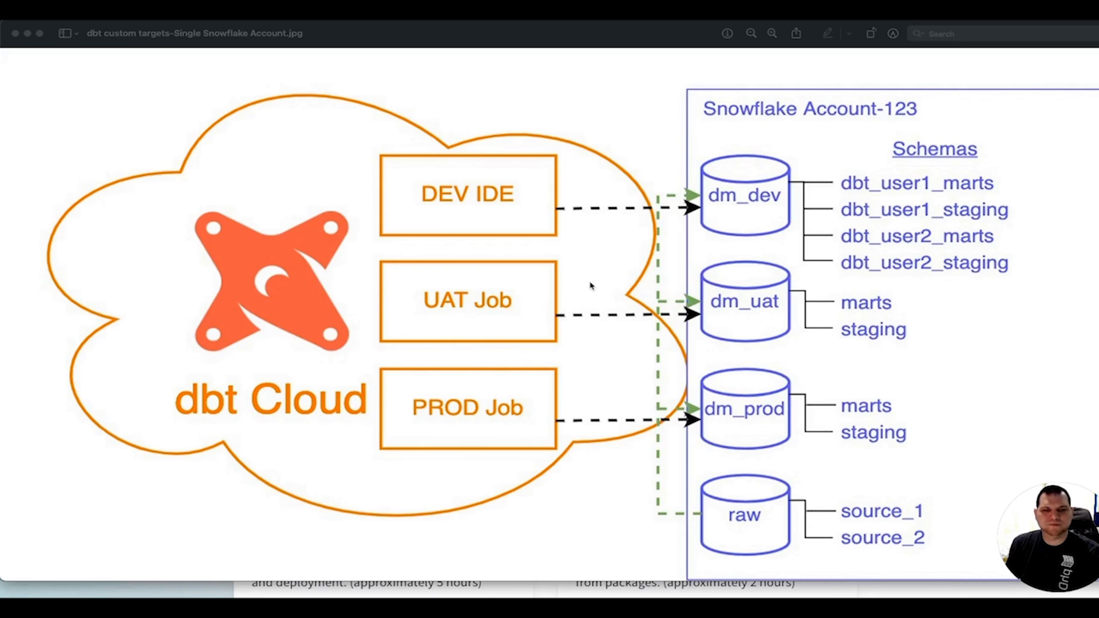
mouse_move(607, 282)
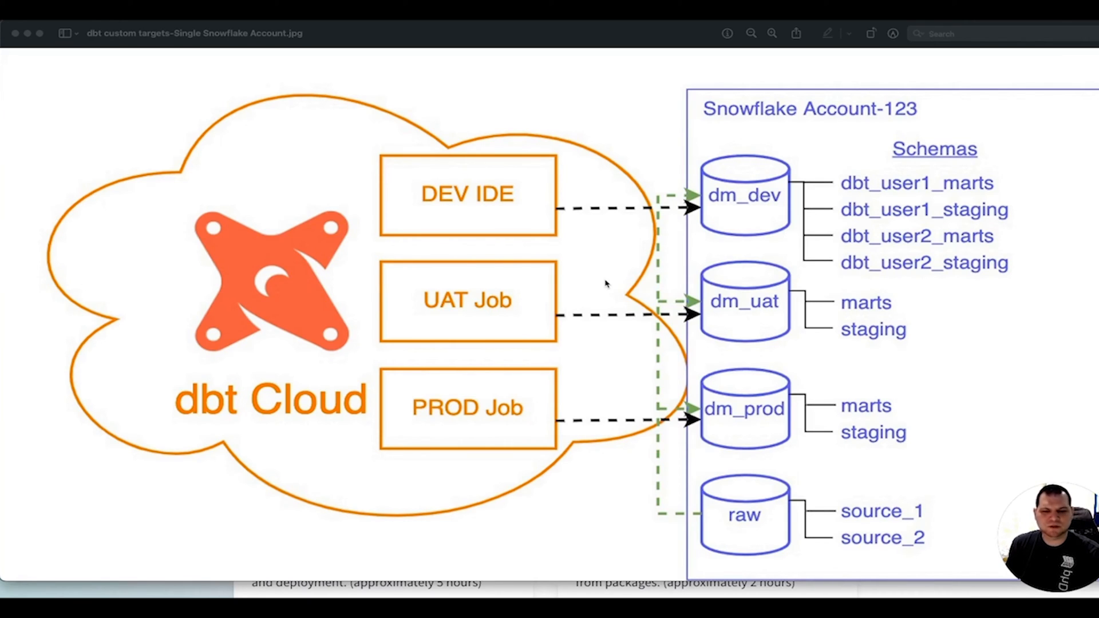
mouse_move(604, 282)
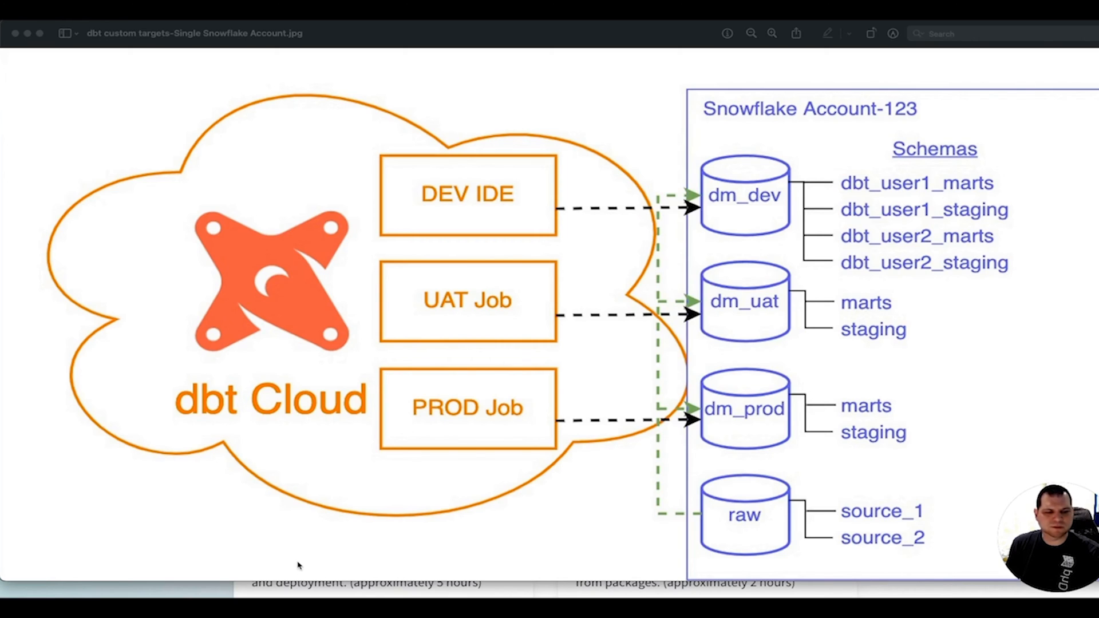
mouse_move(46, 83)
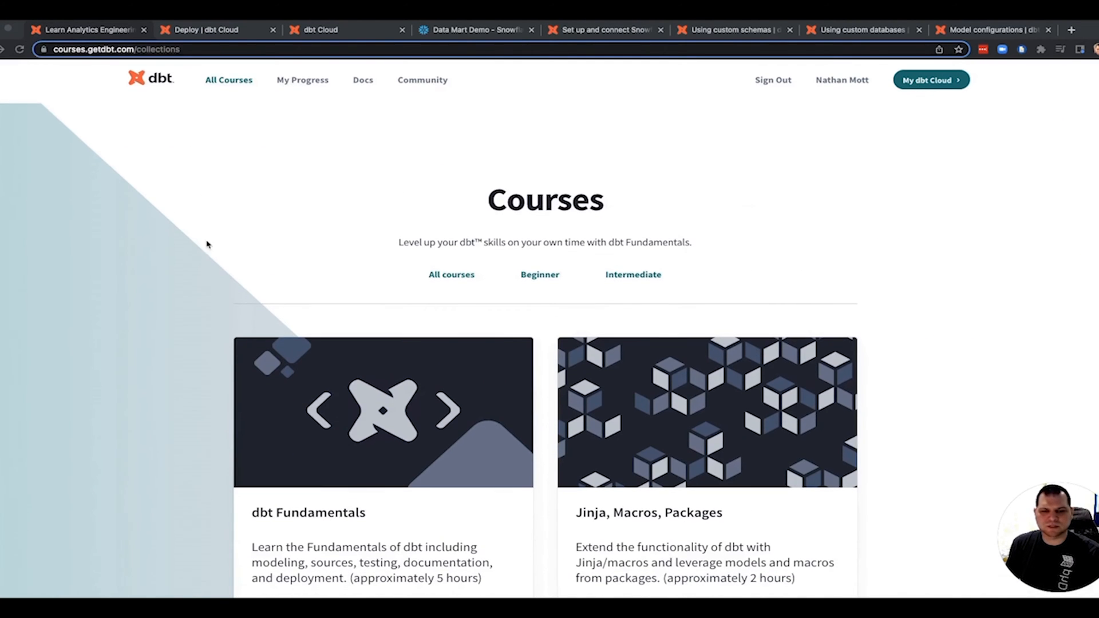
mouse_move(199, 121)
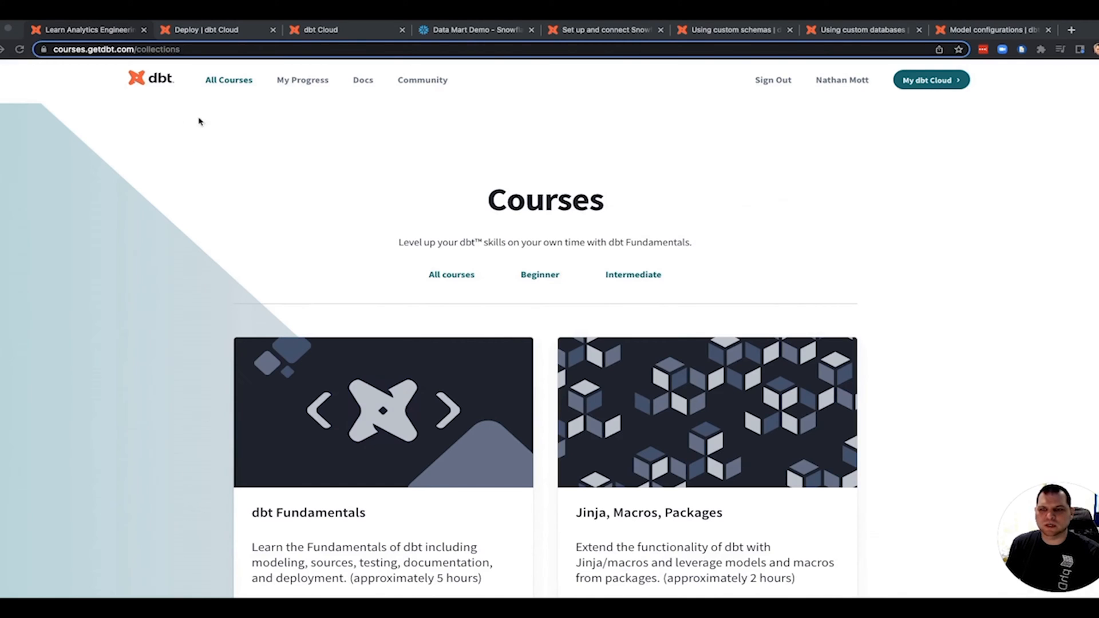
- Leave the dbt Courses catalogue and switch to the Data Mart Demo Snowflake worksheet
scroll(down, 3)
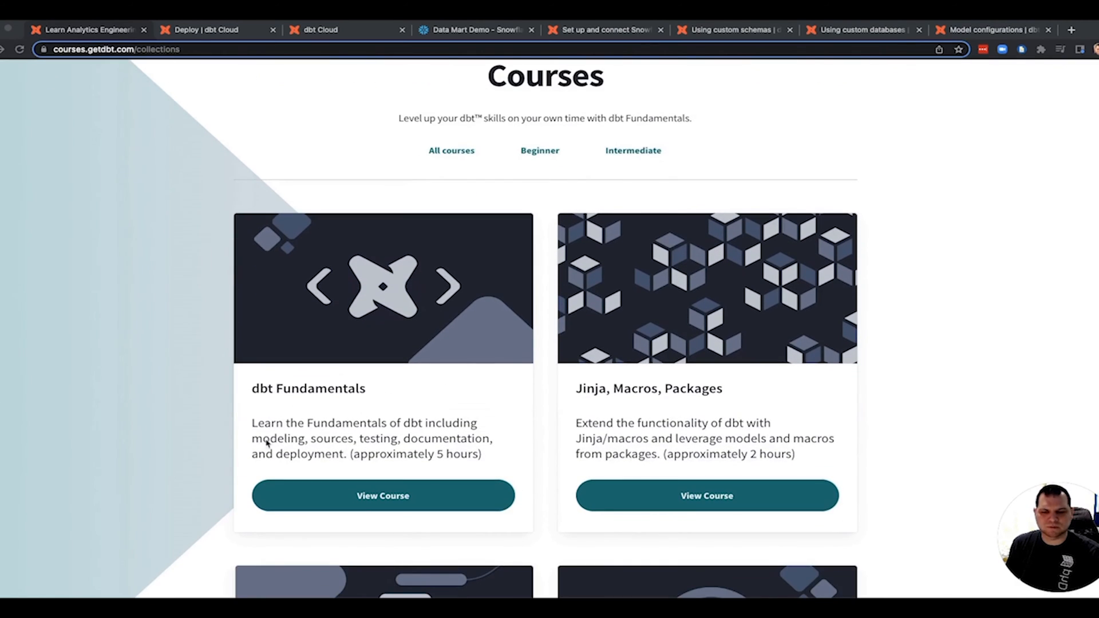
mouse_move(304, 321)
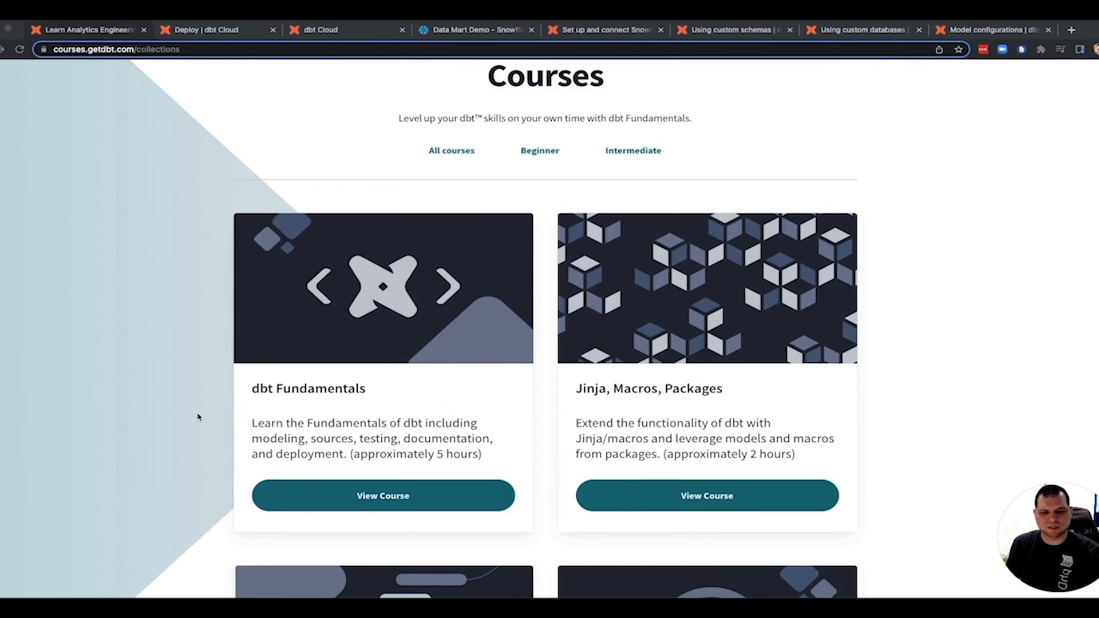
mouse_move(313, 330)
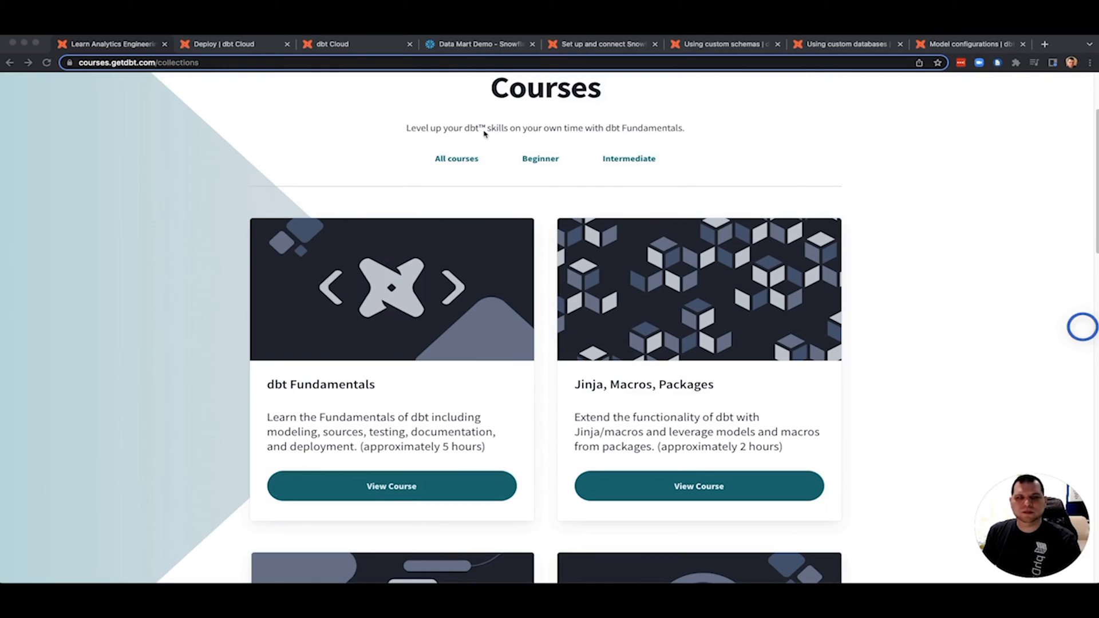
click(479, 44)
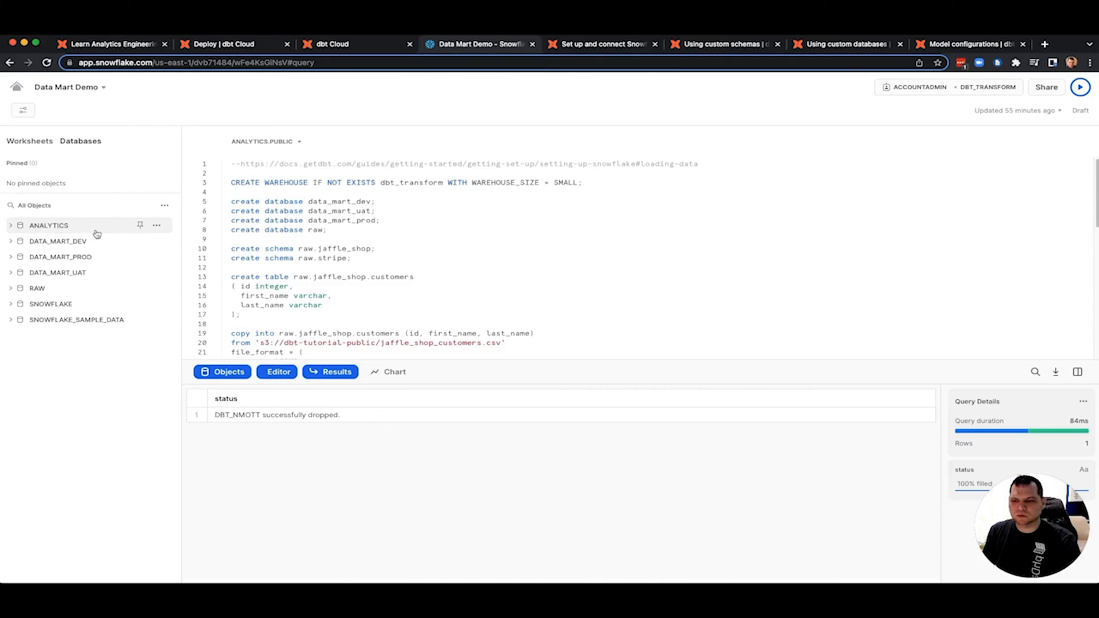
- From the Snowflake worksheet, open the dbt guide on setting up Snowflake
click(49, 225)
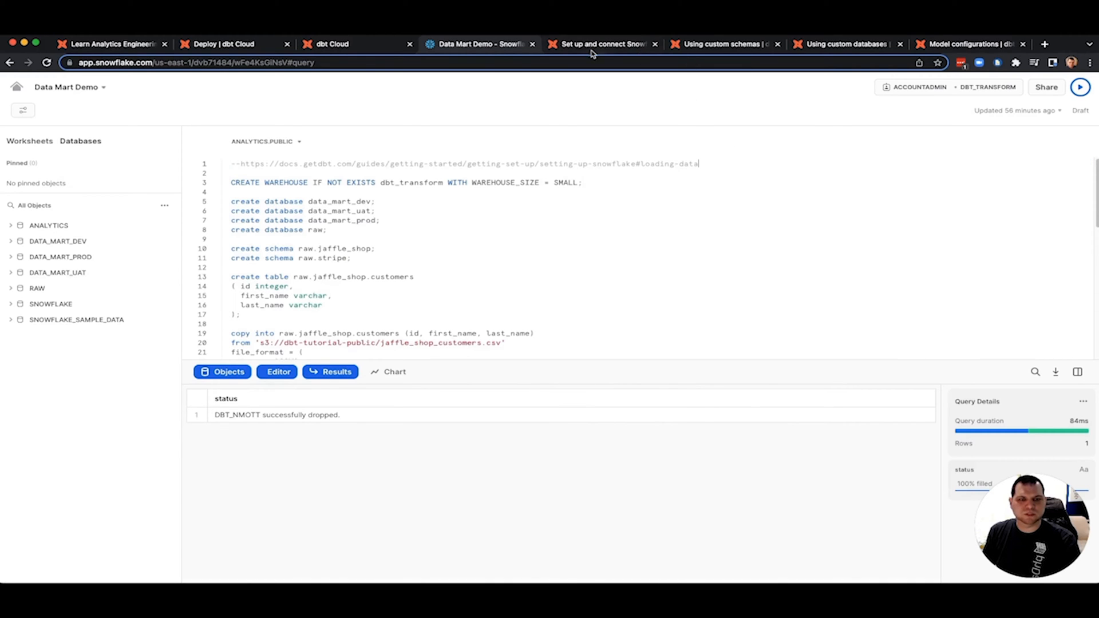
click(599, 44)
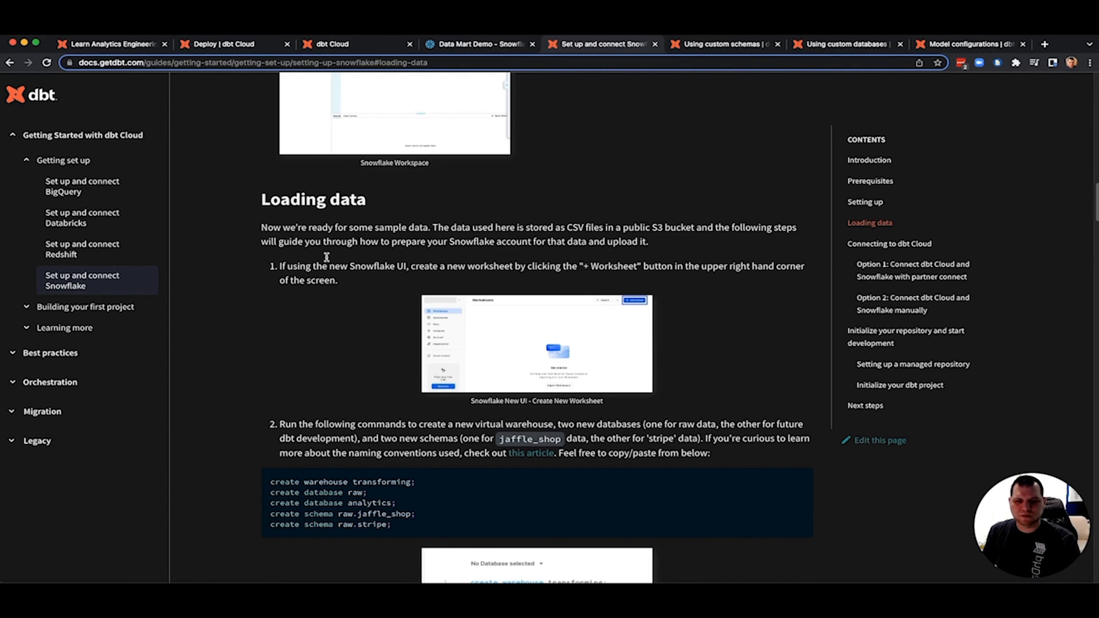
- Scroll through the Loading data commands for warehouse, raw/analytics databases and jaffle_shop/stripe schemas
scroll(down, 3)
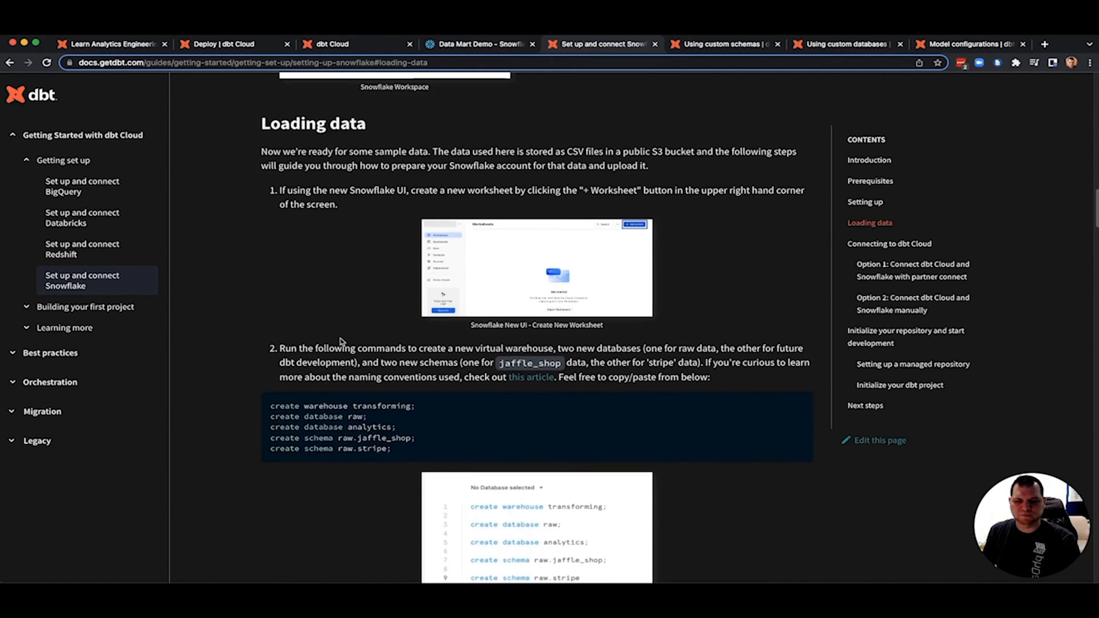
scroll(down, 3)
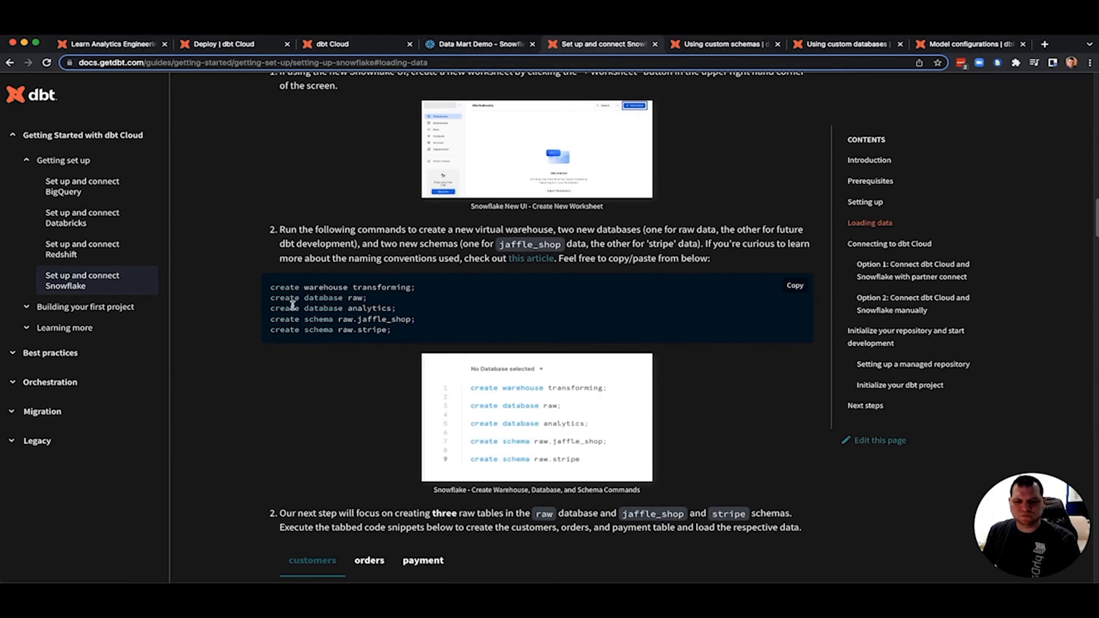
mouse_move(369, 303)
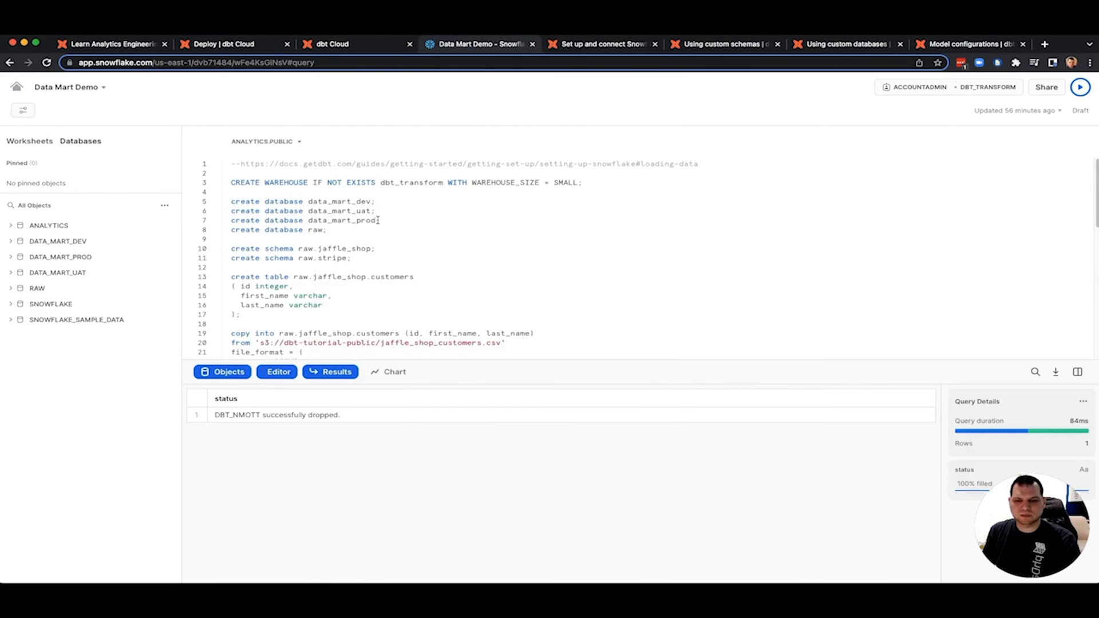
- Select the create database statements, then switch to the UAT environment settings in dbt Cloud
drag(231, 201, 380, 220)
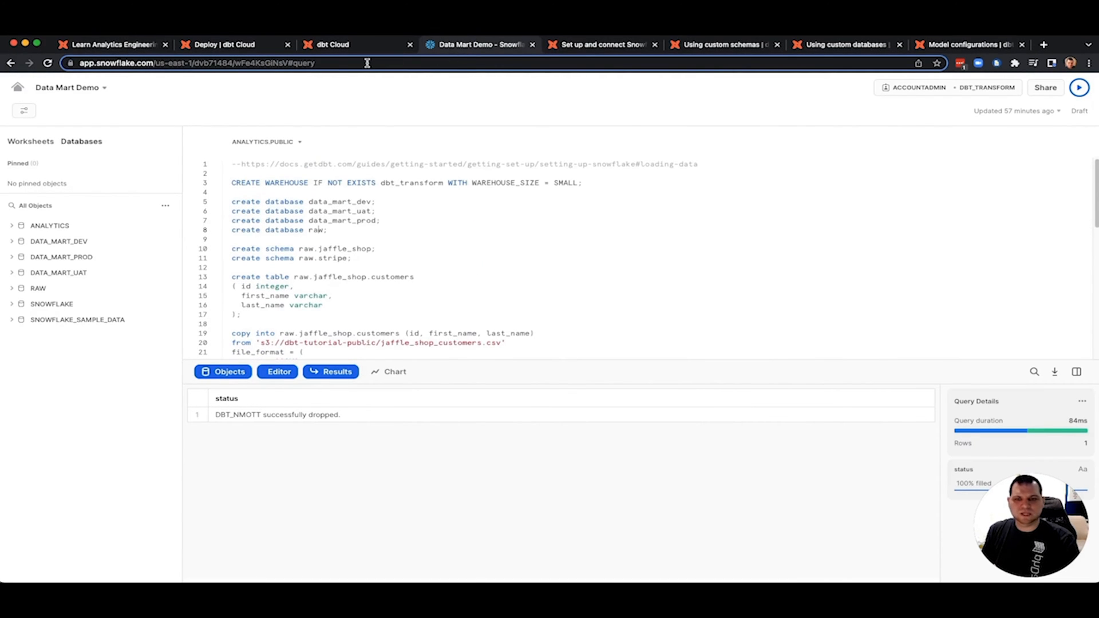
click(330, 44)
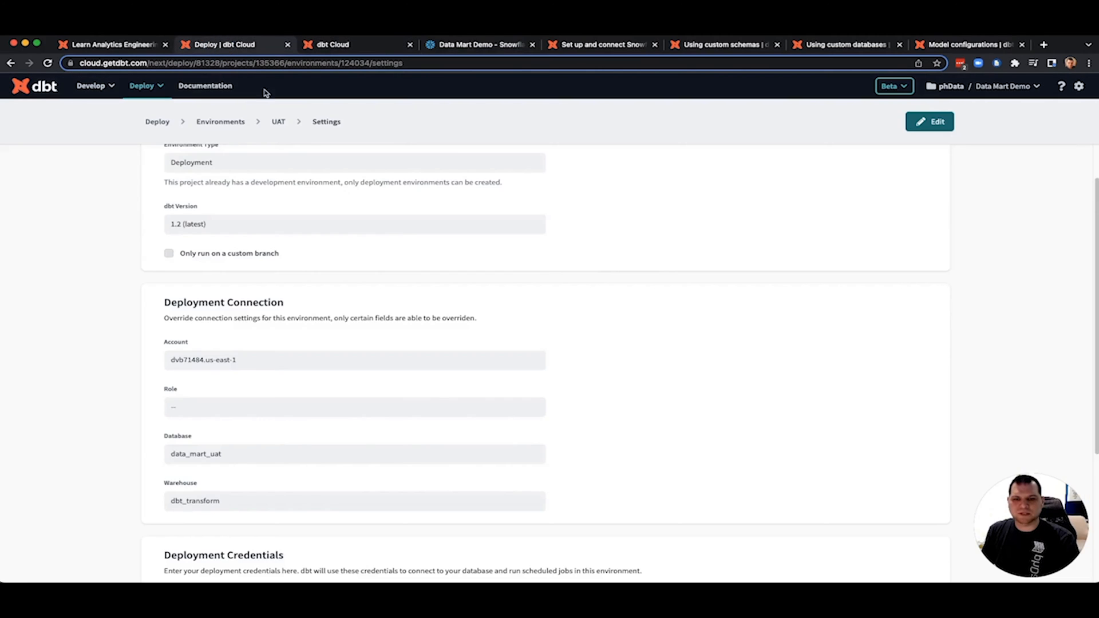
- Open Profile Settings at the Credentials section listing Analytics and Data Mart Demo
scroll(up, 3)
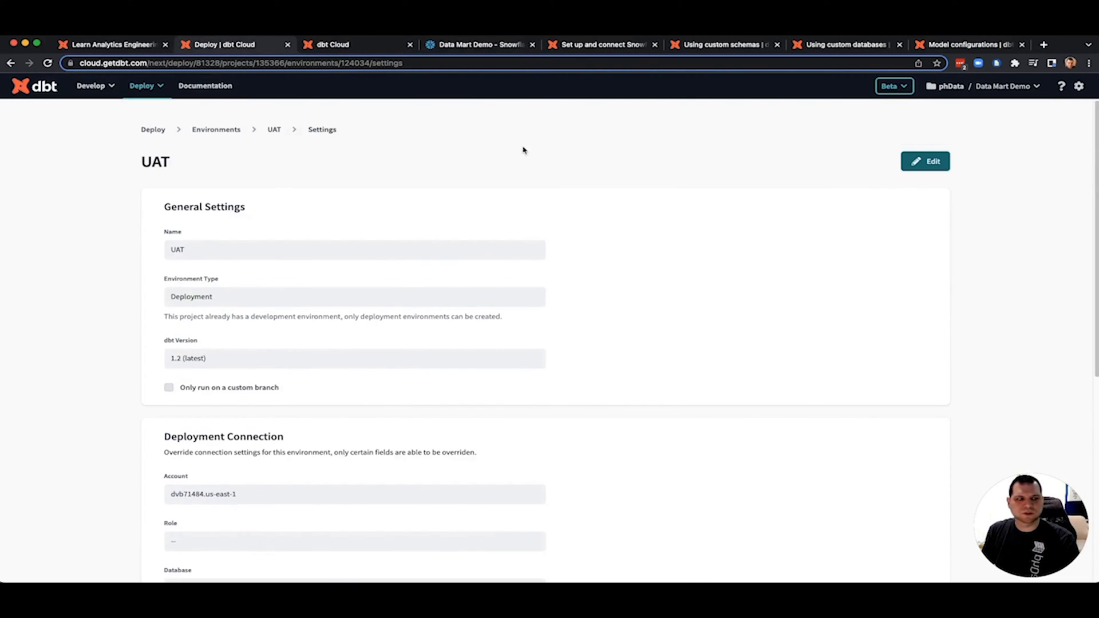
click(1079, 86)
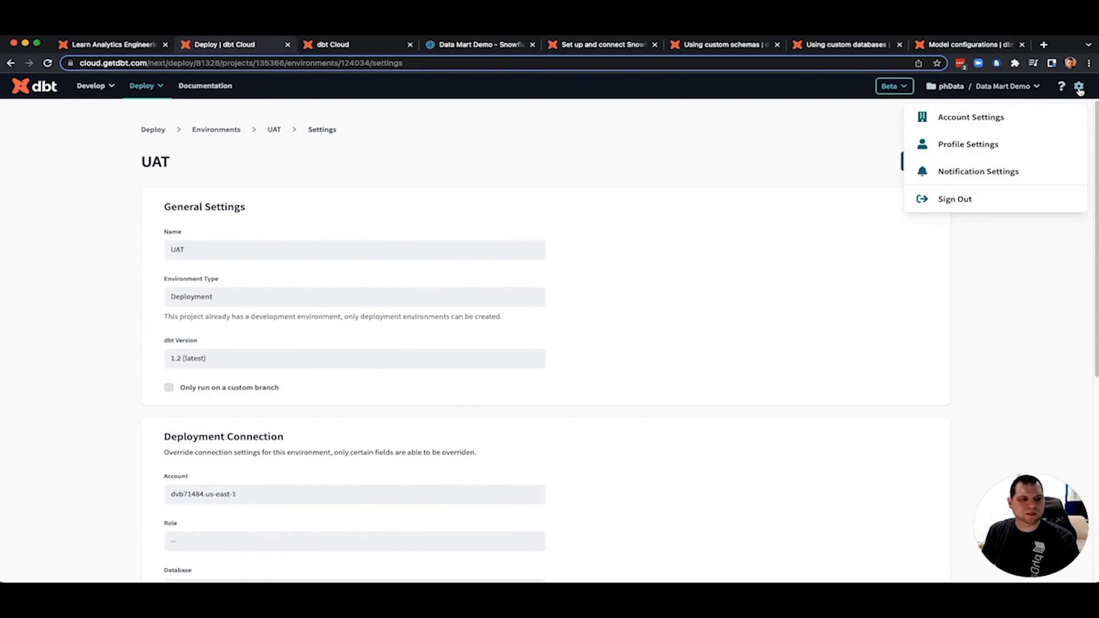
mouse_move(968, 143)
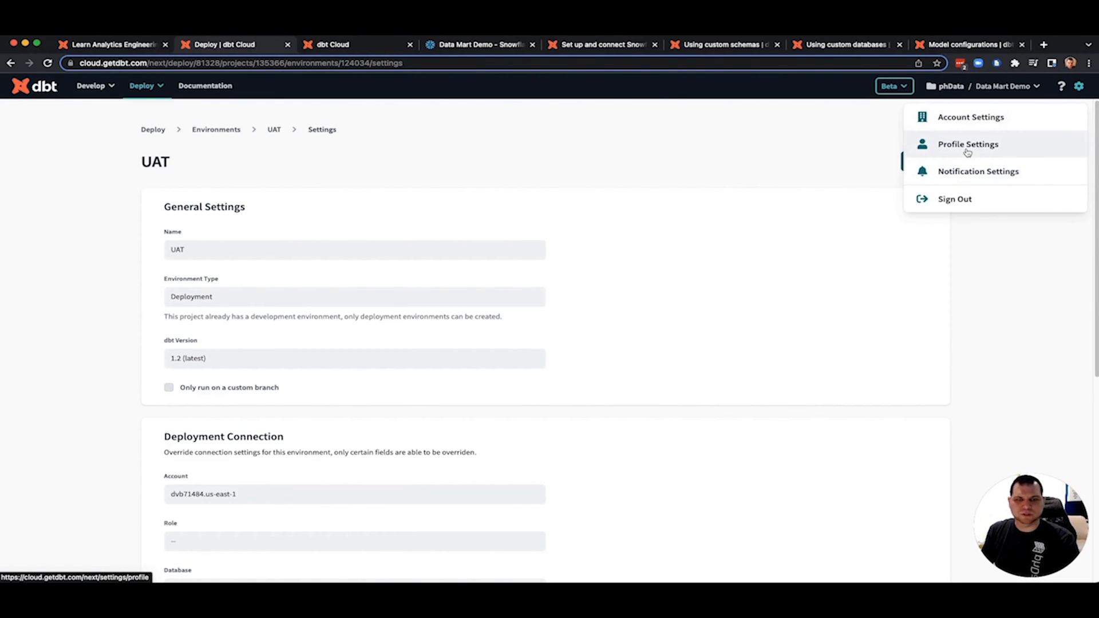
click(967, 144)
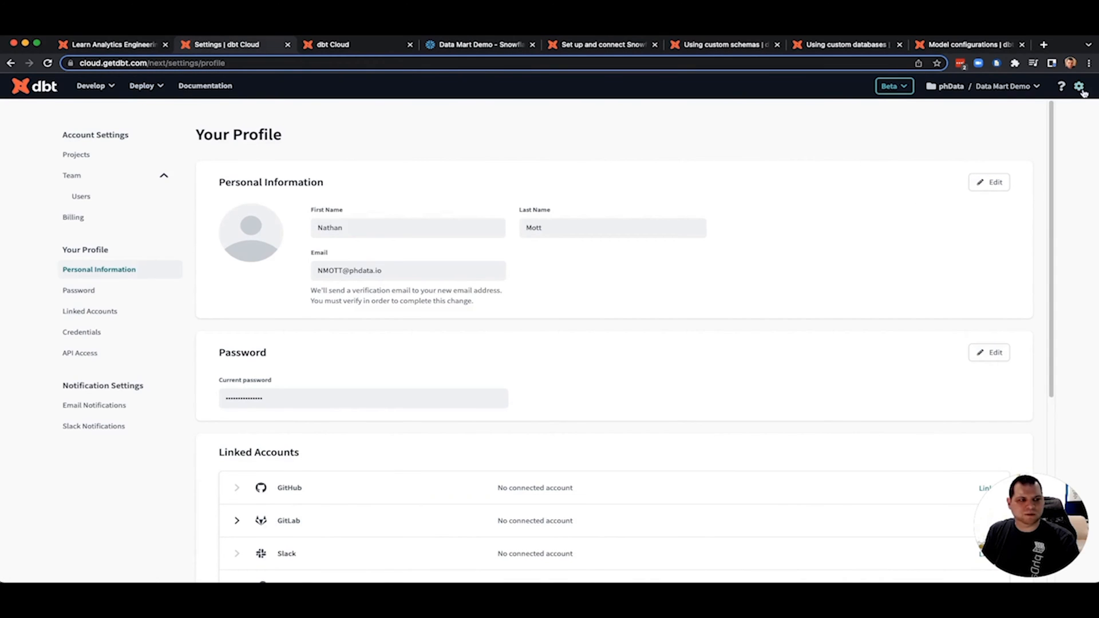
click(1082, 86)
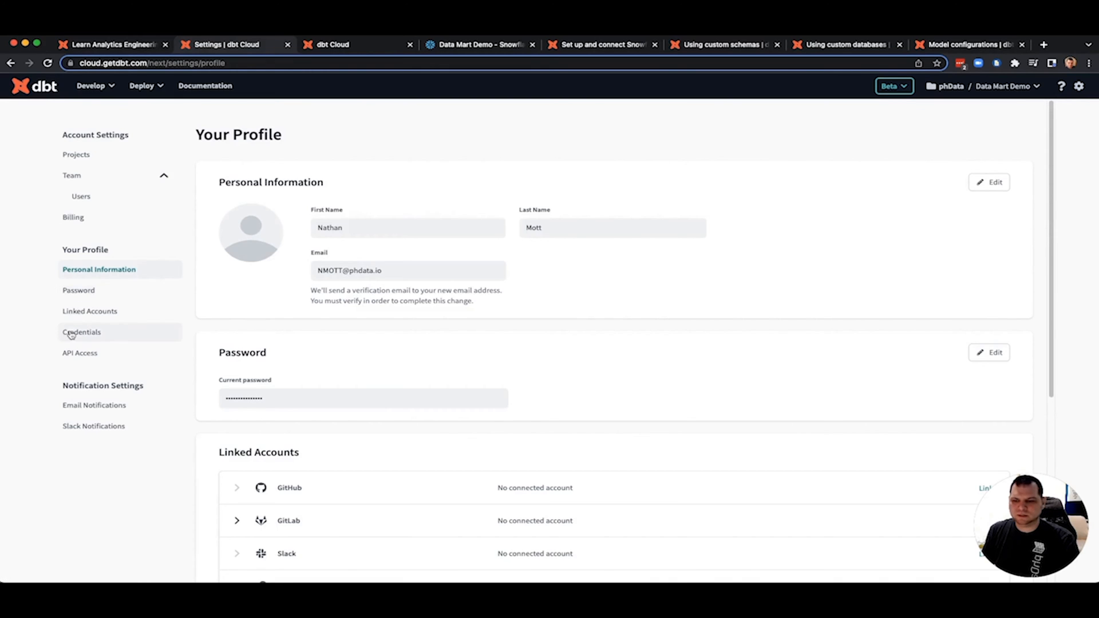
click(81, 332)
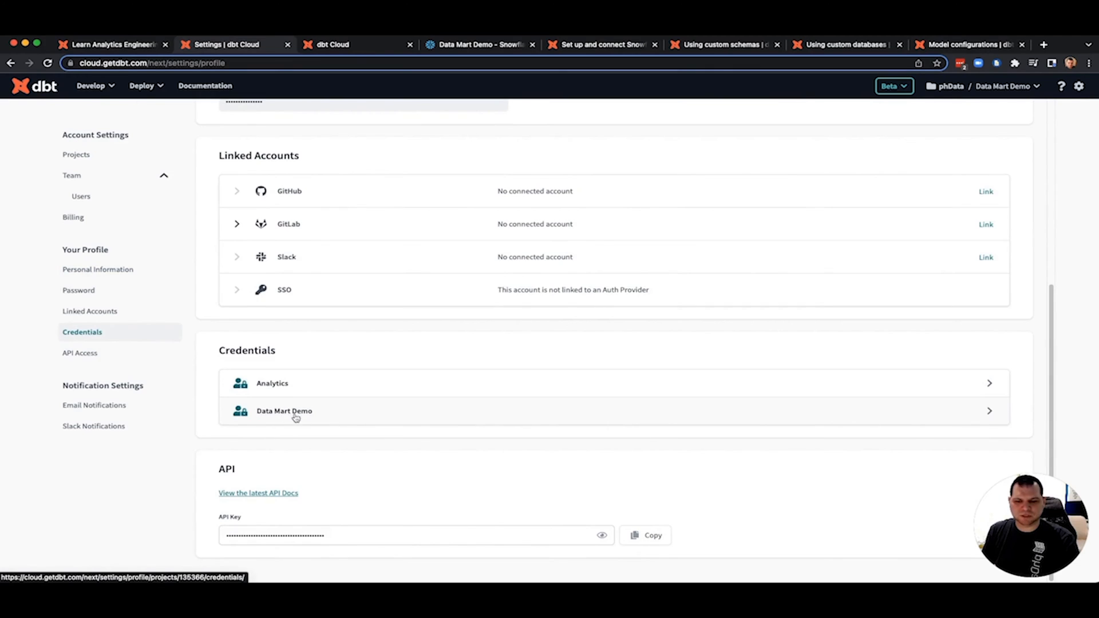
- Open the Data Mart Demo credentials showing database data_mart_dev and warehouse dbt_transform
click(283, 411)
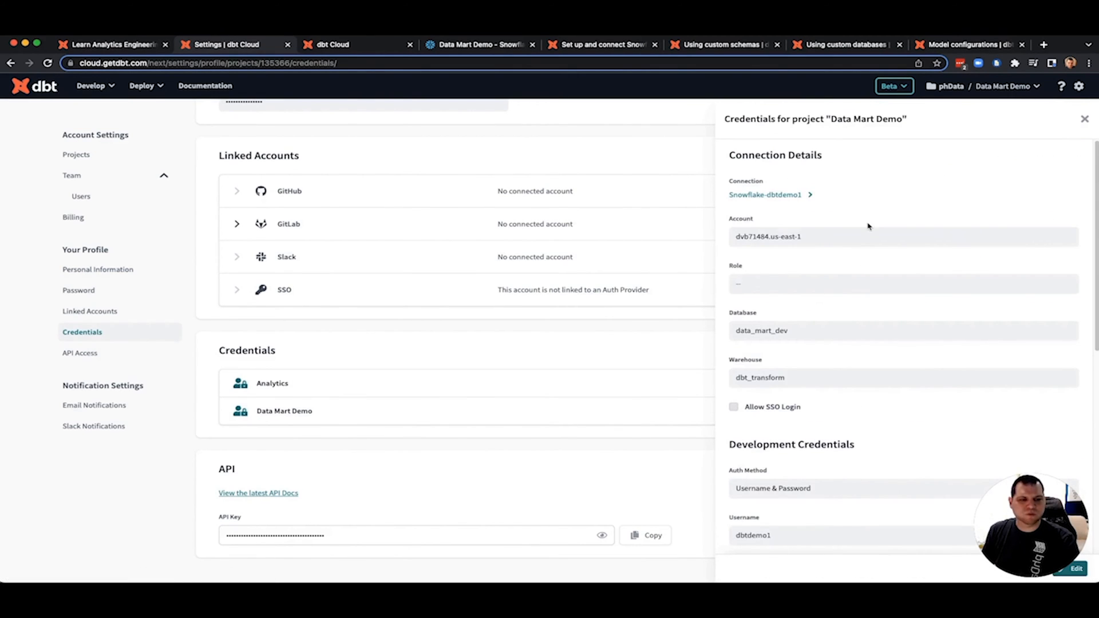
mouse_move(874, 225)
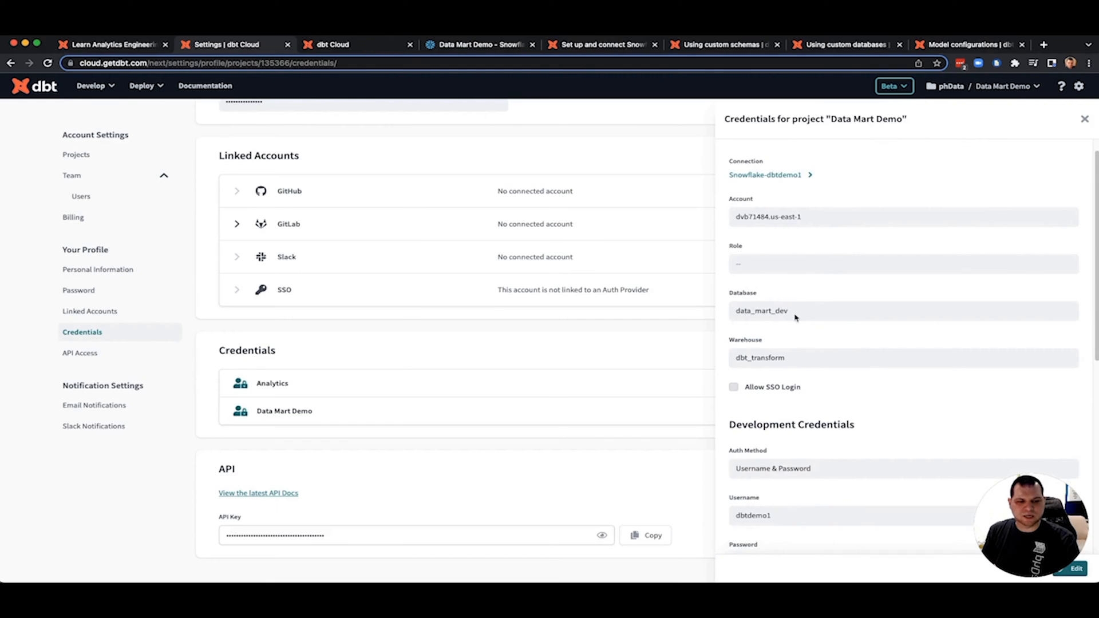
mouse_move(749, 319)
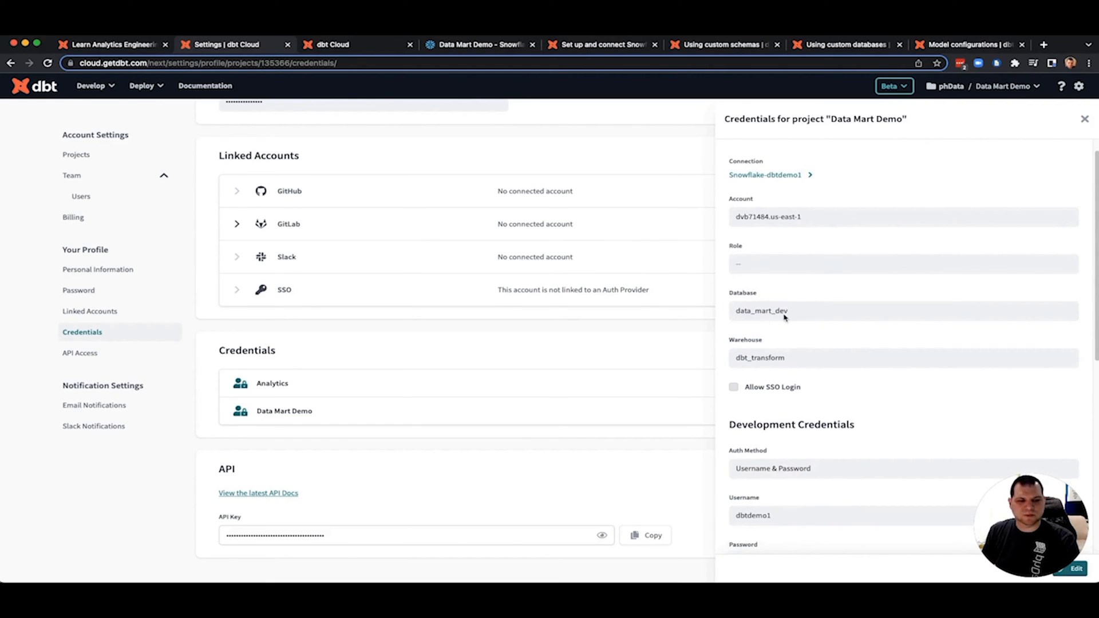
mouse_move(764, 317)
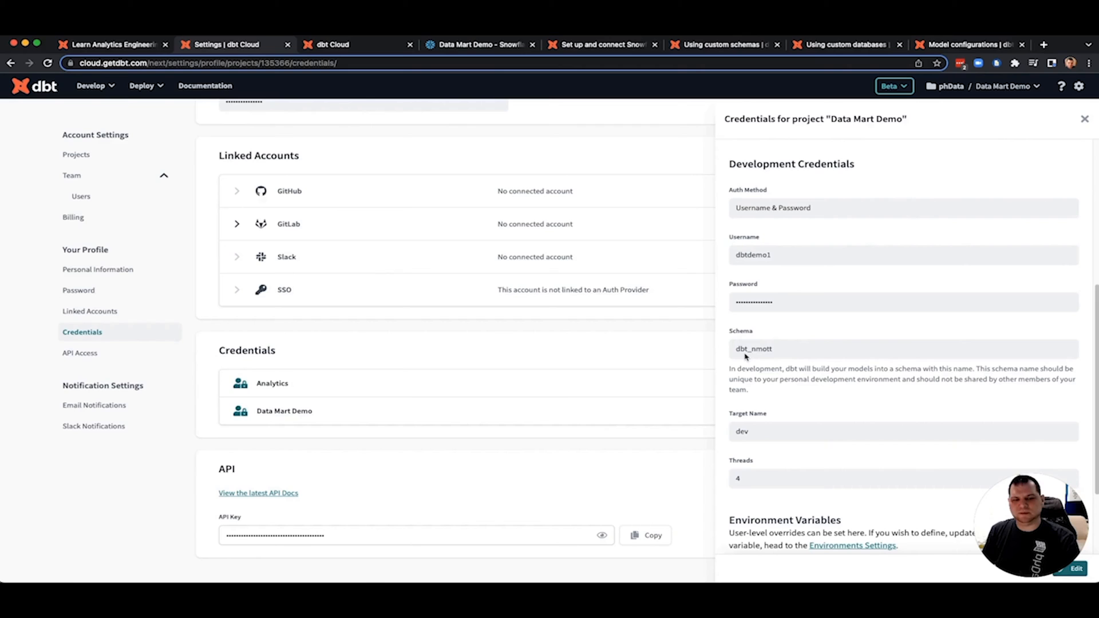
mouse_move(771, 357)
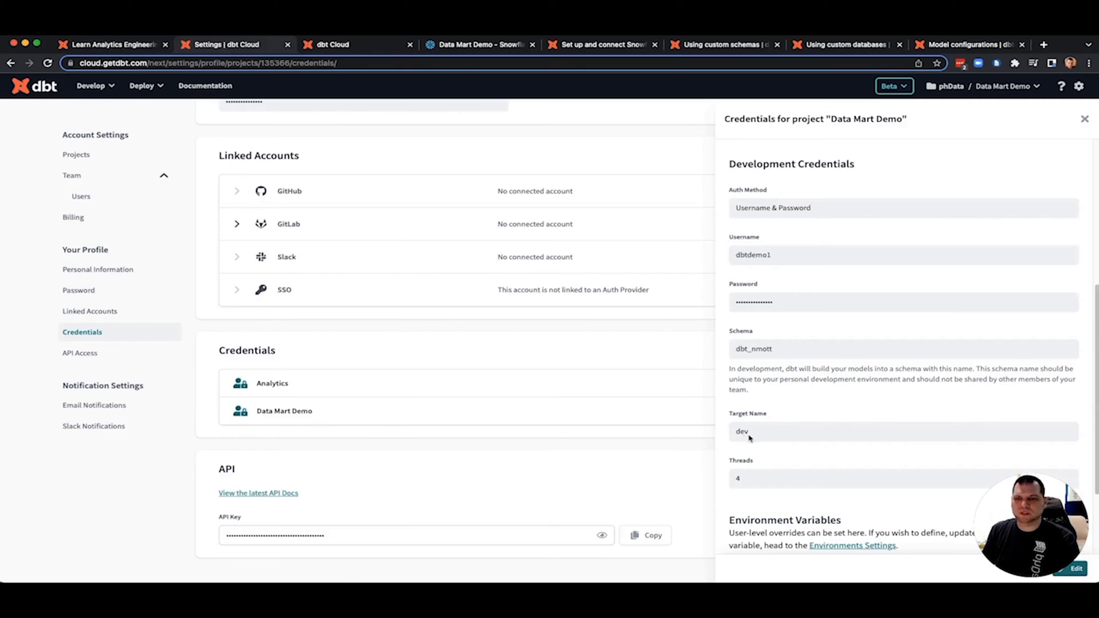
mouse_move(768, 435)
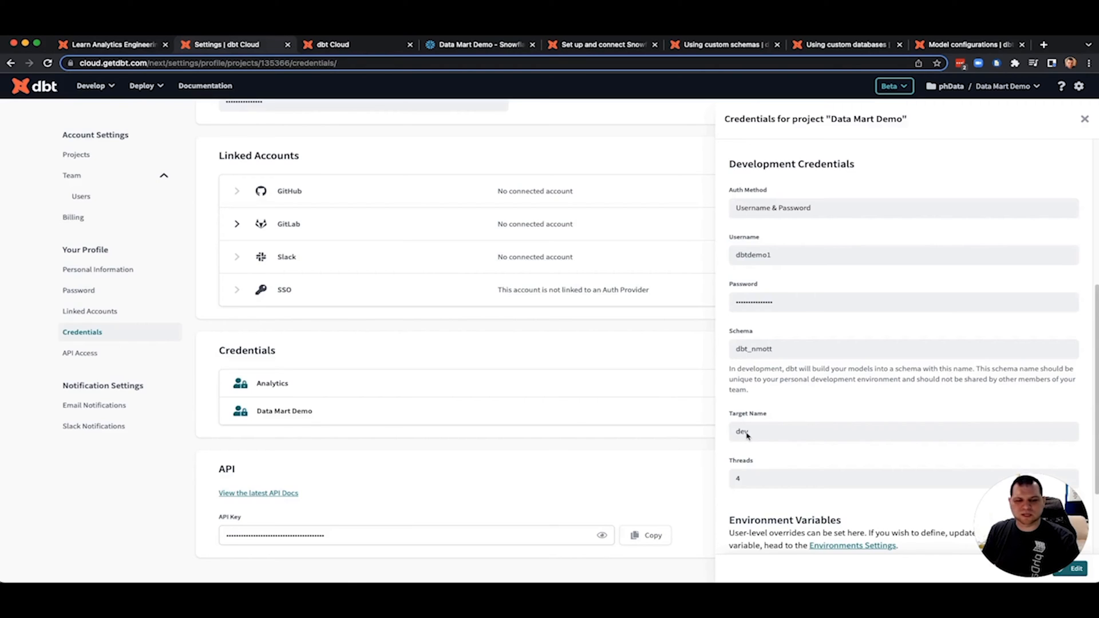
mouse_move(745, 440)
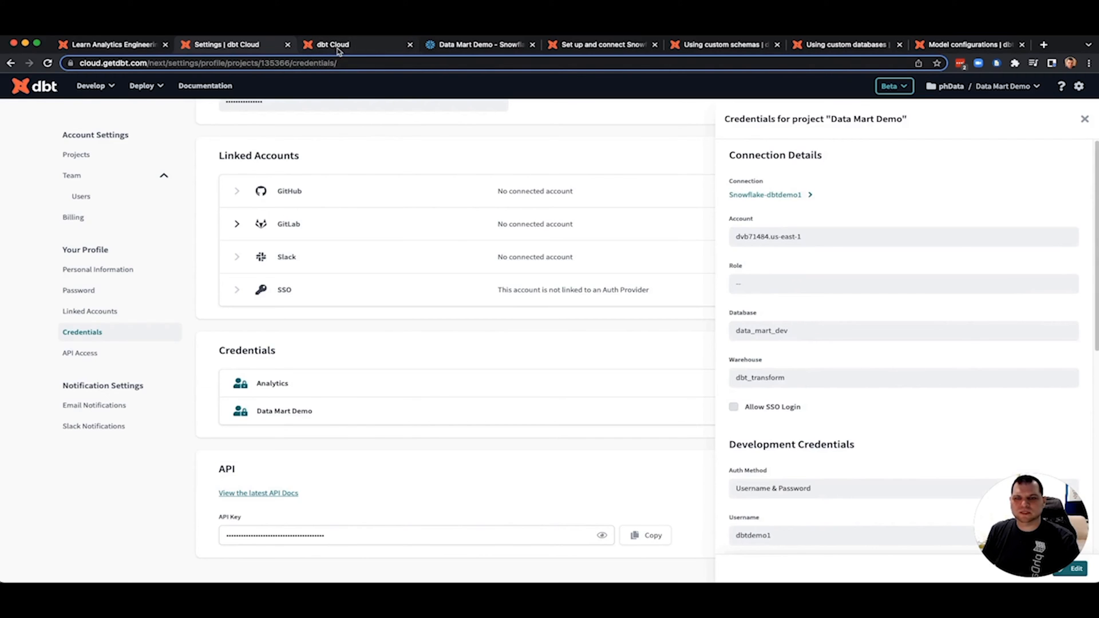
- In the IDE, expand models > marts and highlight the marts schema value in dbt_project.yml
click(78, 290)
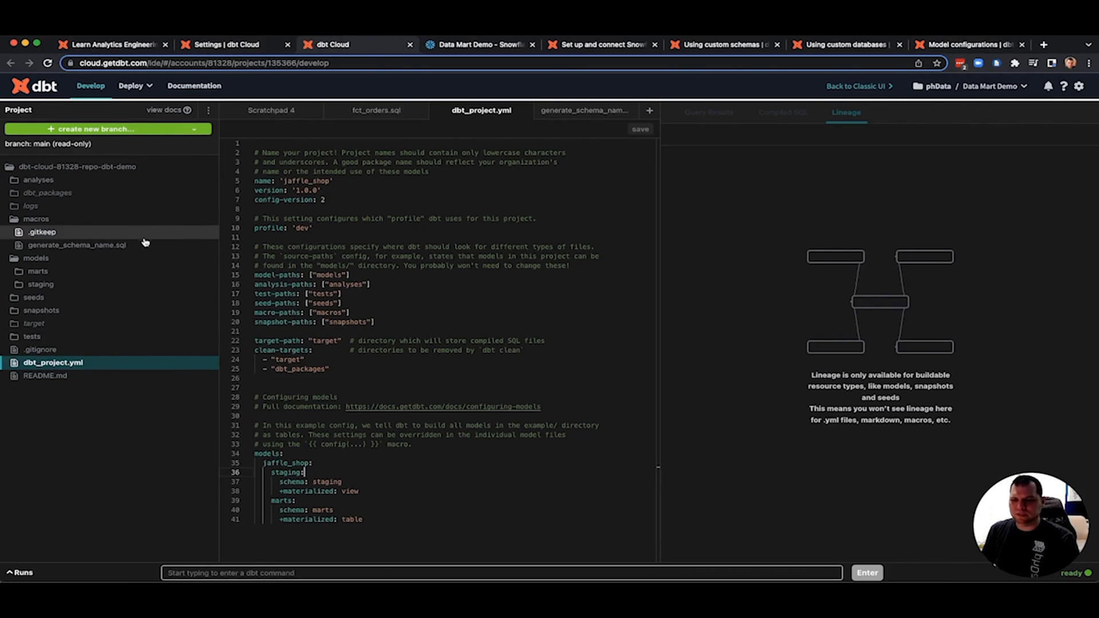
click(36, 219)
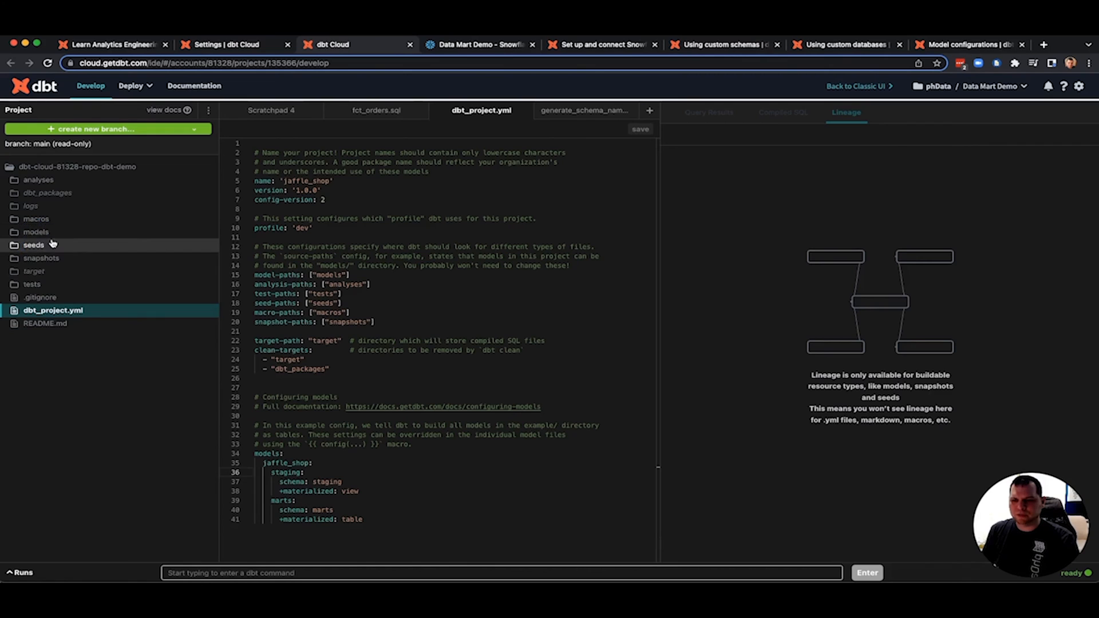
click(36, 231)
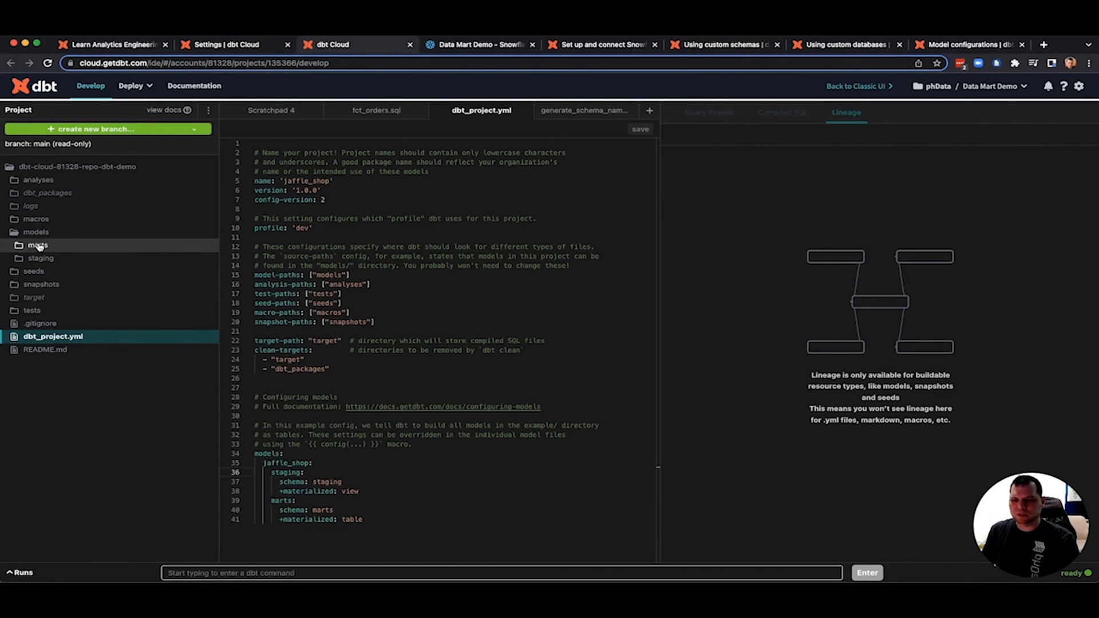
click(38, 245)
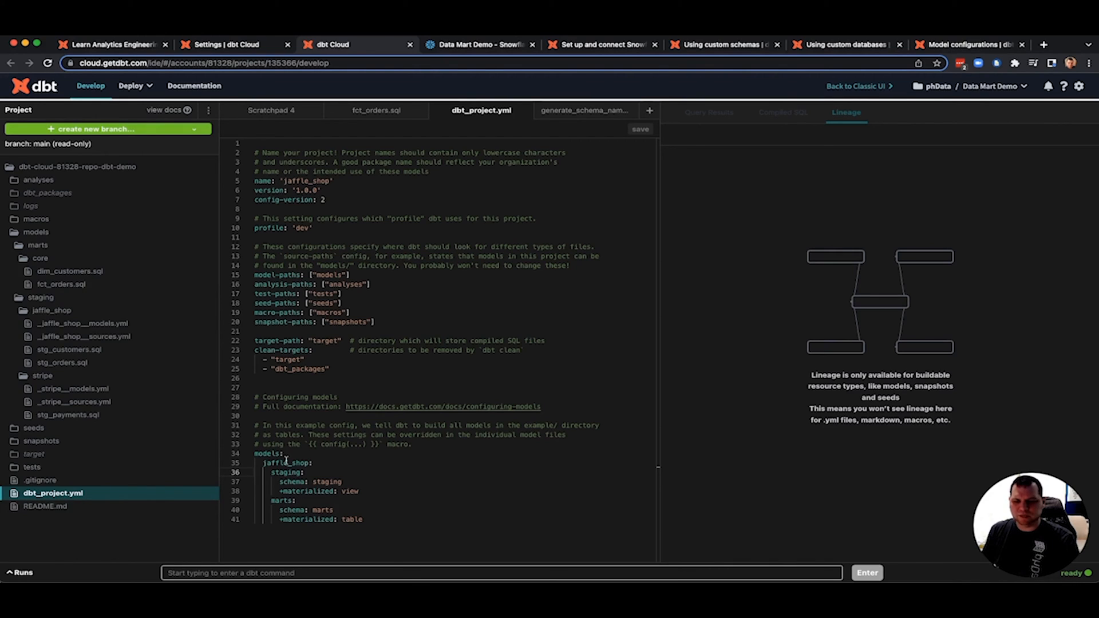
double_click(284, 473)
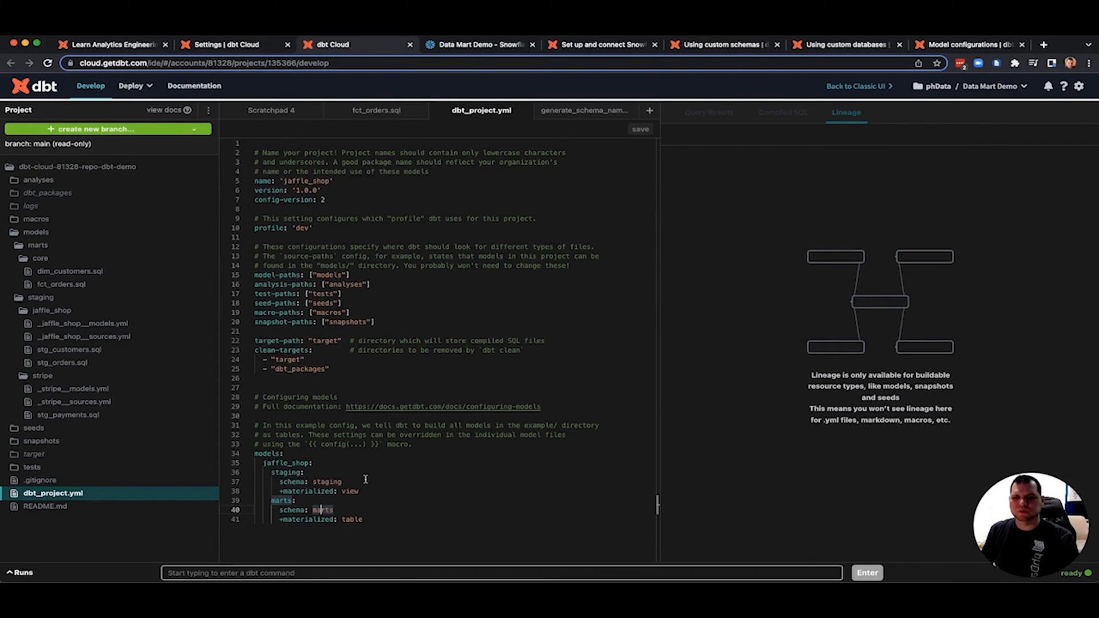
mouse_move(393, 324)
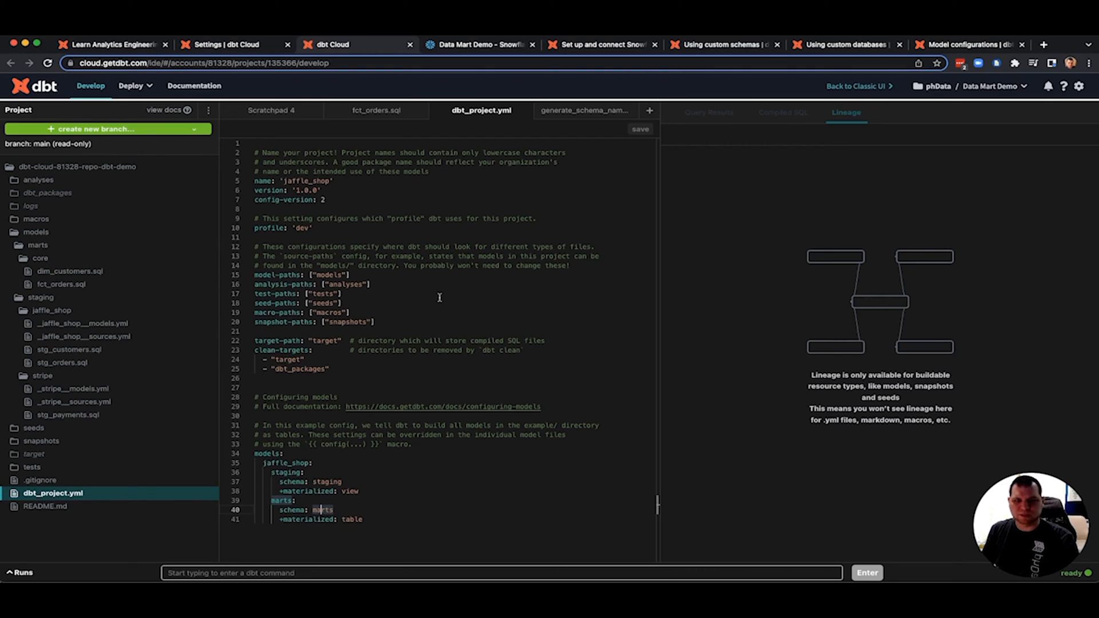
mouse_move(596, 217)
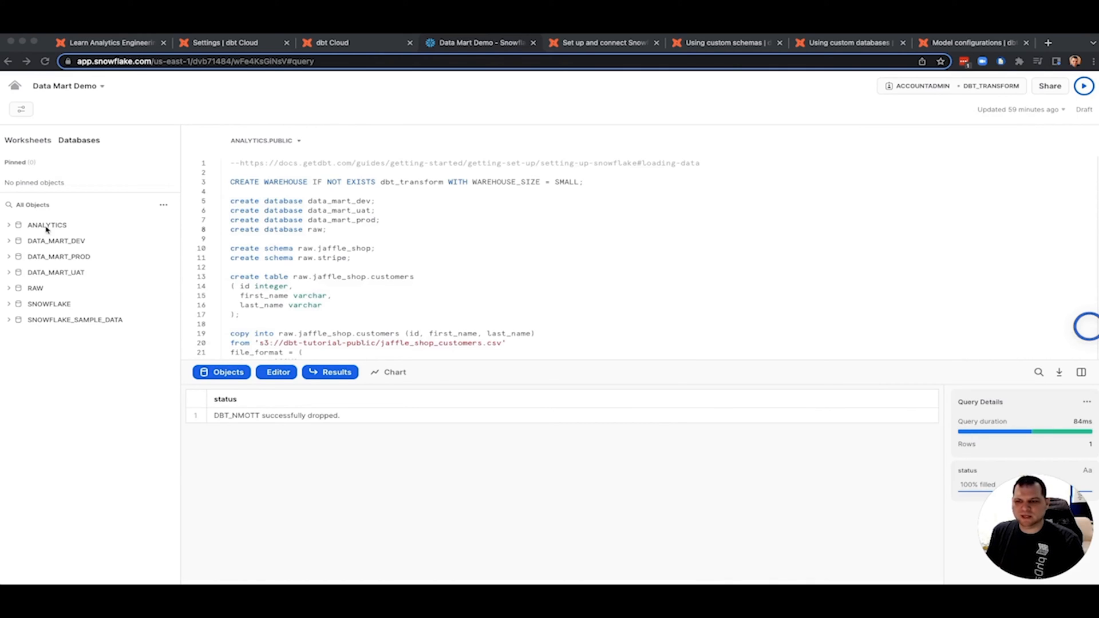
- Expand the ANALYTICS database to show marts and staging schemas, then open the custom schemas docs
click(47, 225)
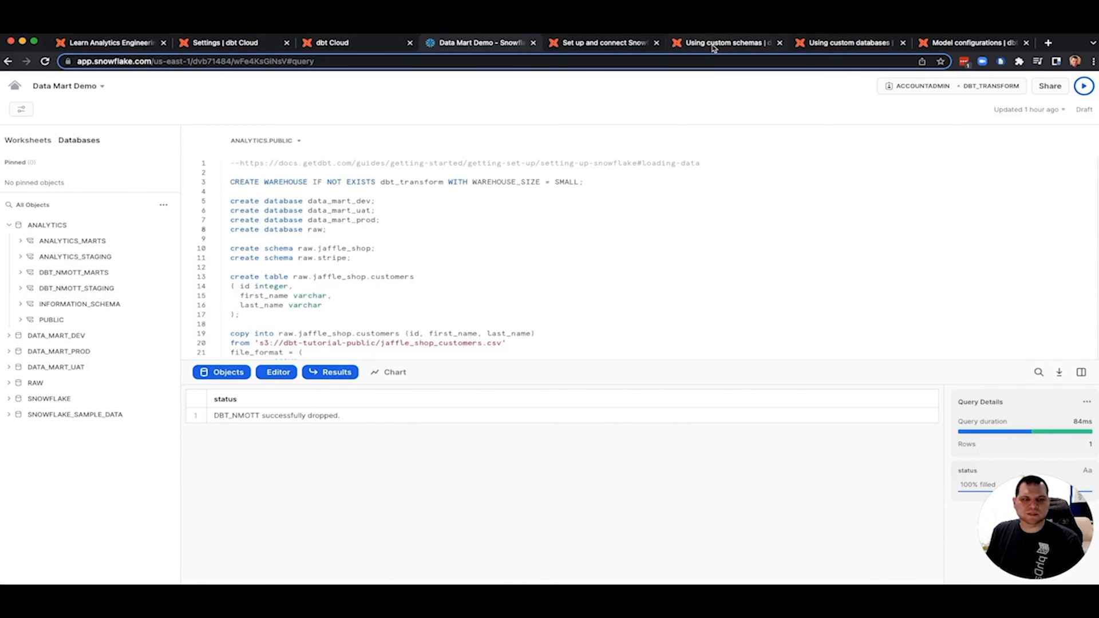
click(725, 42)
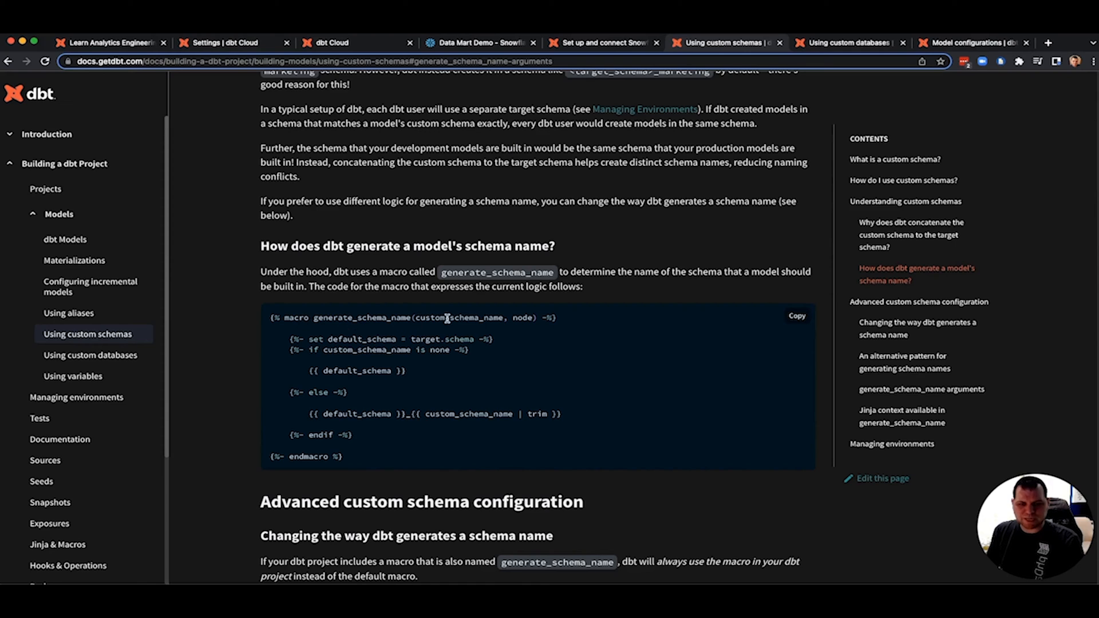
- Compare the staging schema value in dbt_project.yml with custom_schema_name, default_schema and target.schema in the macro
double_click(459, 316)
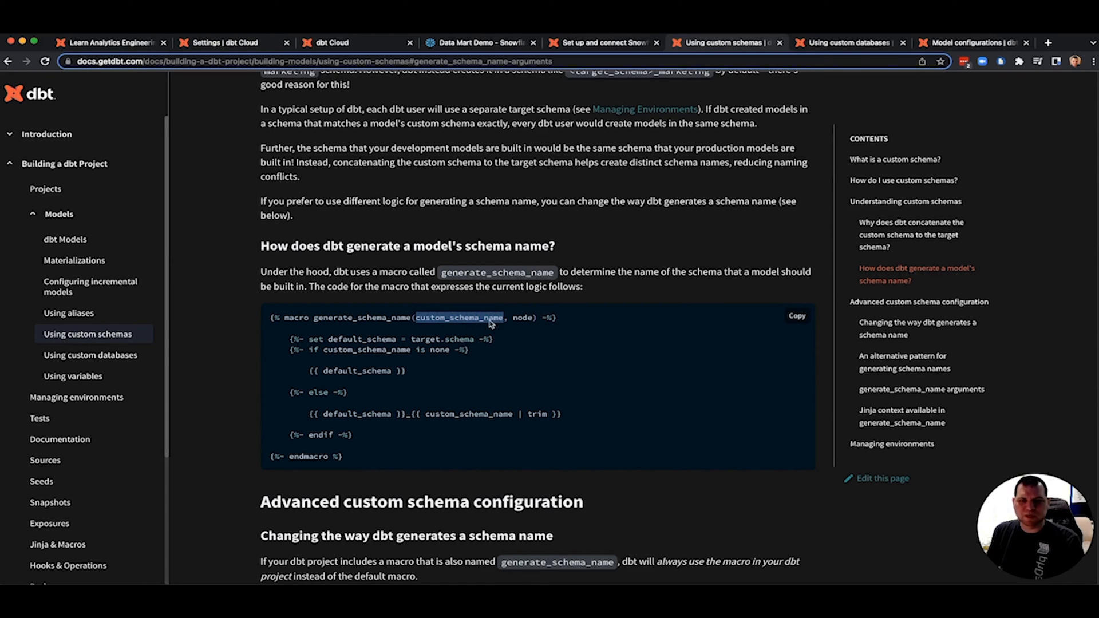
click(326, 43)
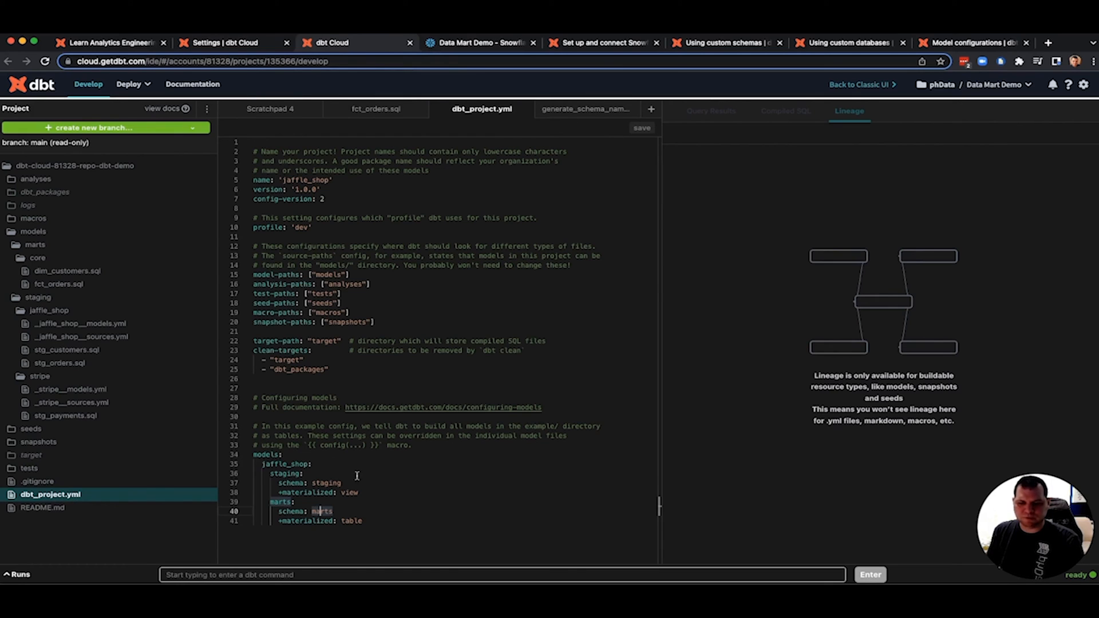
mouse_move(281, 474)
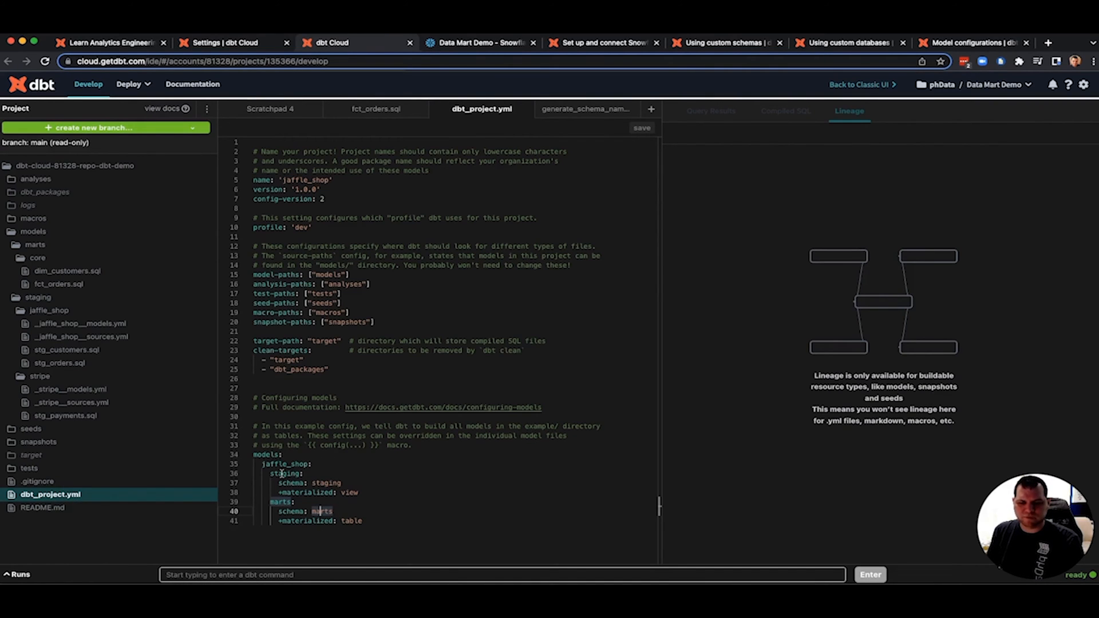
double_click(327, 484)
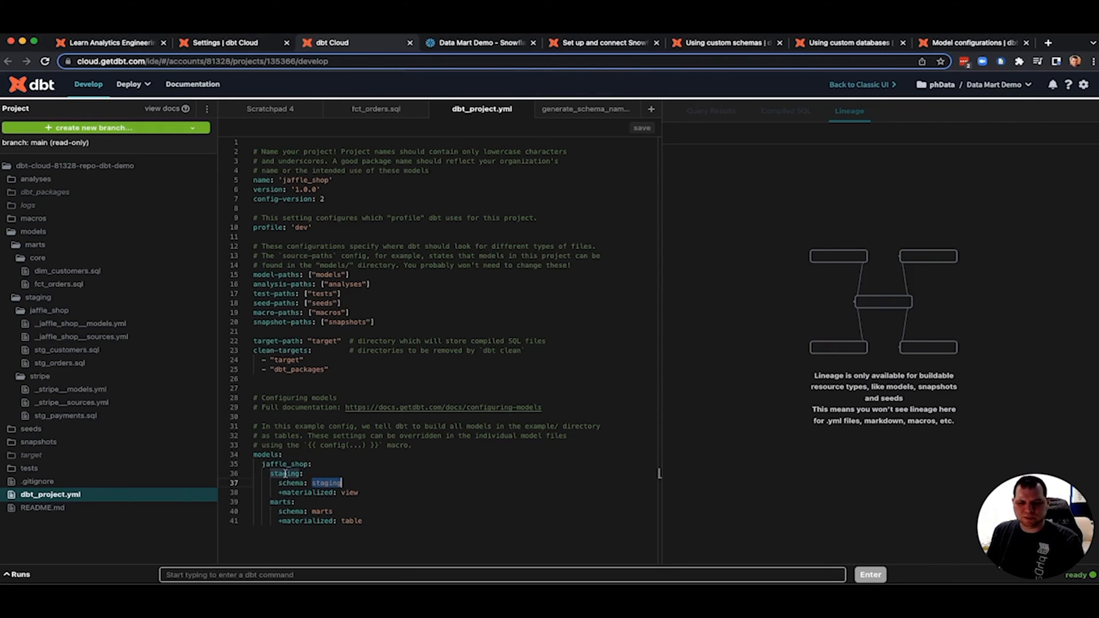
mouse_move(594, 243)
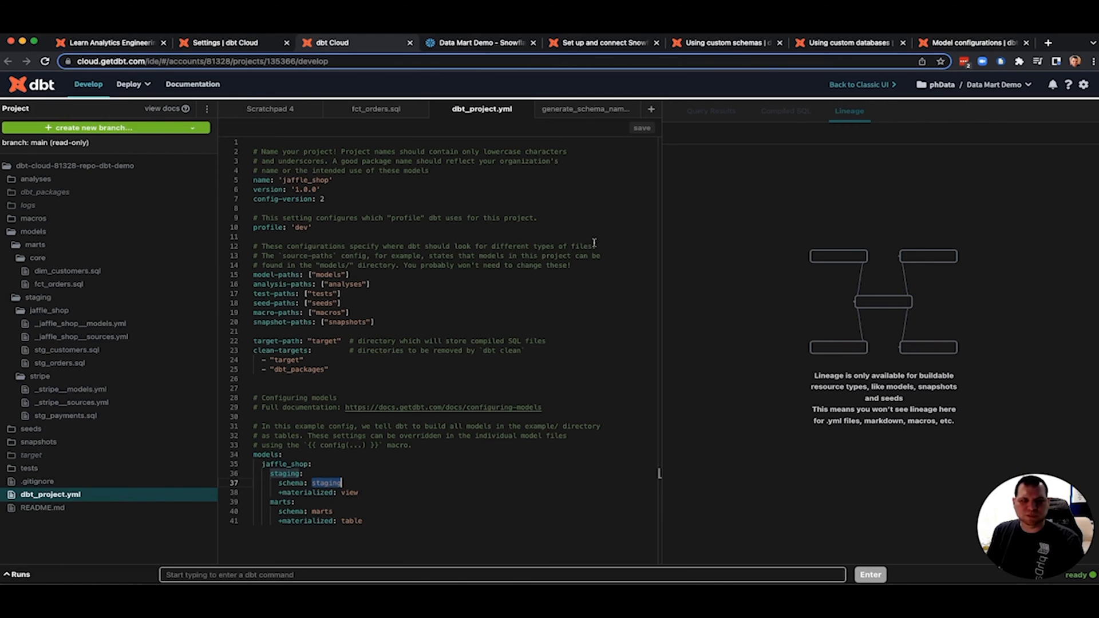
click(722, 43)
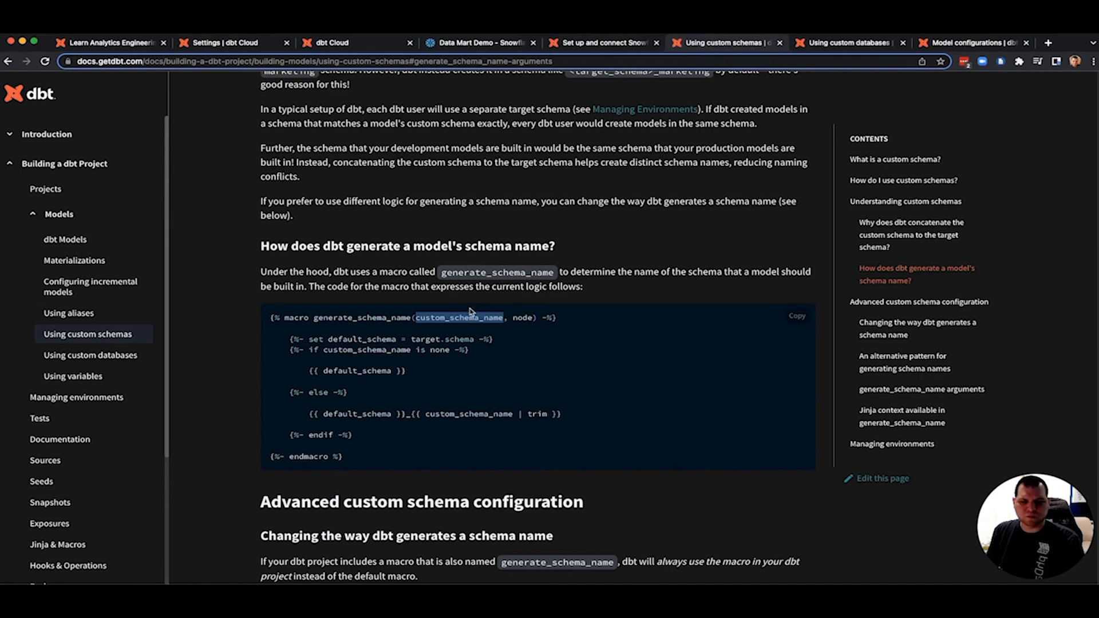
mouse_move(466, 317)
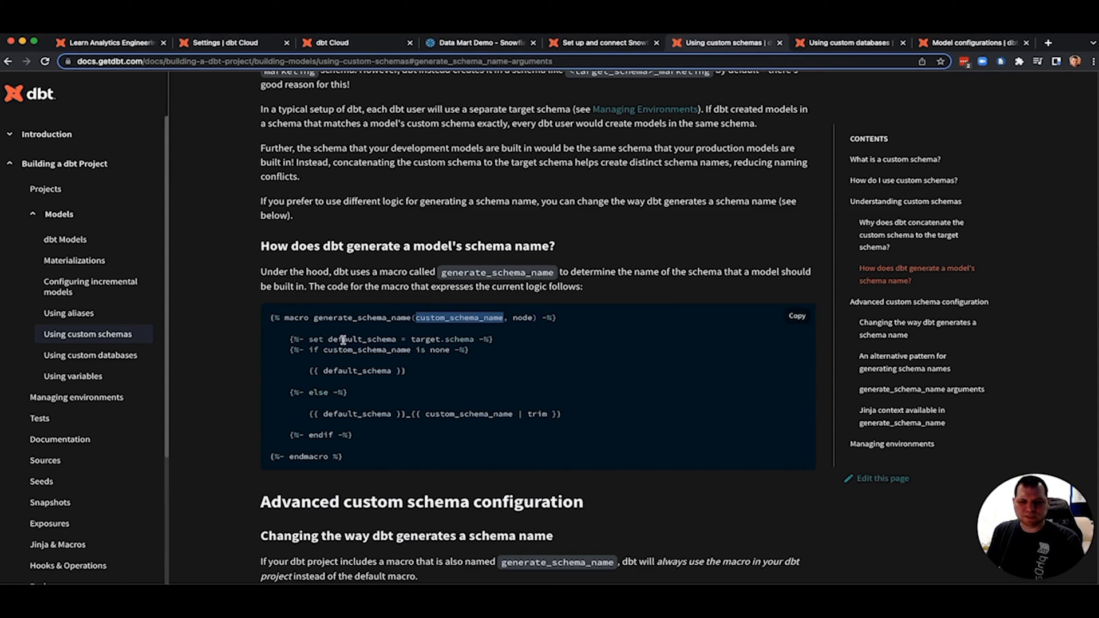
double_click(360, 340)
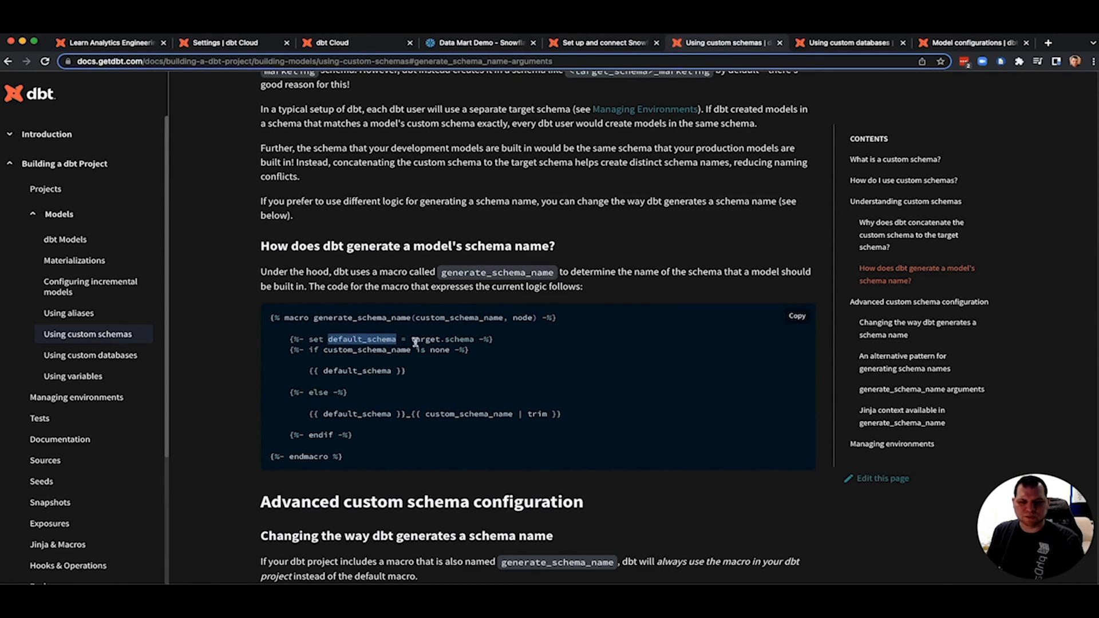
double_click(452, 339)
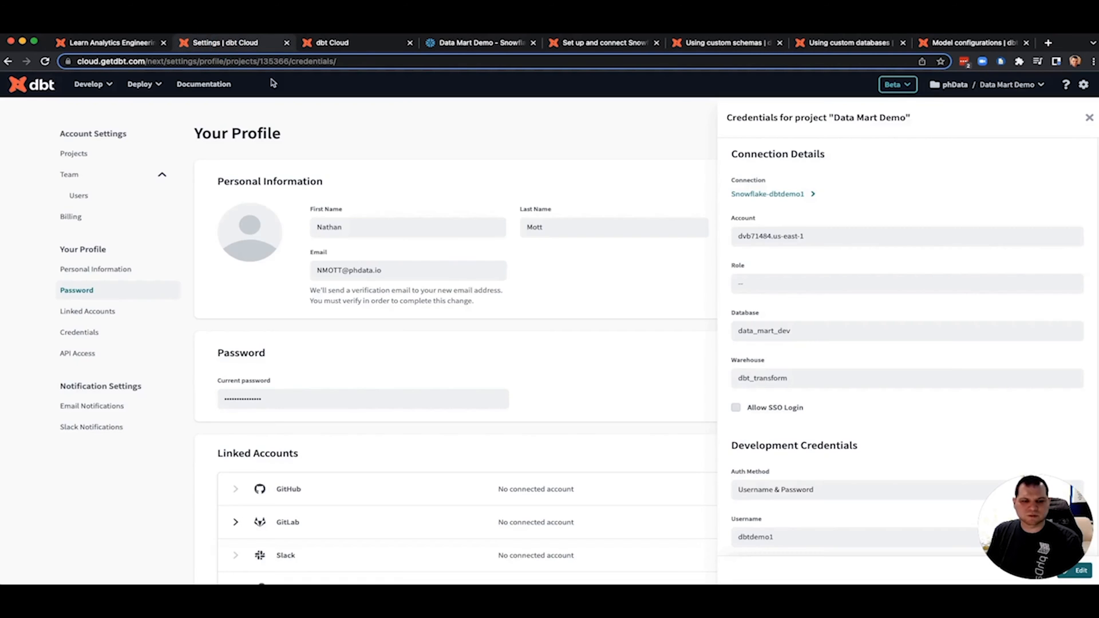
mouse_move(777, 382)
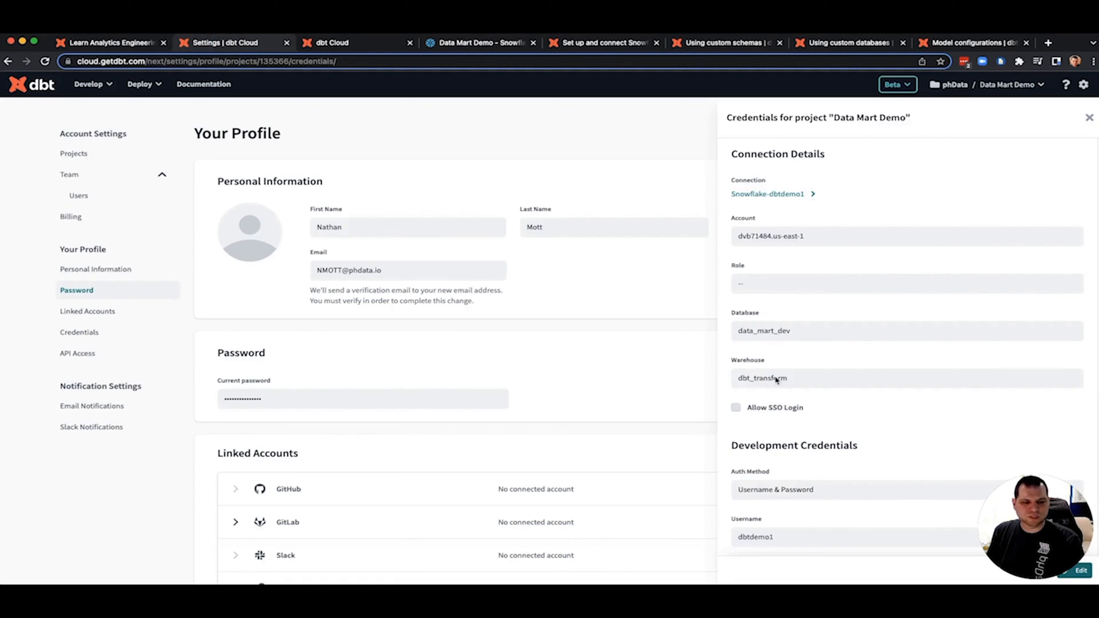
- Point out development schema dbt_nmott, then highlight the macro's default_schema and custom_schema_name return branches
scroll(down, 3)
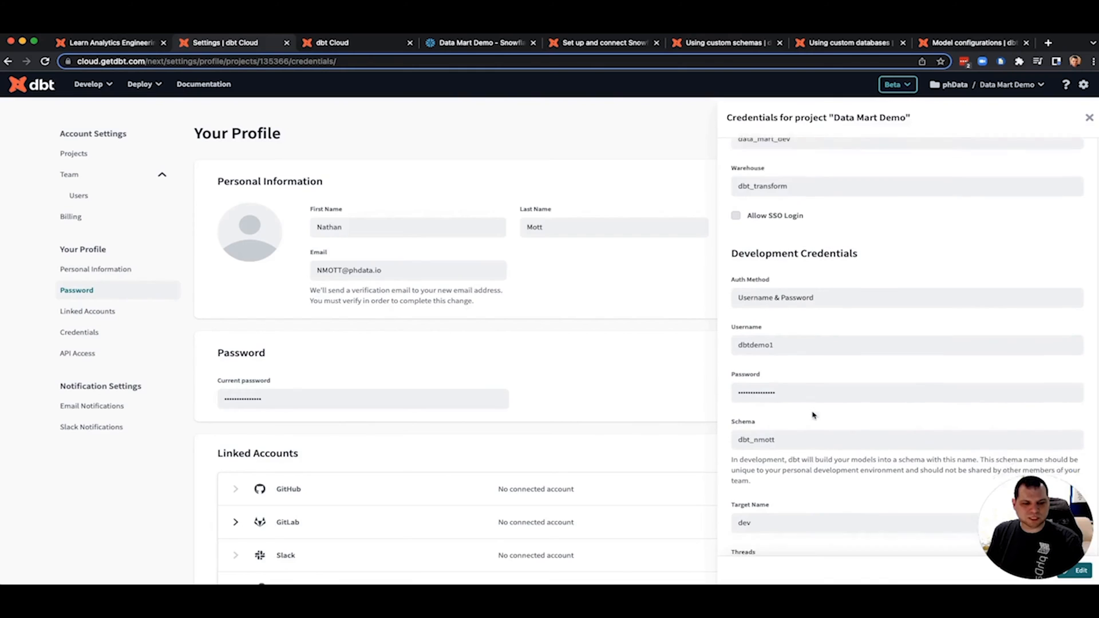
double_click(756, 363)
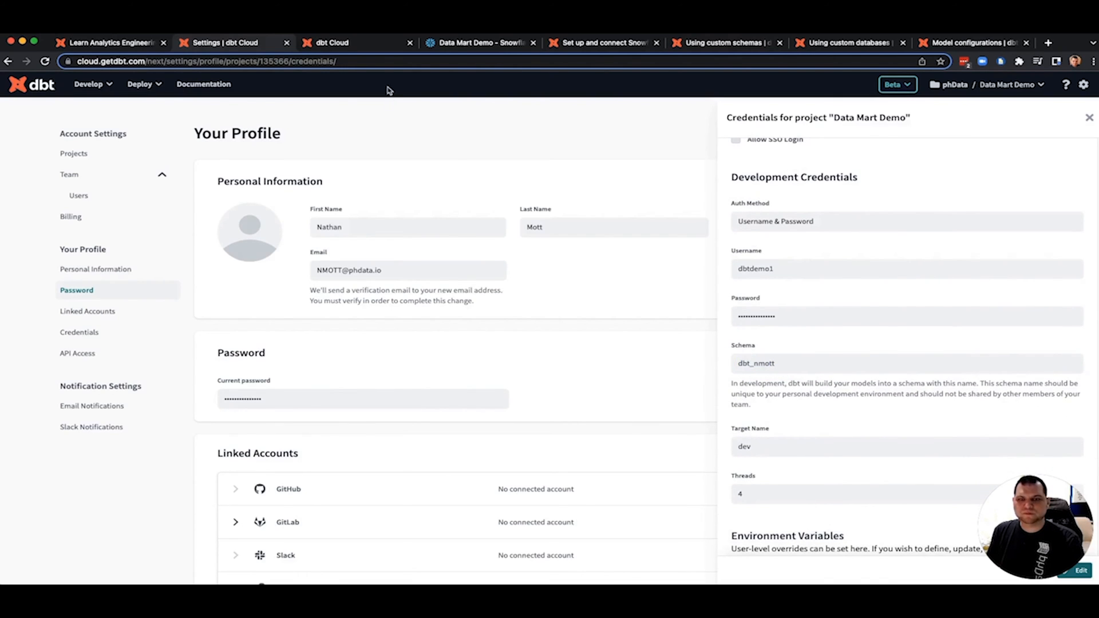
click(722, 43)
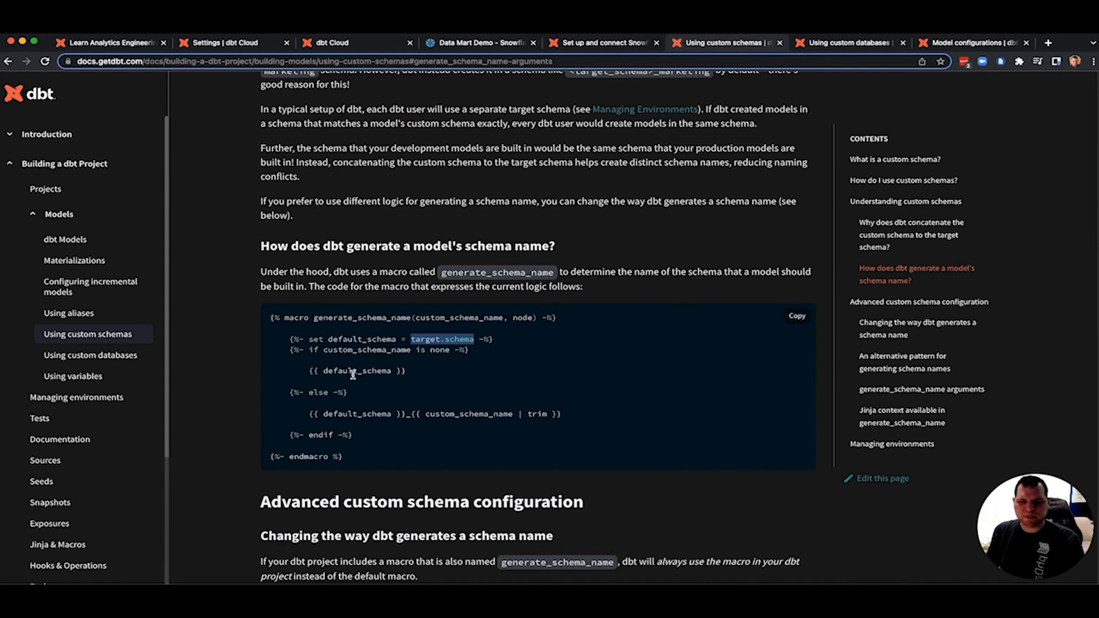
double_click(356, 413)
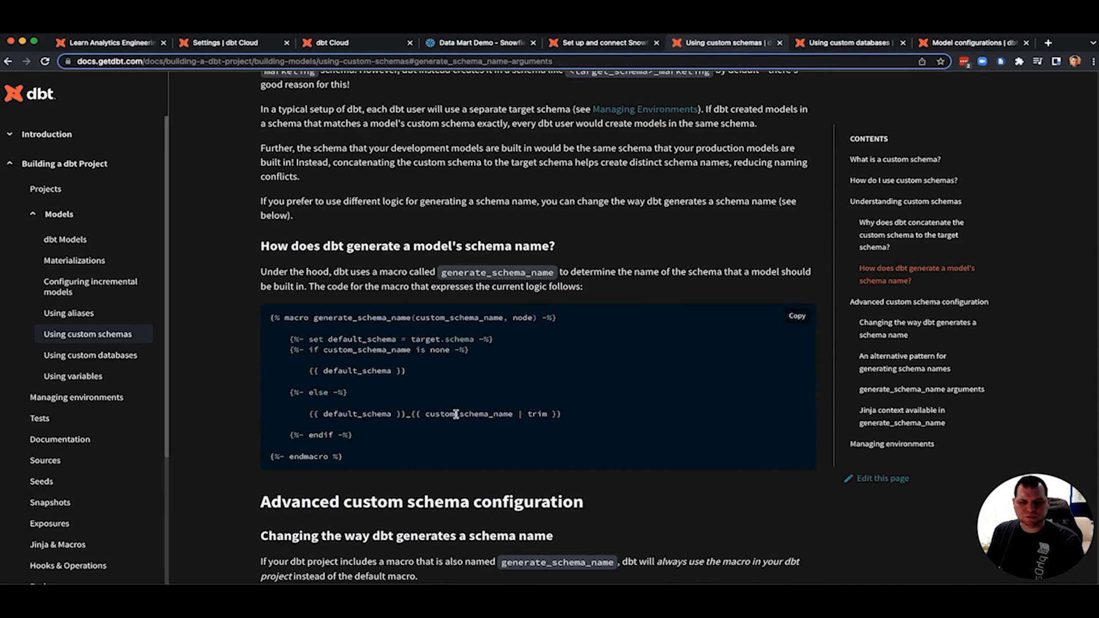
double_click(468, 414)
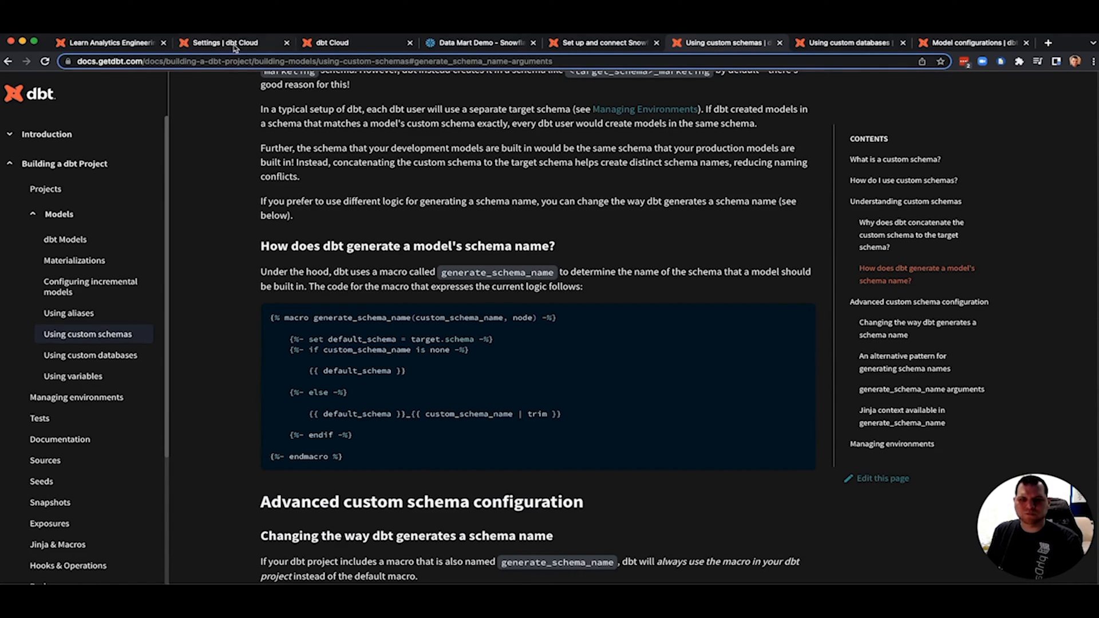
- Return to dbt_project.yml in the IDE with the staging and marts model folders collapsed
click(333, 43)
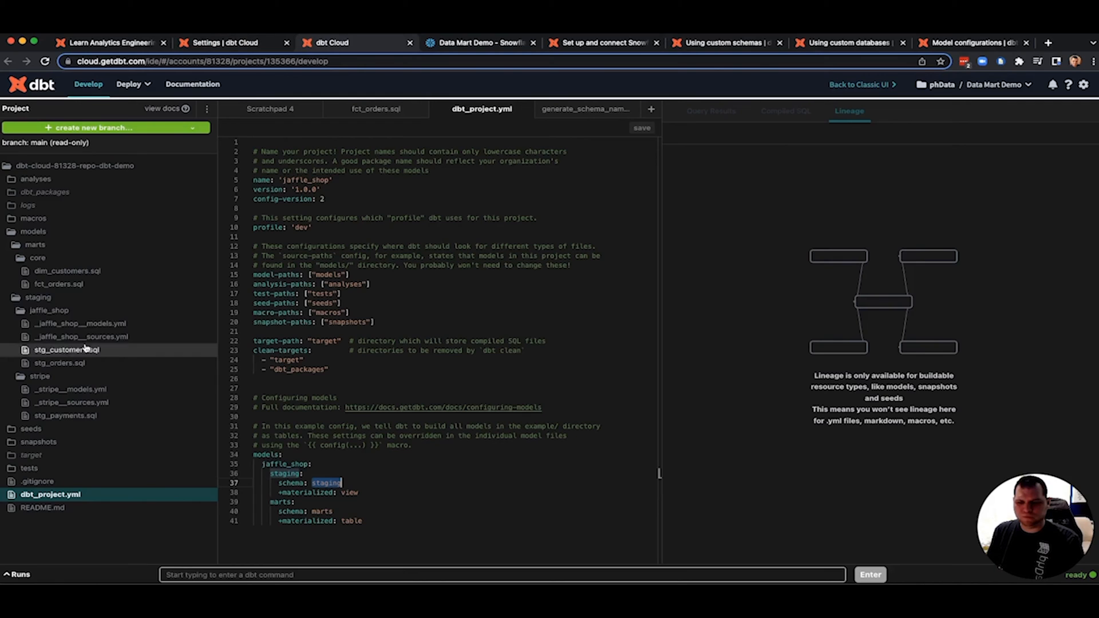
click(35, 244)
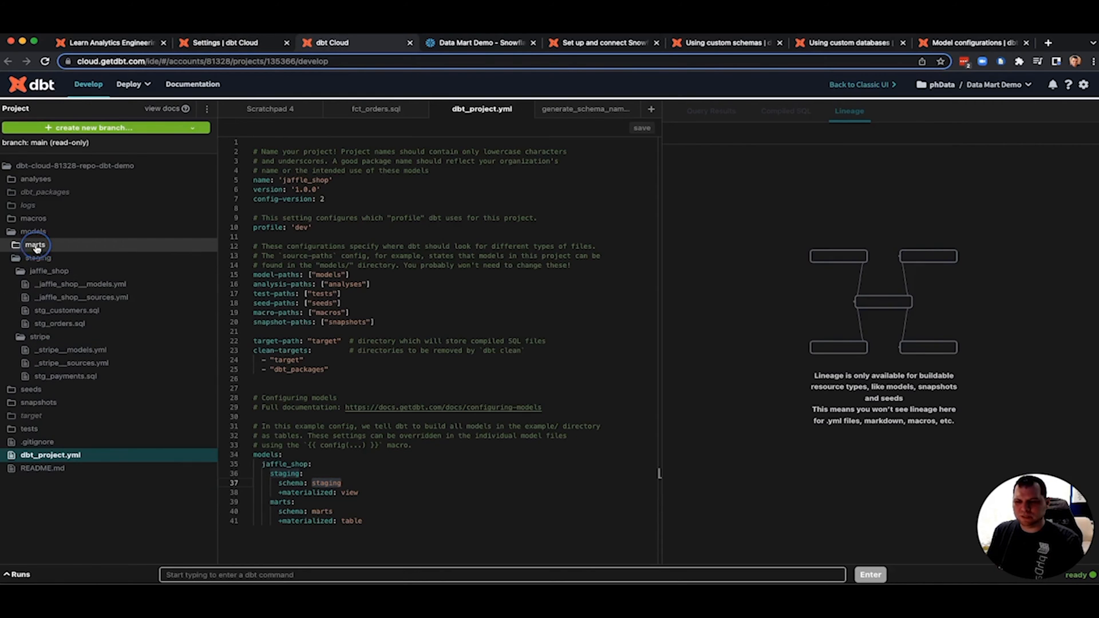
click(33, 231)
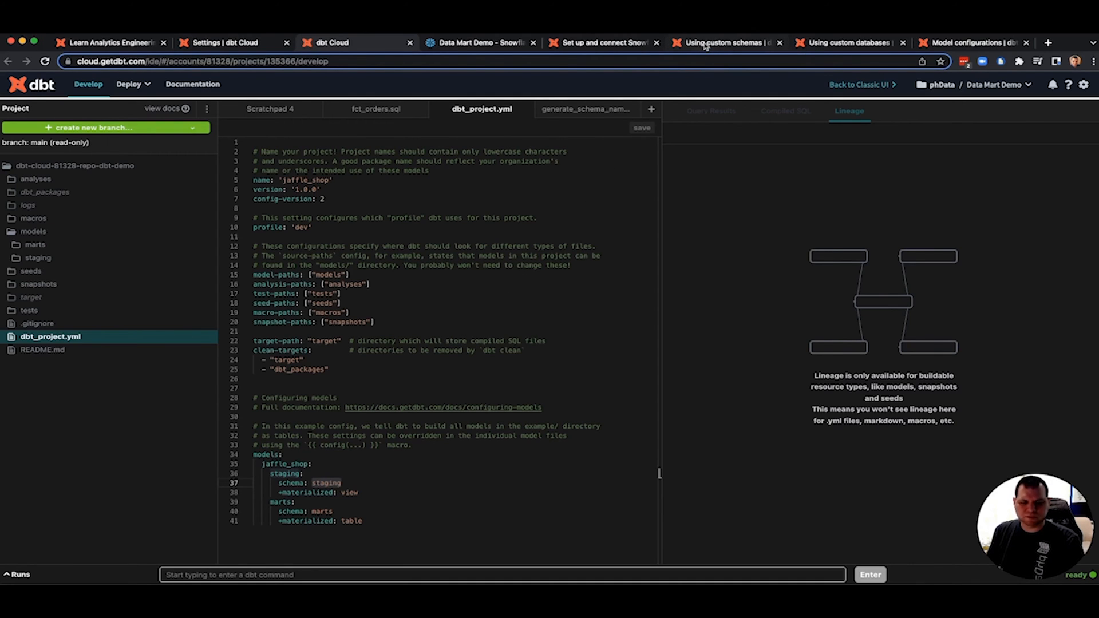
mouse_move(725, 43)
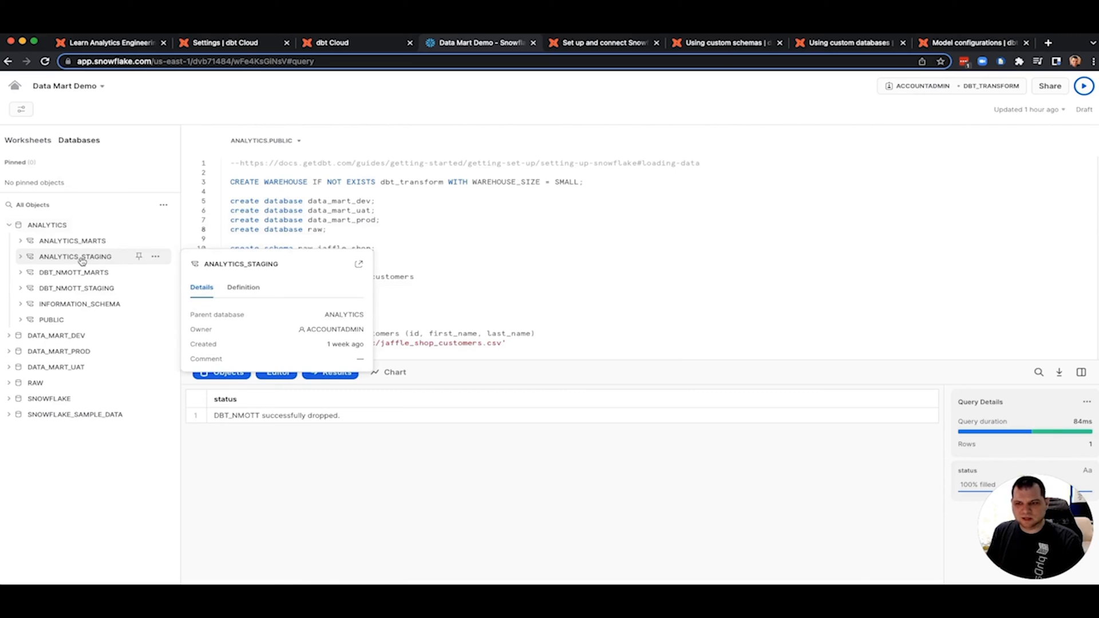
- Inspect the ANALYTICS_STAGING schema details inside the ANALYTICS database
click(76, 257)
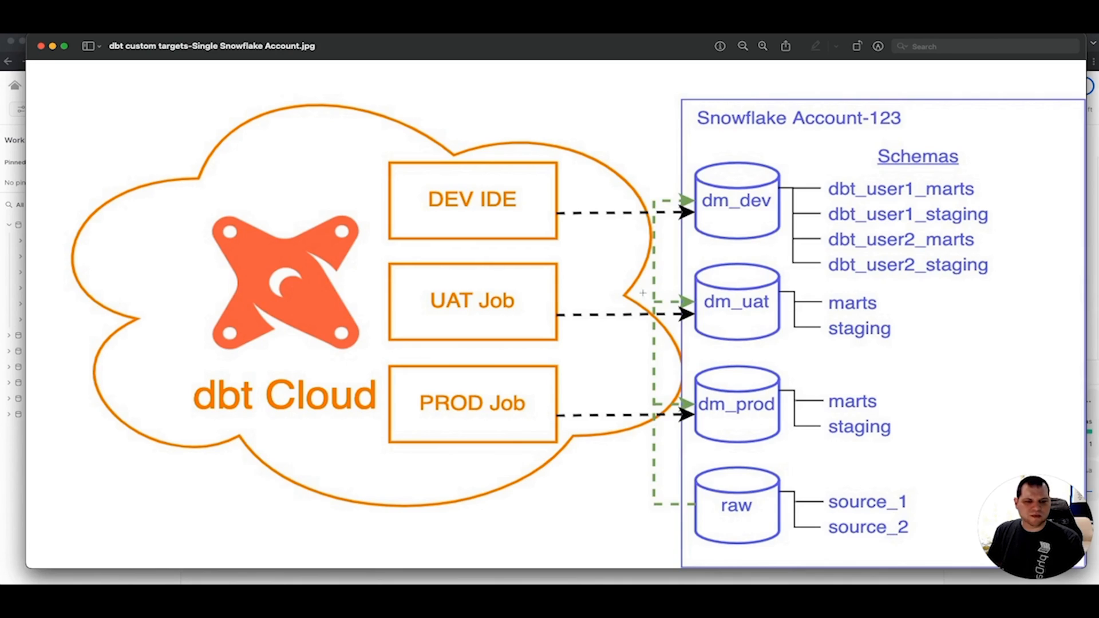
mouse_move(491, 421)
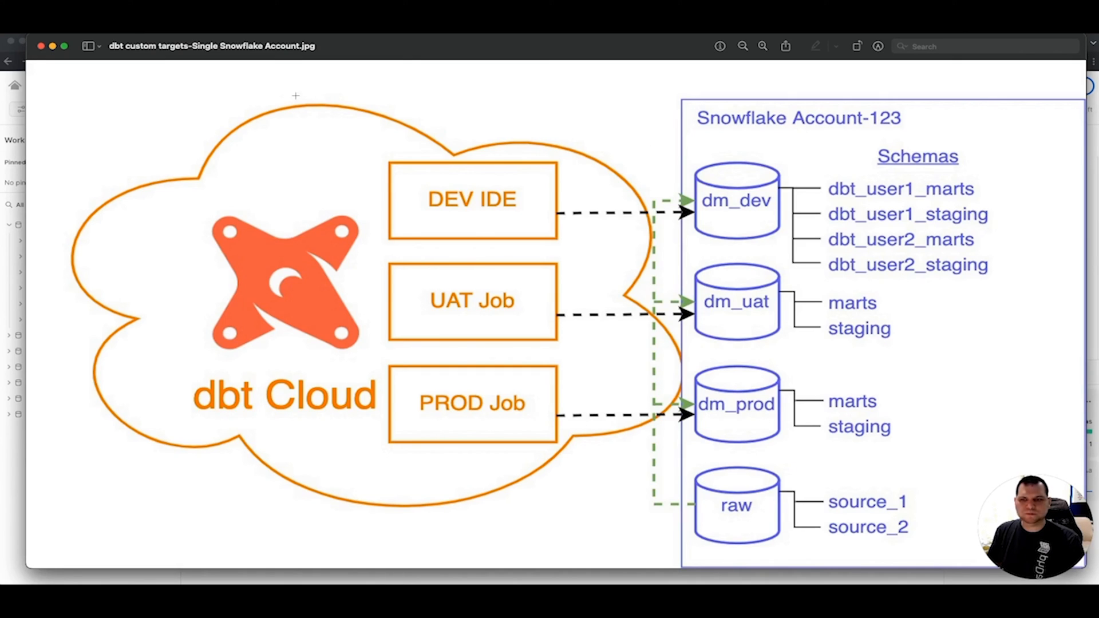
mouse_move(339, 116)
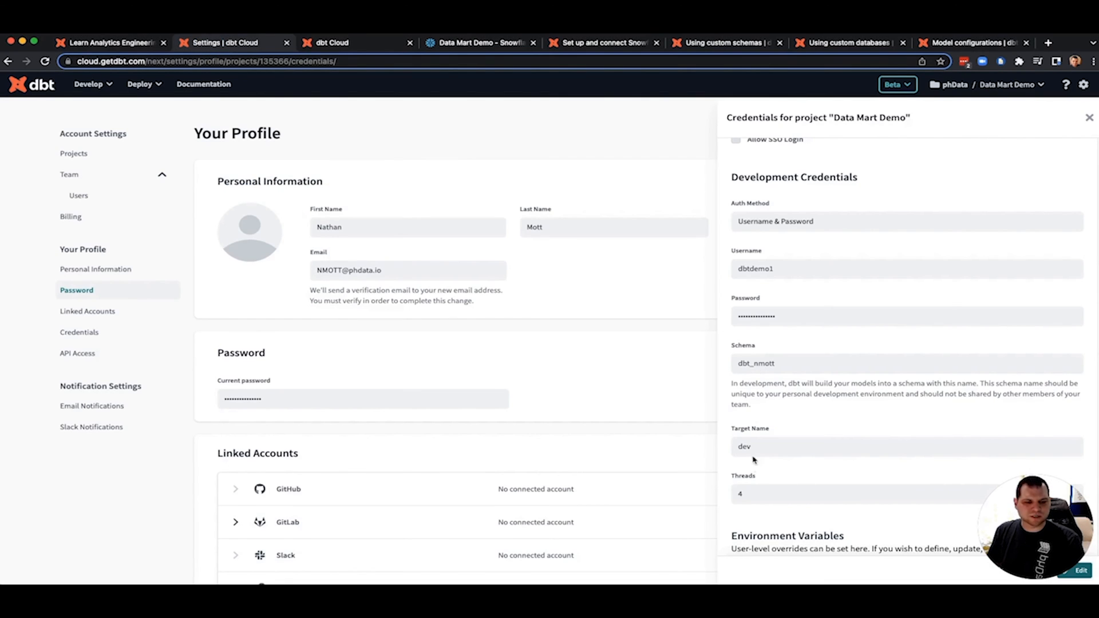
- Check the dev target value and custom schemas docs, then load the generate_schema_name macro in the IDE
double_click(743, 446)
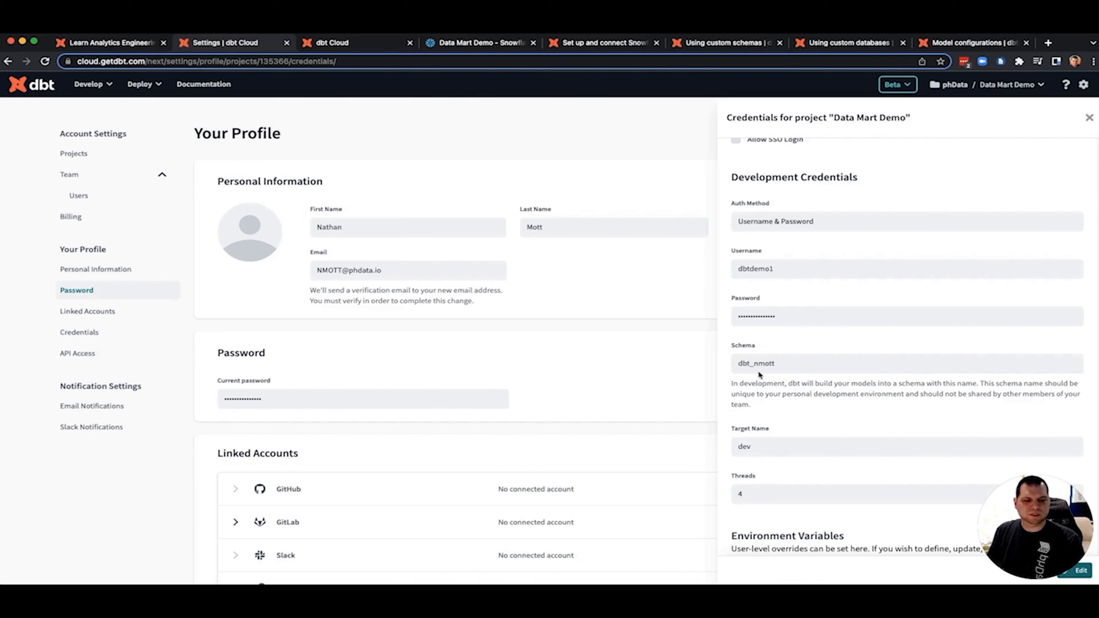
mouse_move(159, 49)
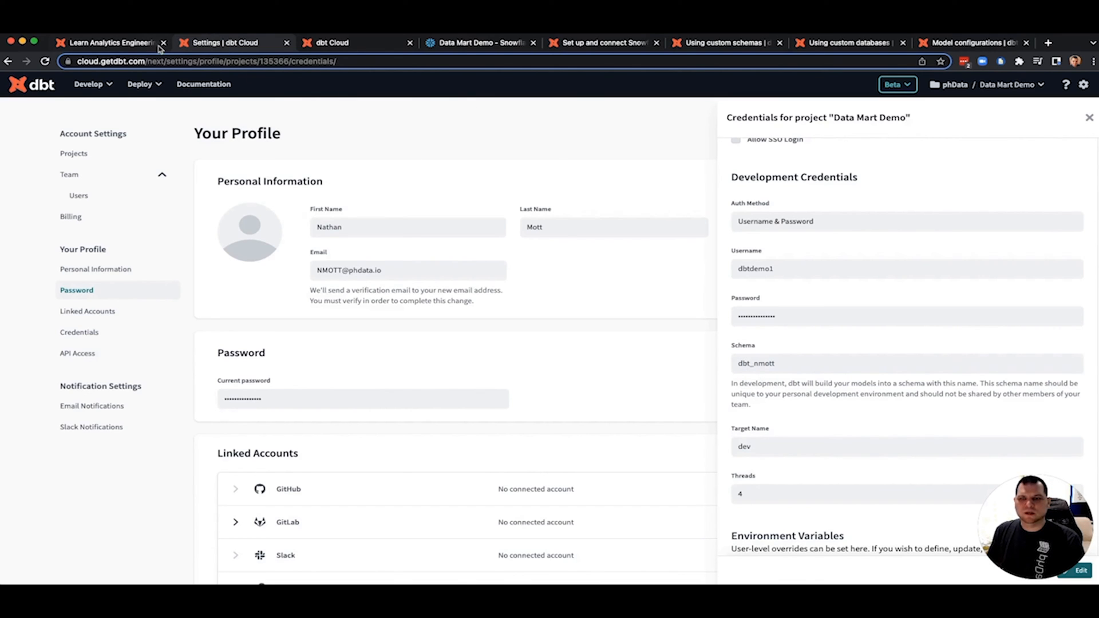
click(725, 43)
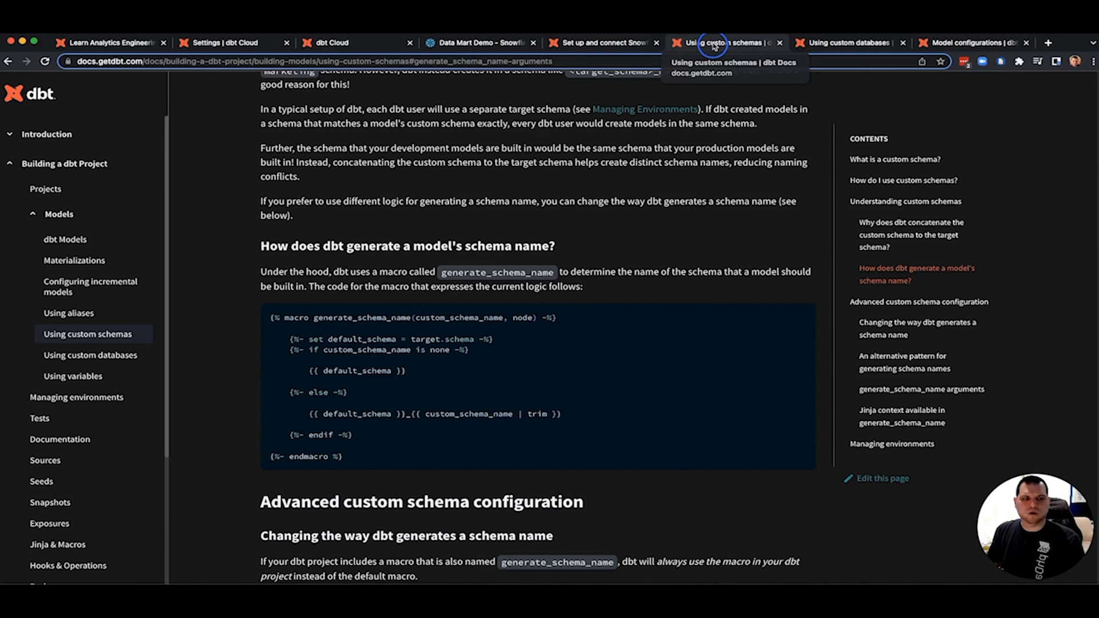
mouse_move(390, 324)
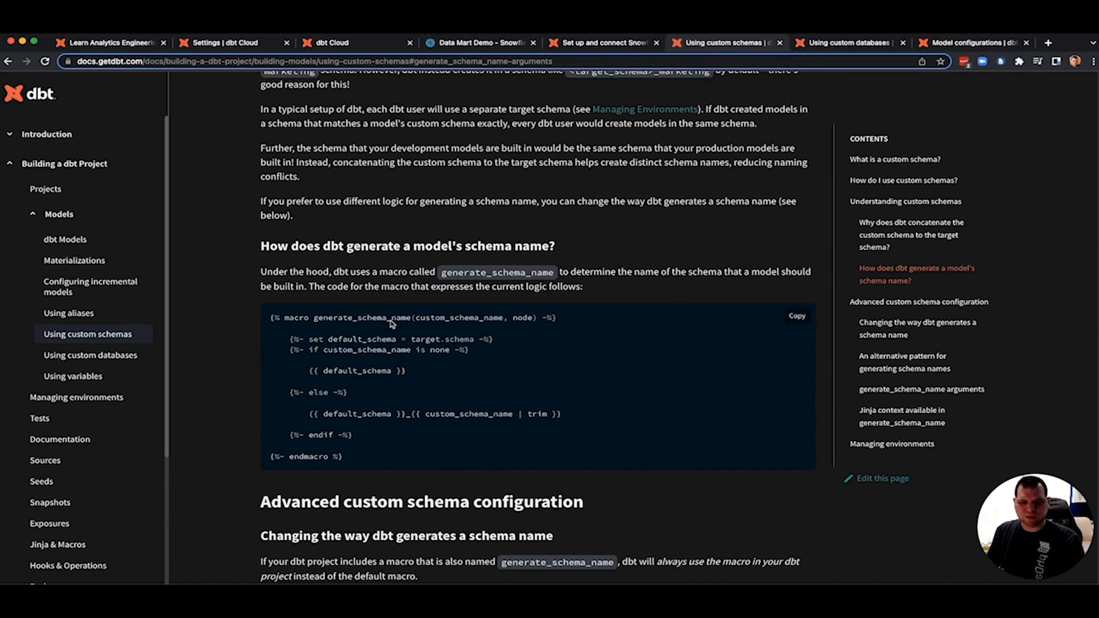
mouse_move(374, 330)
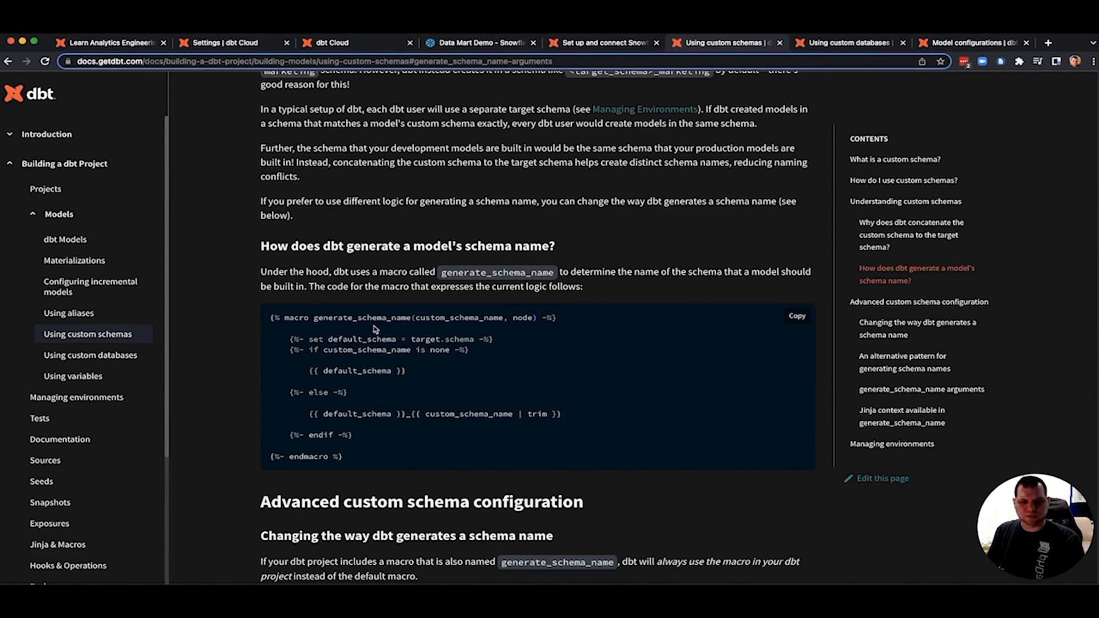
click(330, 43)
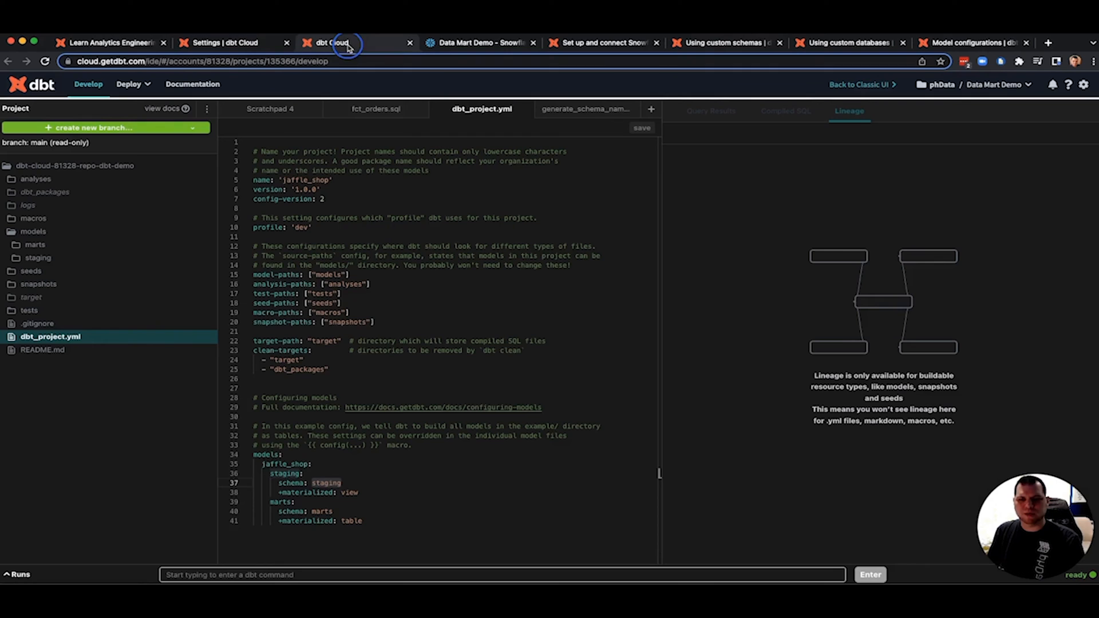
click(32, 218)
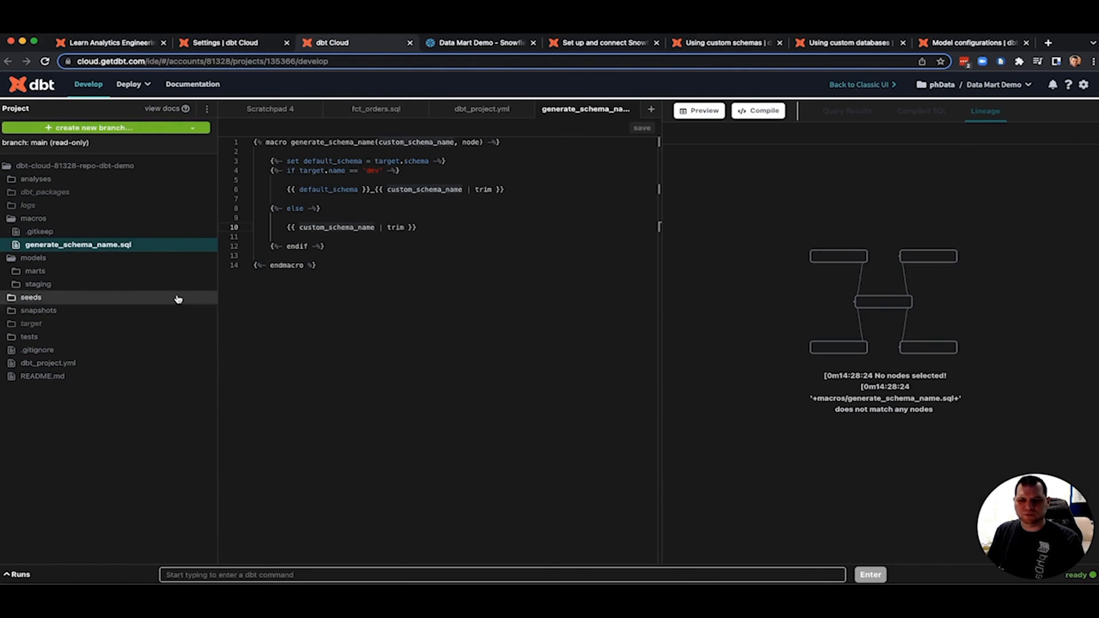
mouse_move(375, 310)
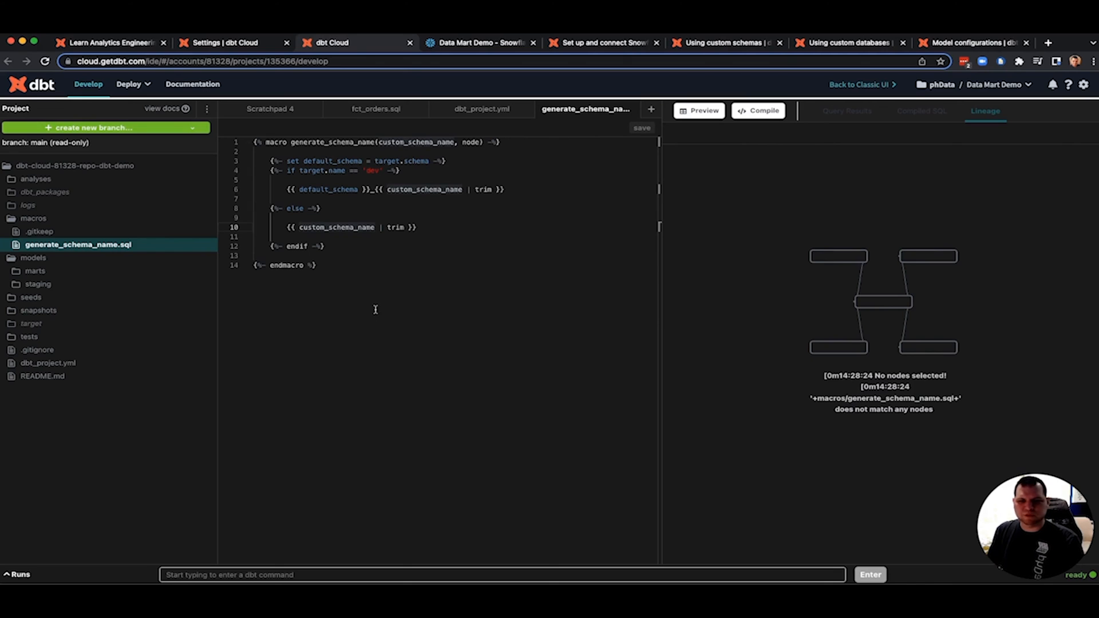
mouse_move(296, 141)
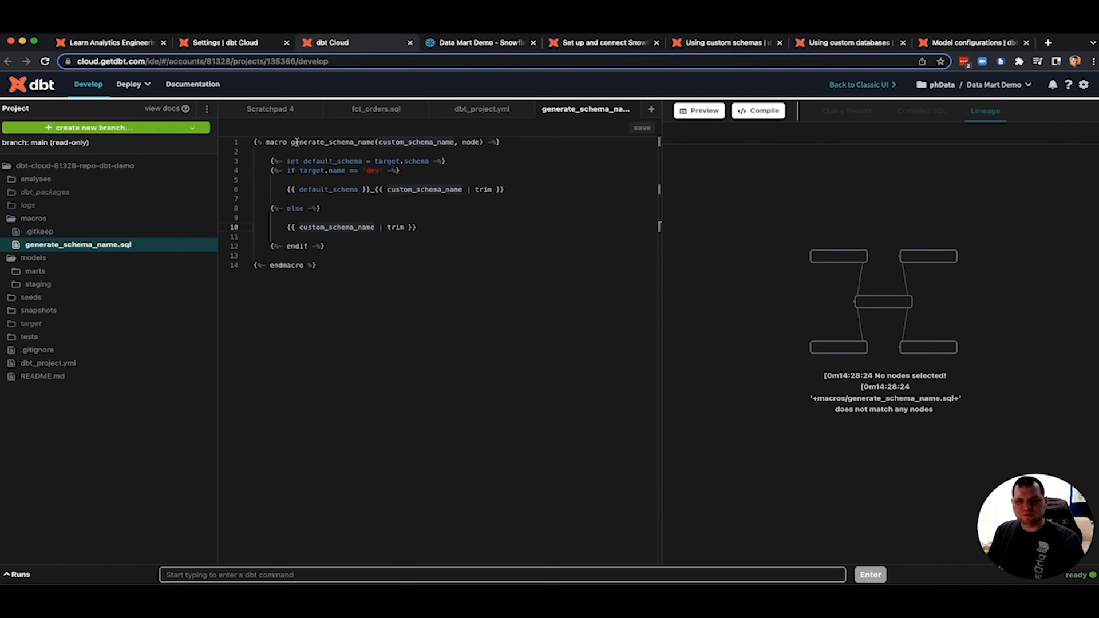
- Highlight the macro name and custom_schema_name argument, glancing at dbt_project.yml for comparison
double_click(333, 142)
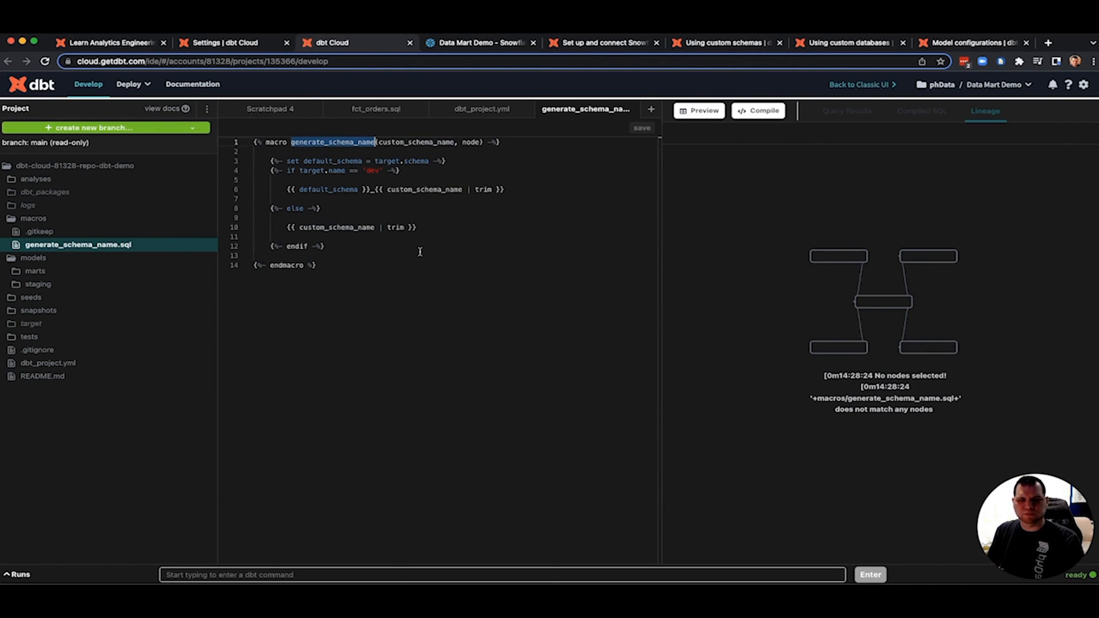
mouse_move(374, 315)
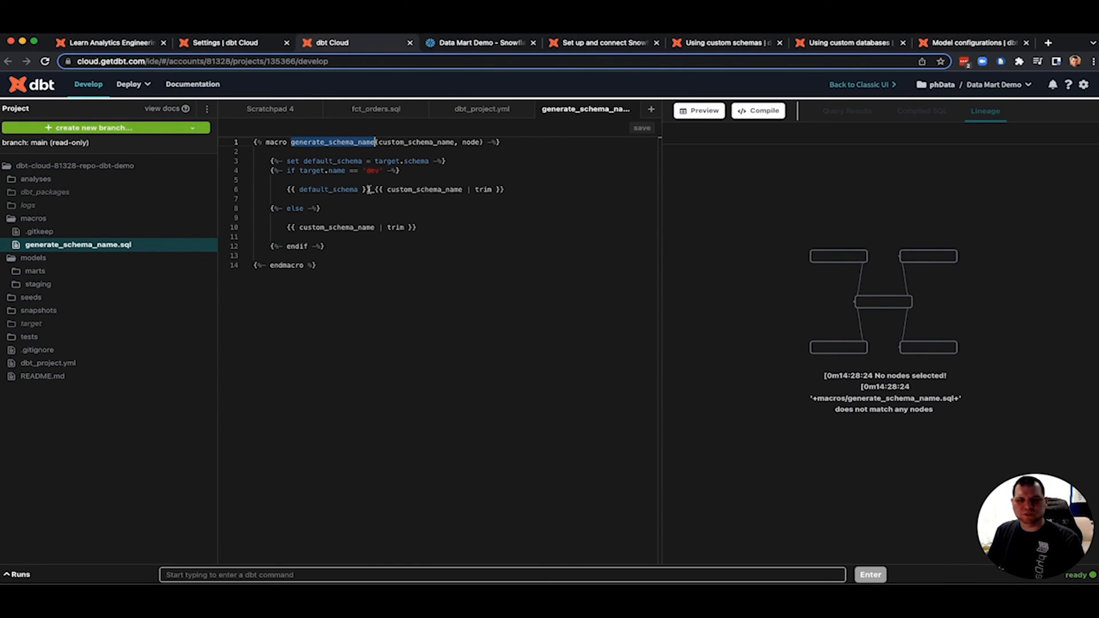
mouse_move(413, 152)
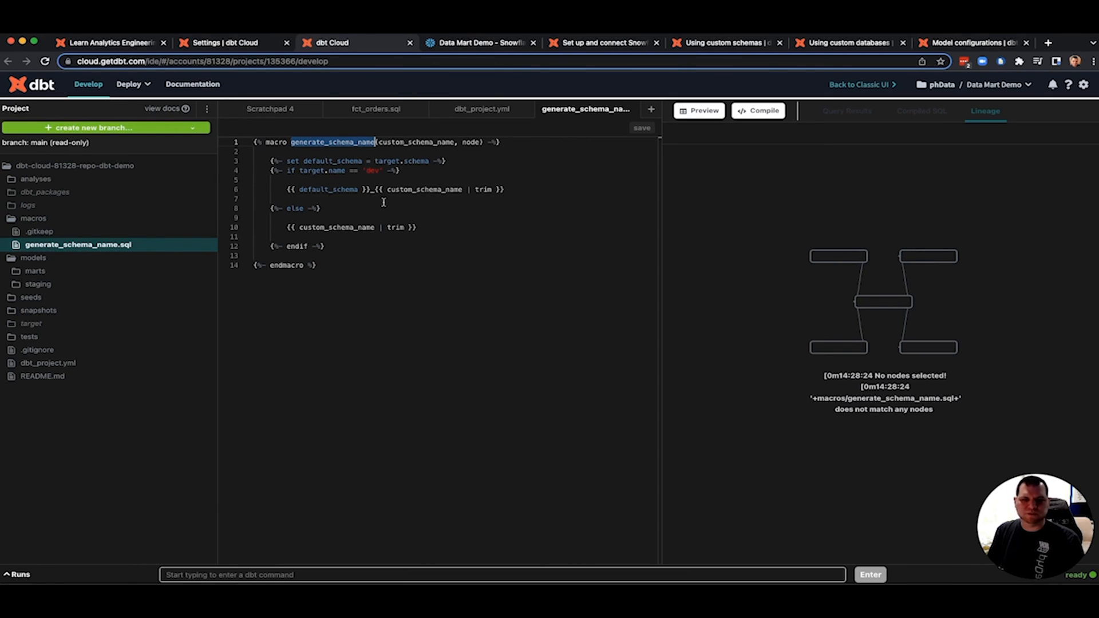
double_click(418, 141)
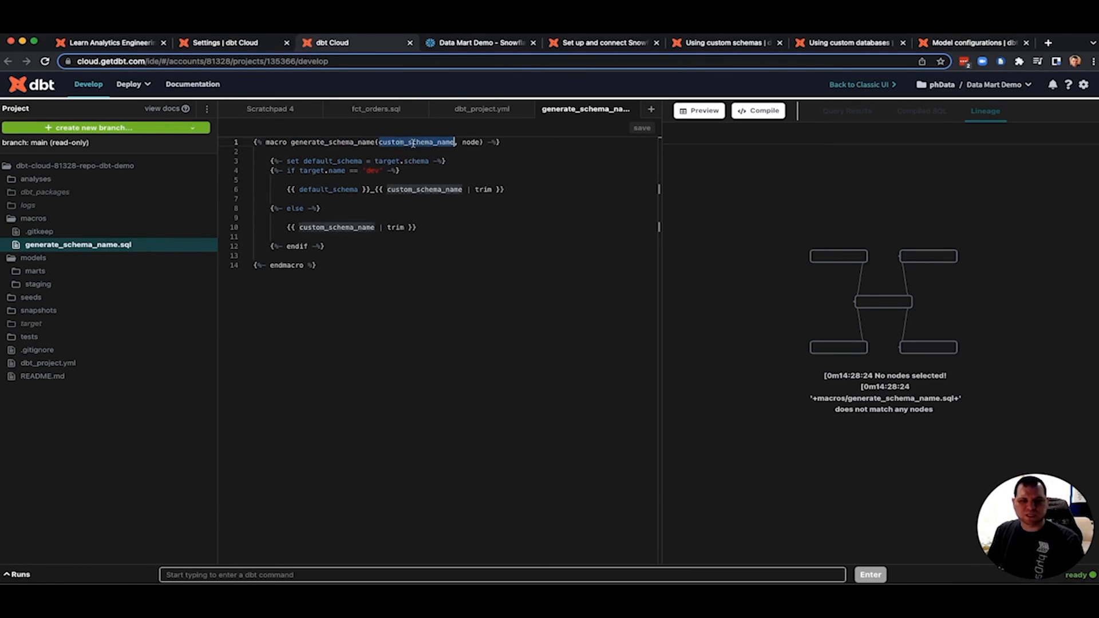
click(481, 109)
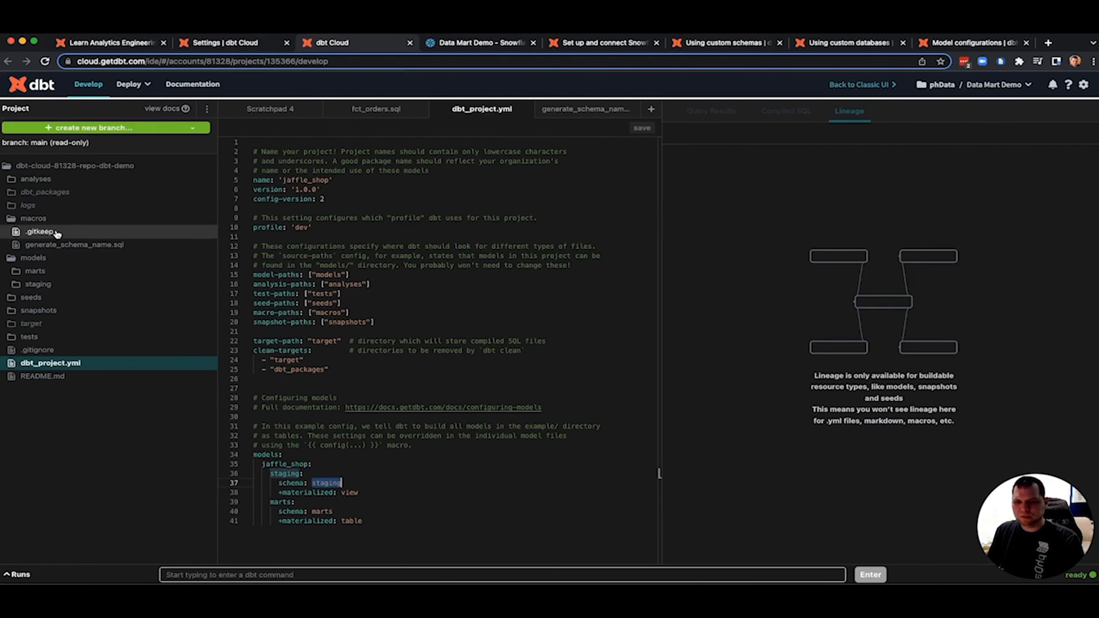
click(584, 108)
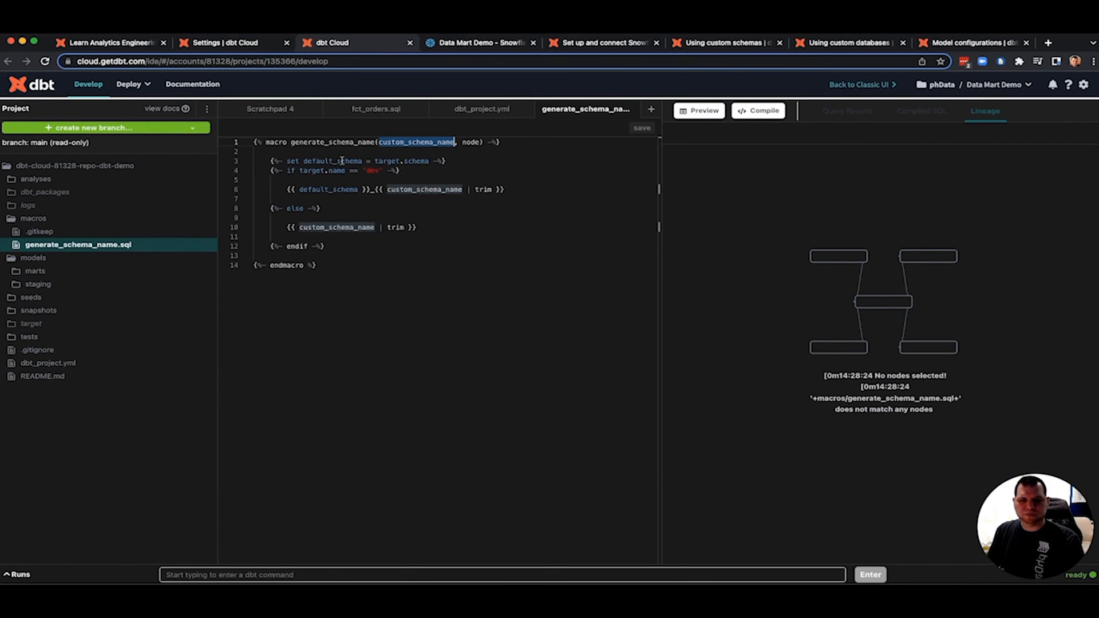
- Trace target, default_schema in the dev branch and custom_schema_name in the else branch, then head to development credentials
double_click(329, 160)
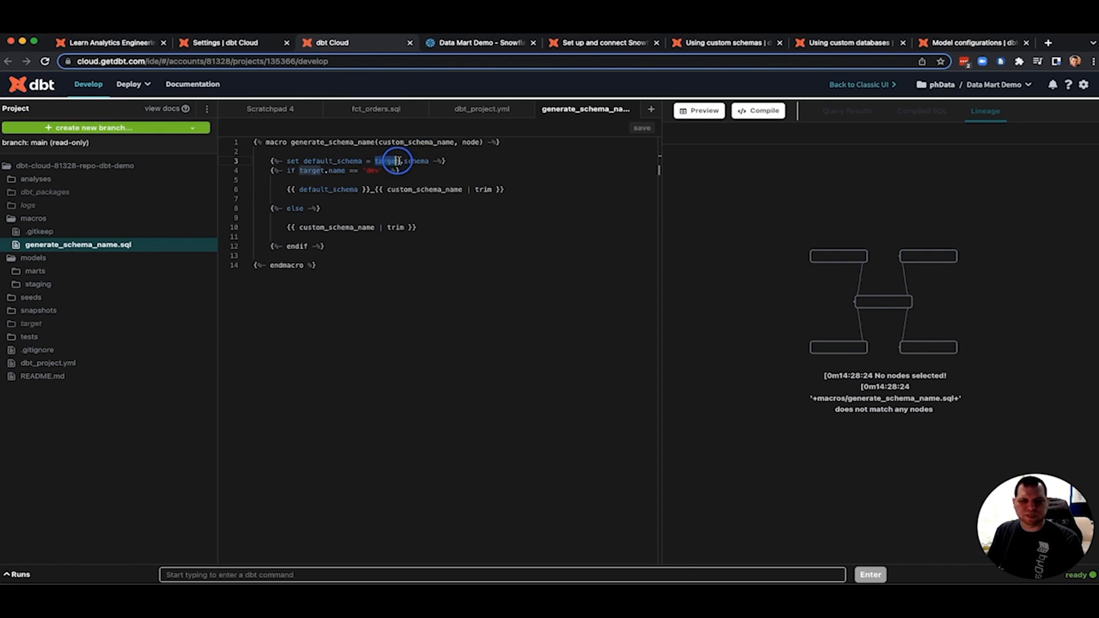
drag(377, 161, 428, 160)
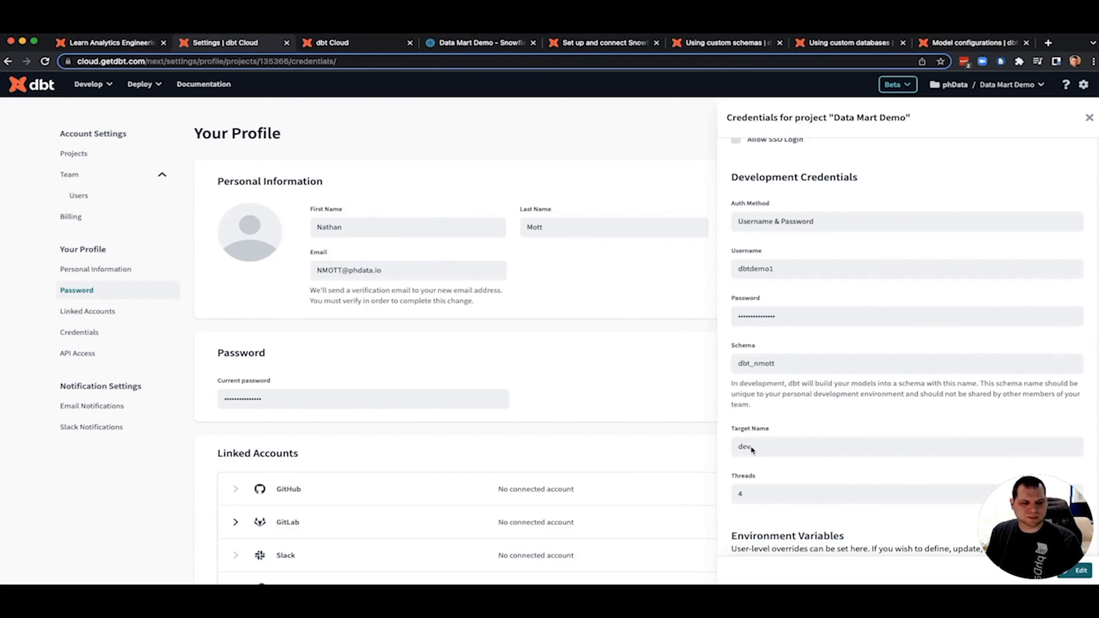
mouse_move(312, 107)
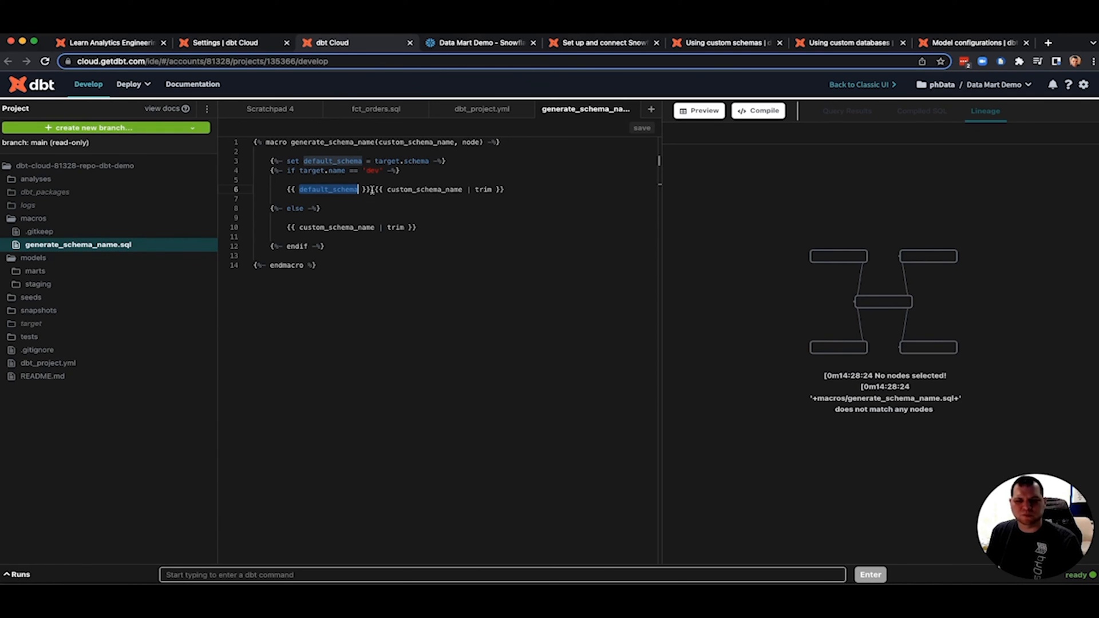
double_click(424, 190)
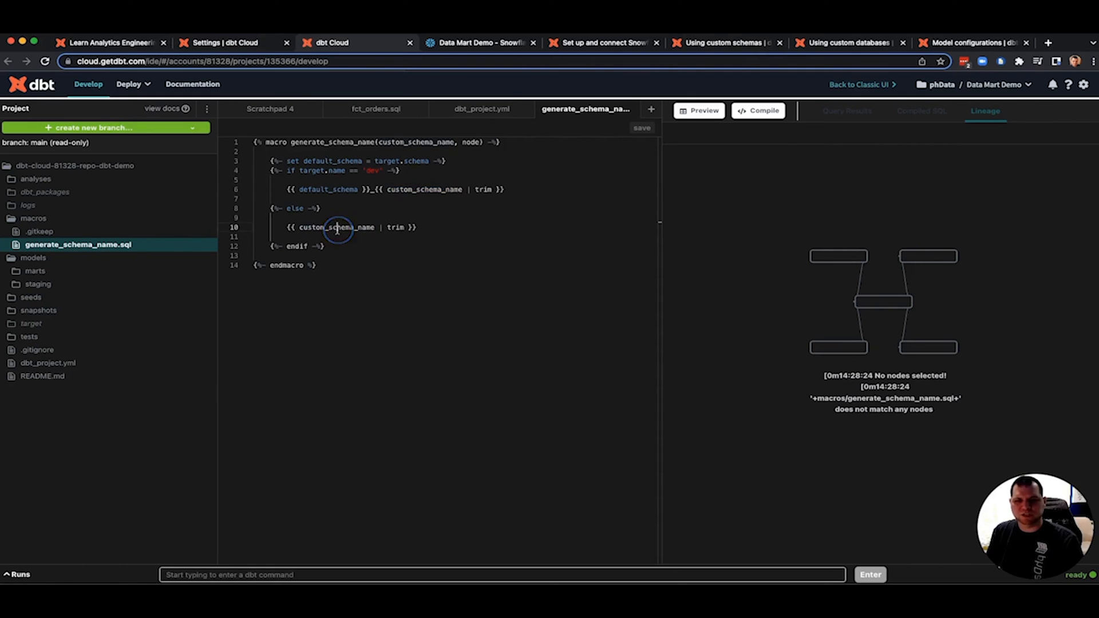
double_click(337, 227)
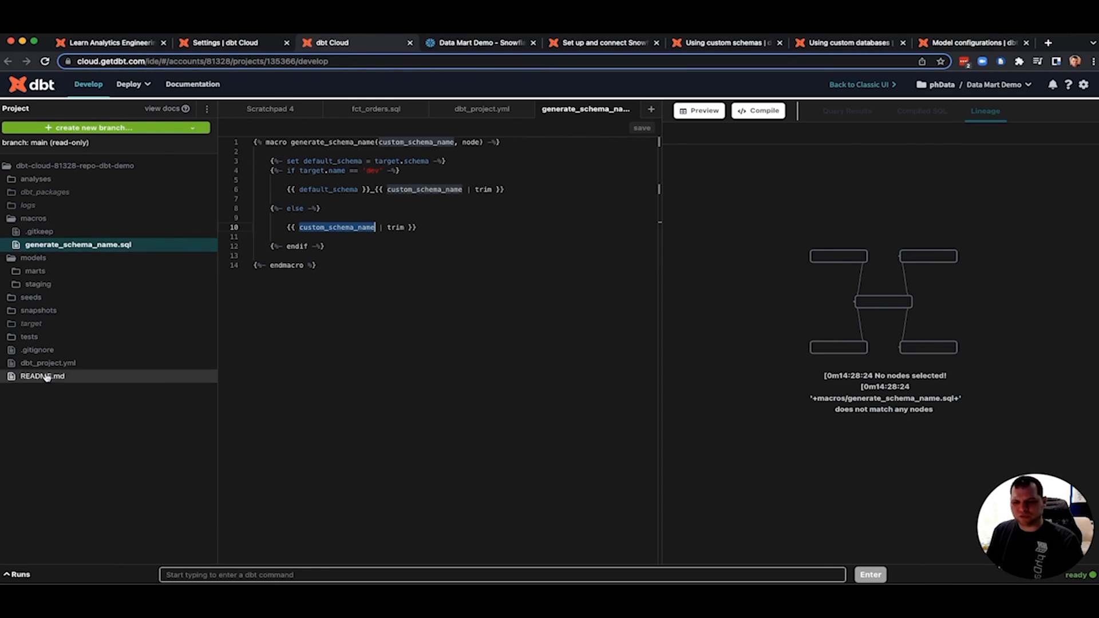
mouse_move(468, 256)
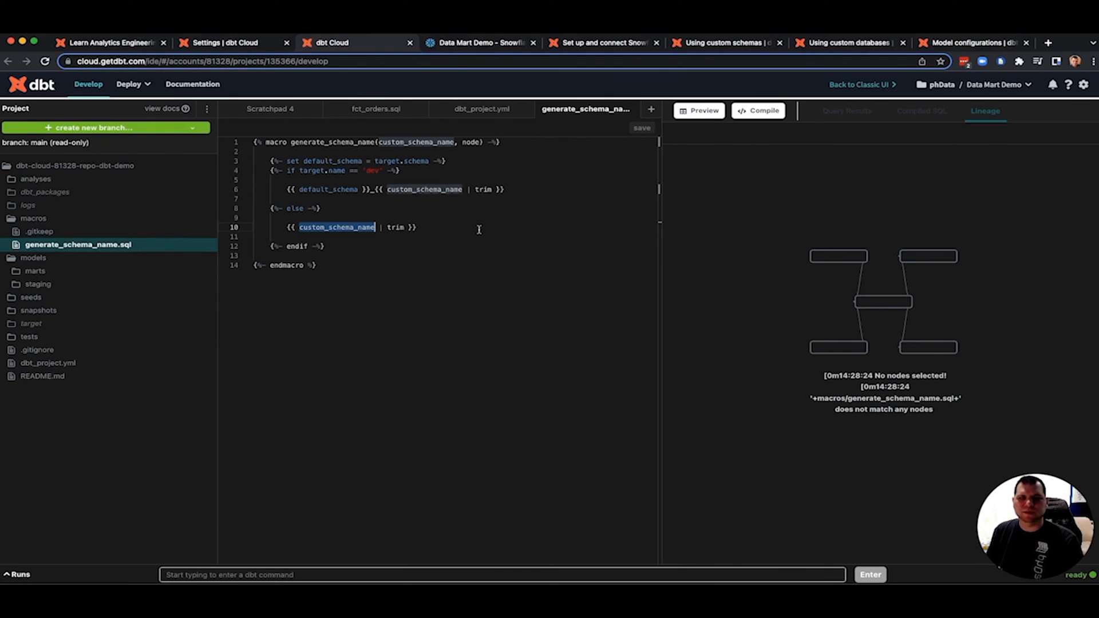
click(224, 43)
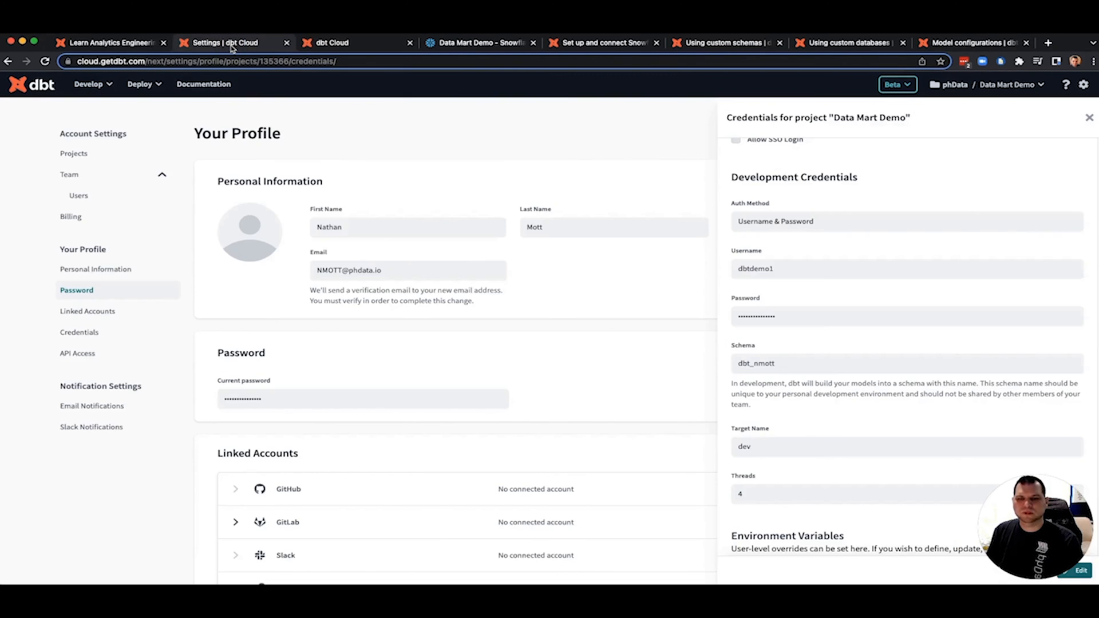
mouse_move(102, 130)
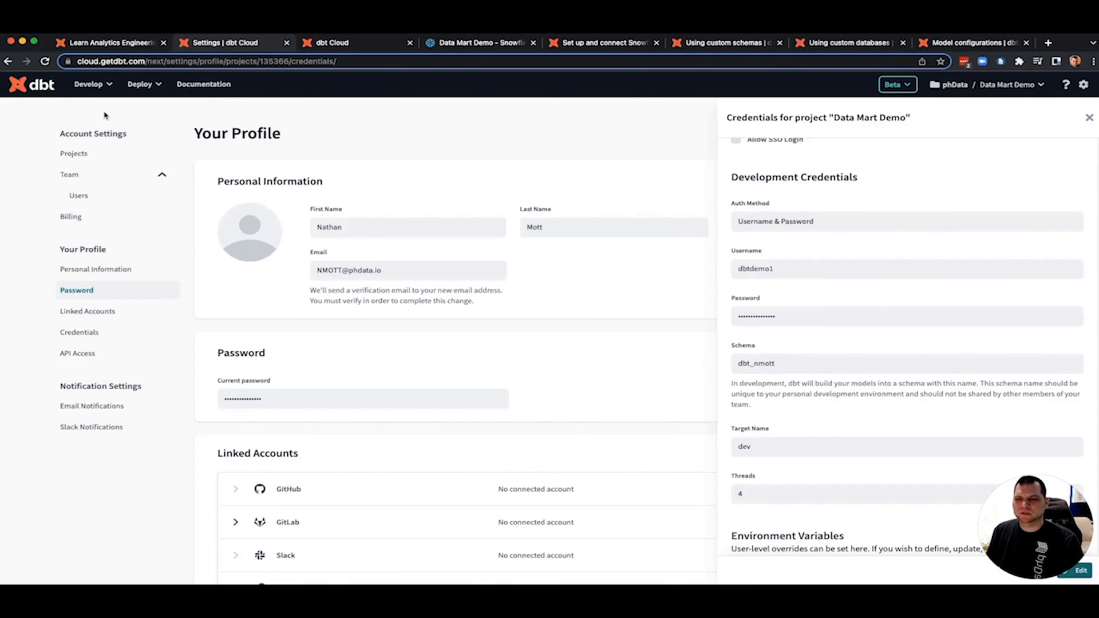
- Navigate via Deploy > Environments to the UAT environment's settings
click(140, 83)
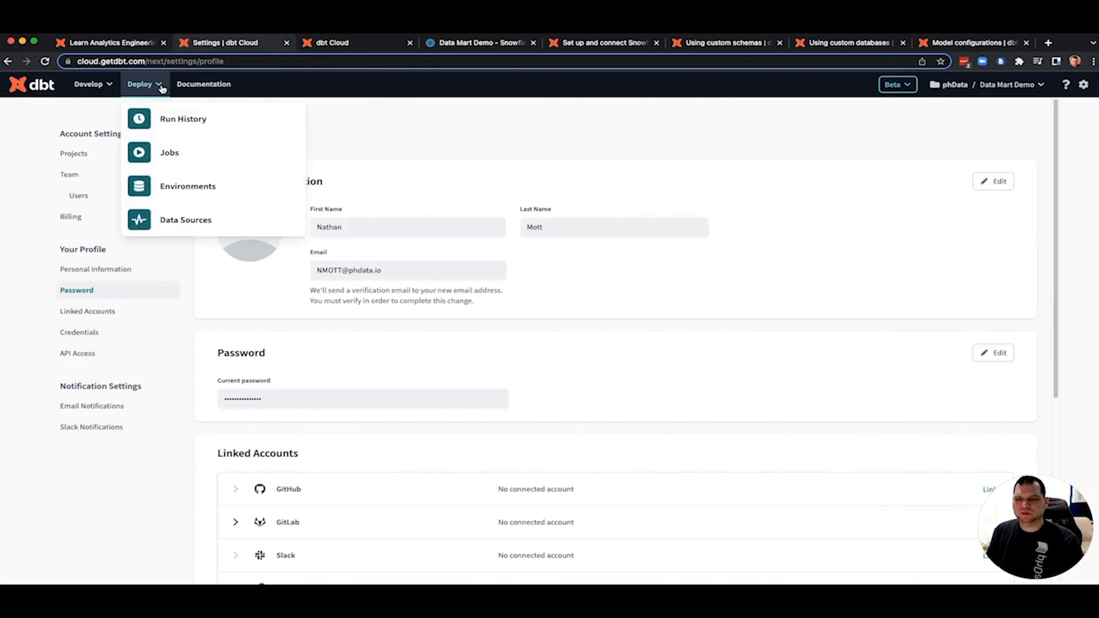
click(187, 186)
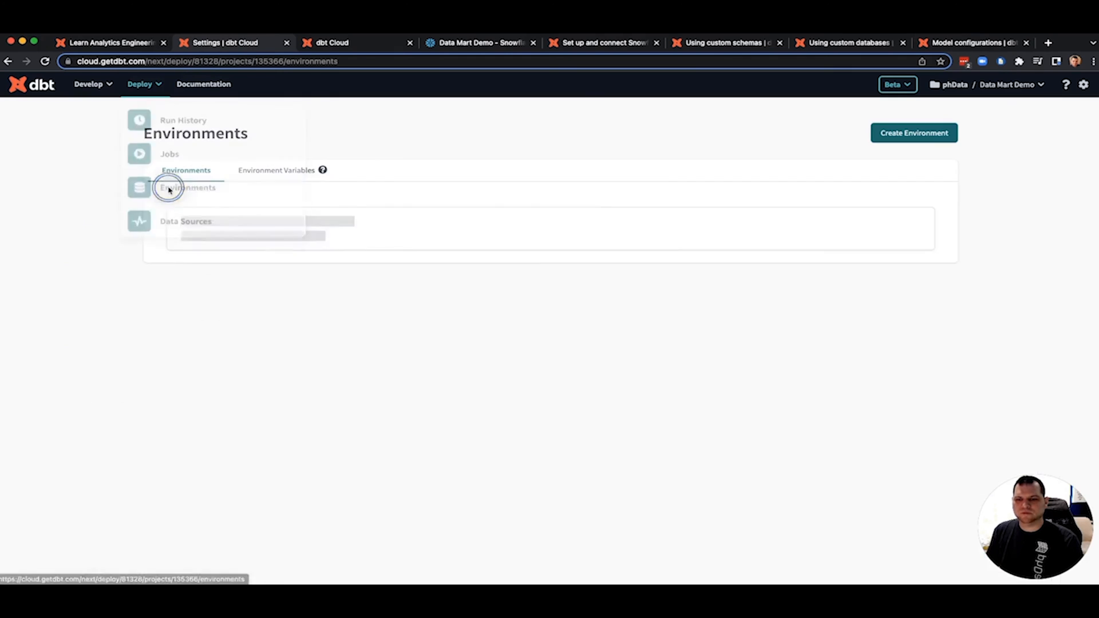
click(188, 188)
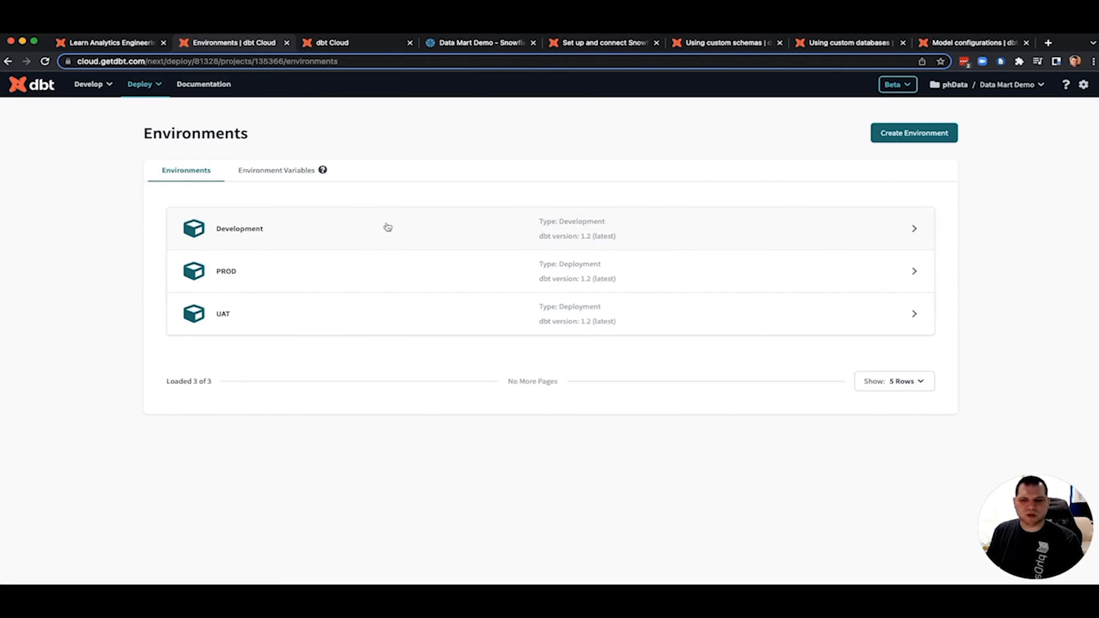
mouse_move(666, 246)
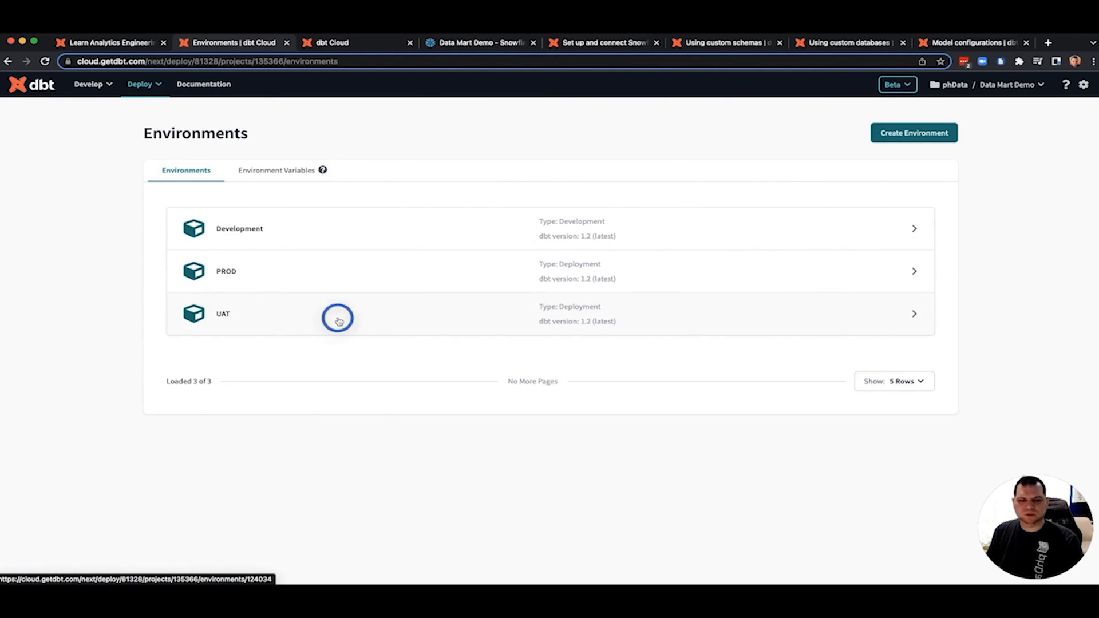
click(336, 318)
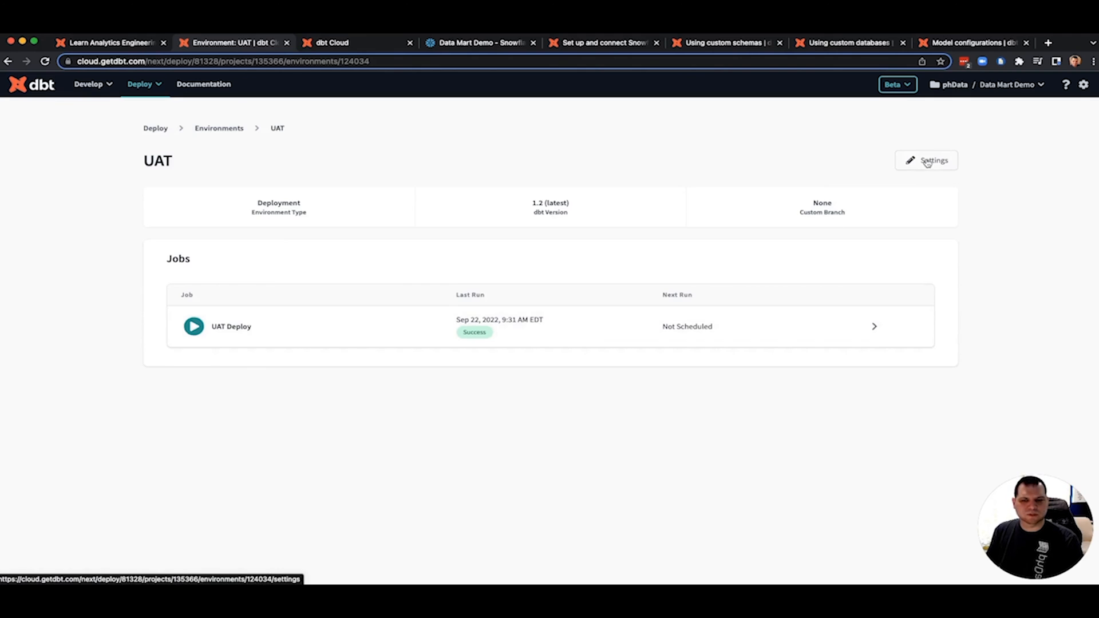
click(925, 160)
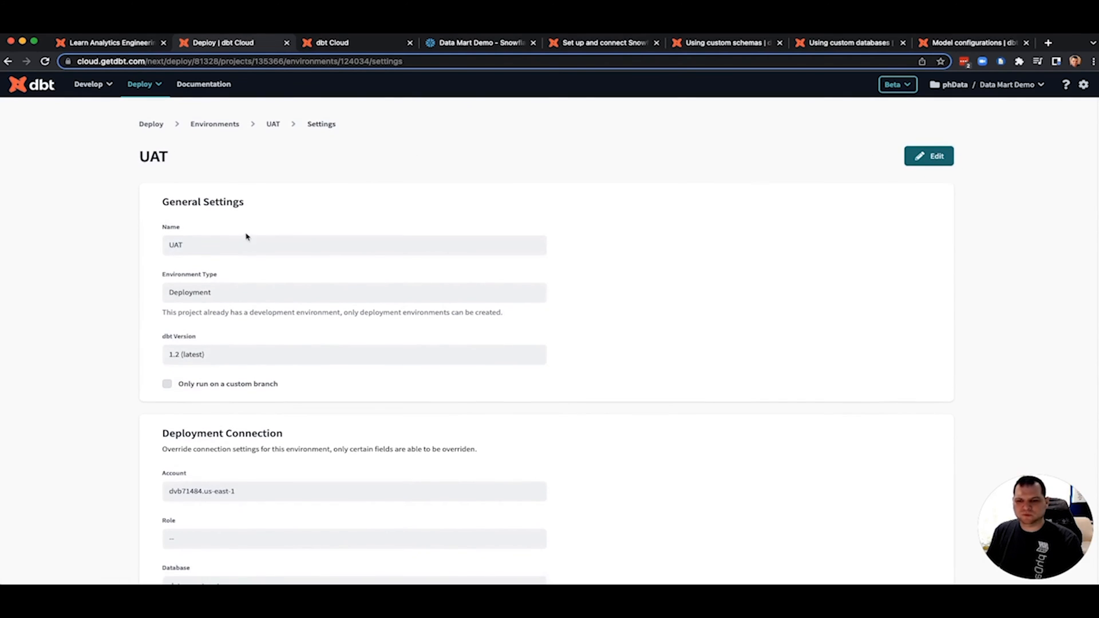
mouse_move(159, 249)
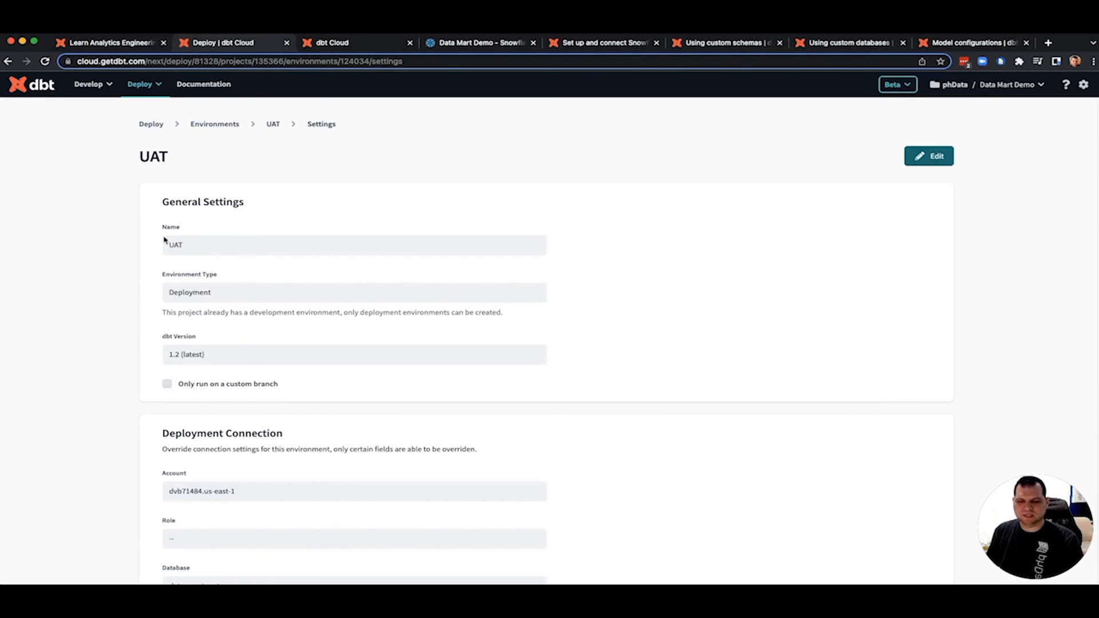
- Review the UAT deployment connection: database data_mart_uat, user dbtdemo1, schema define_custom
scroll(down, 3)
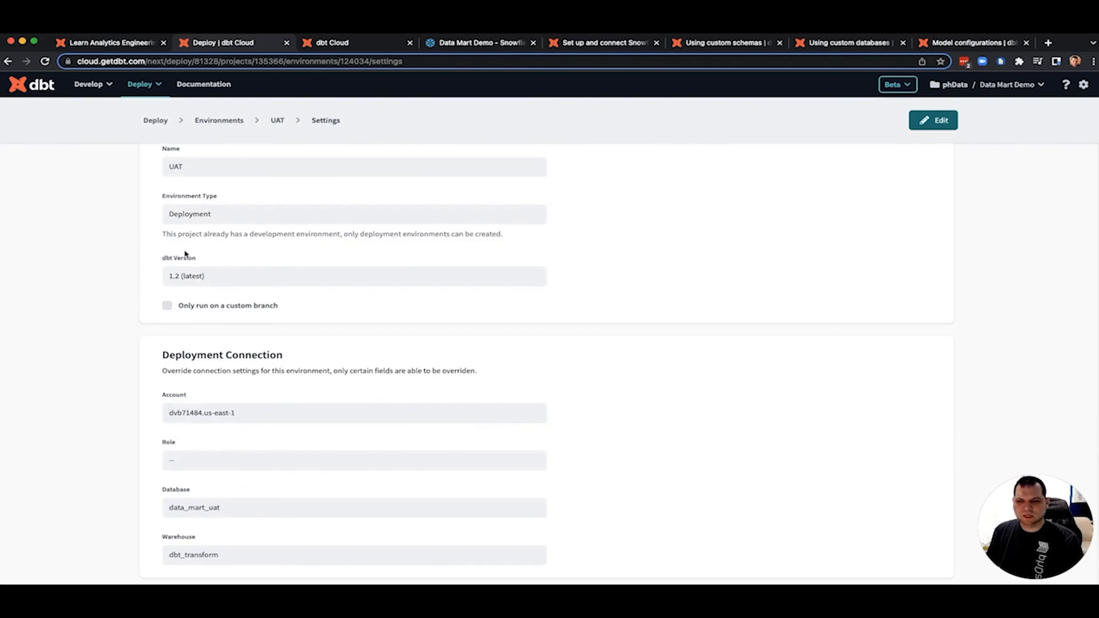
mouse_move(321, 247)
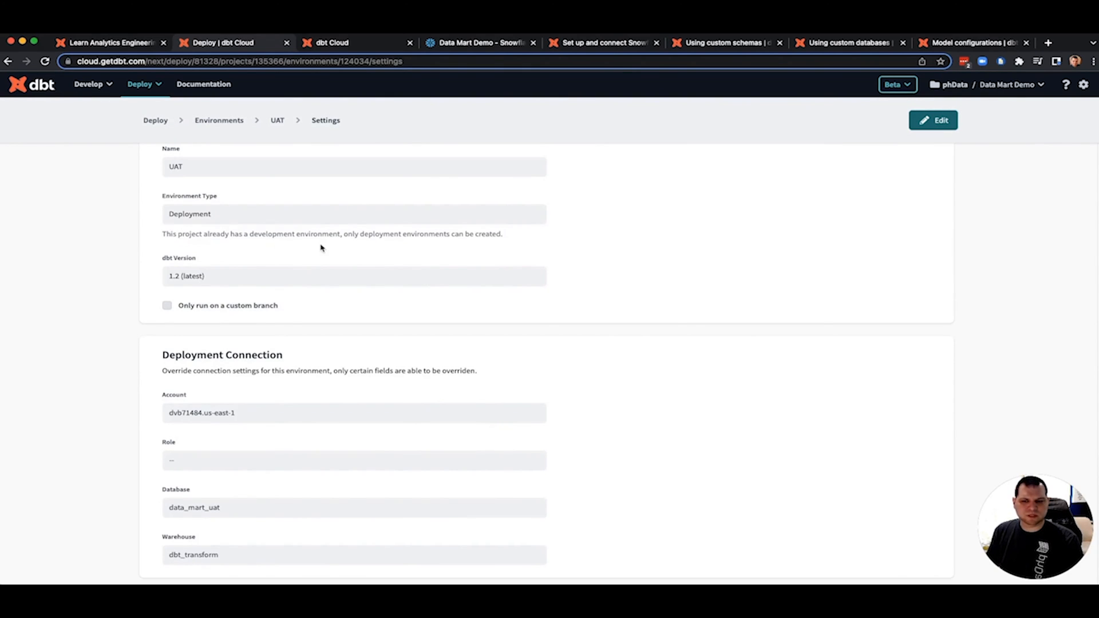
mouse_move(306, 240)
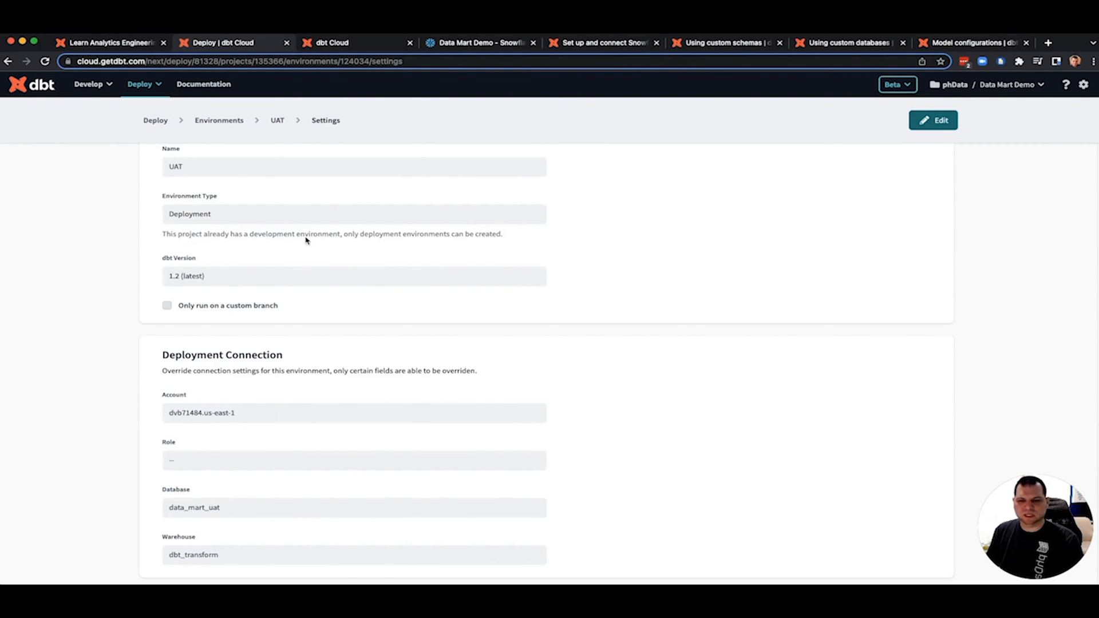
scroll(down, 3)
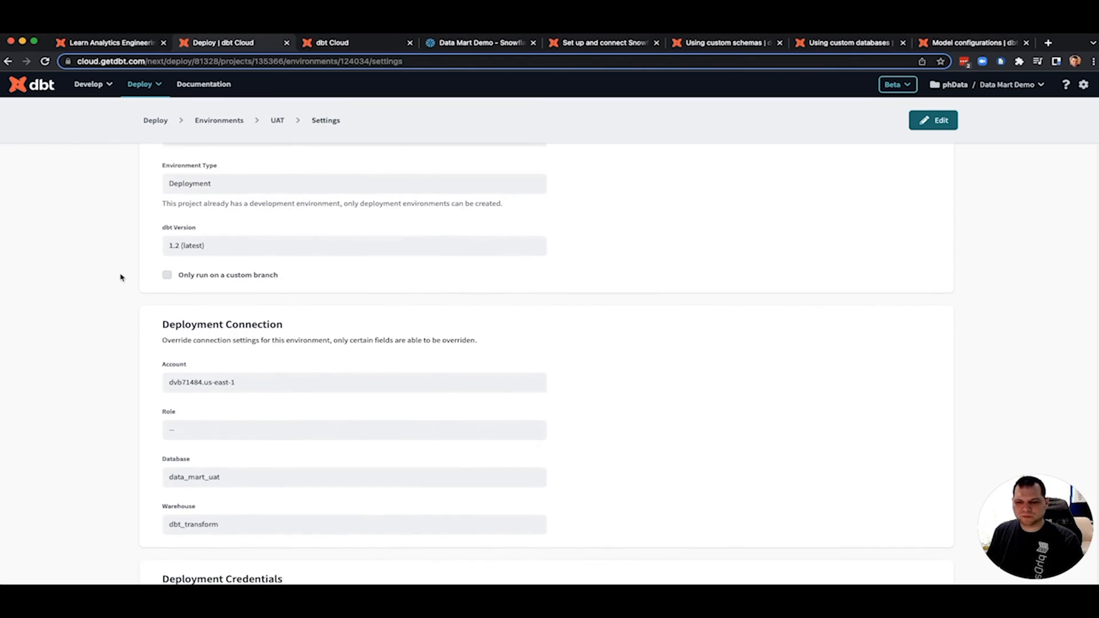
scroll(down, 3)
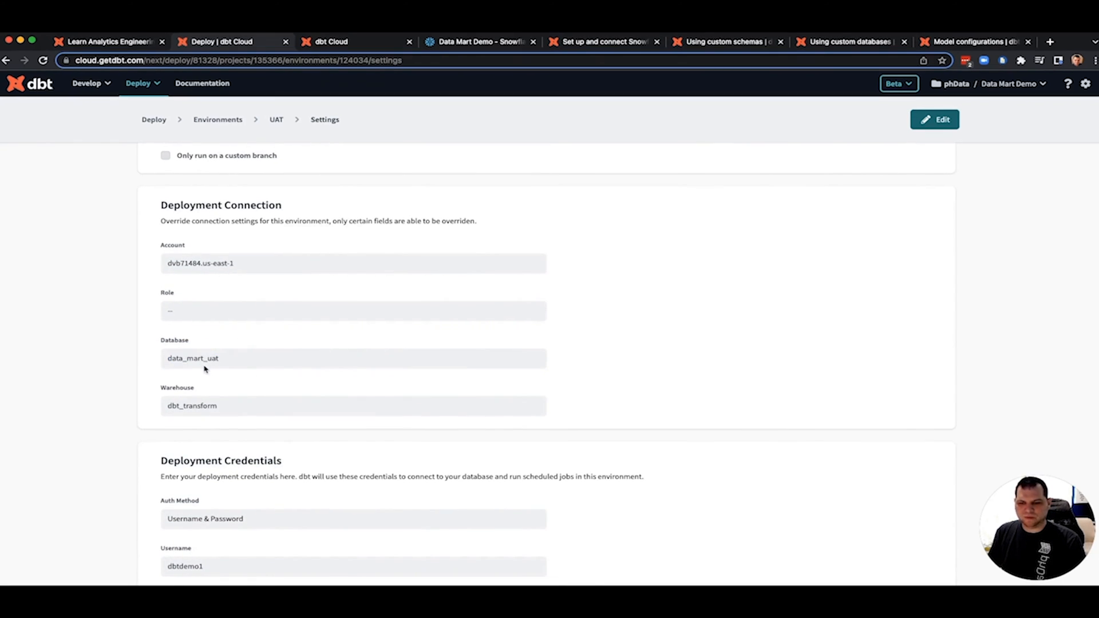
mouse_move(216, 368)
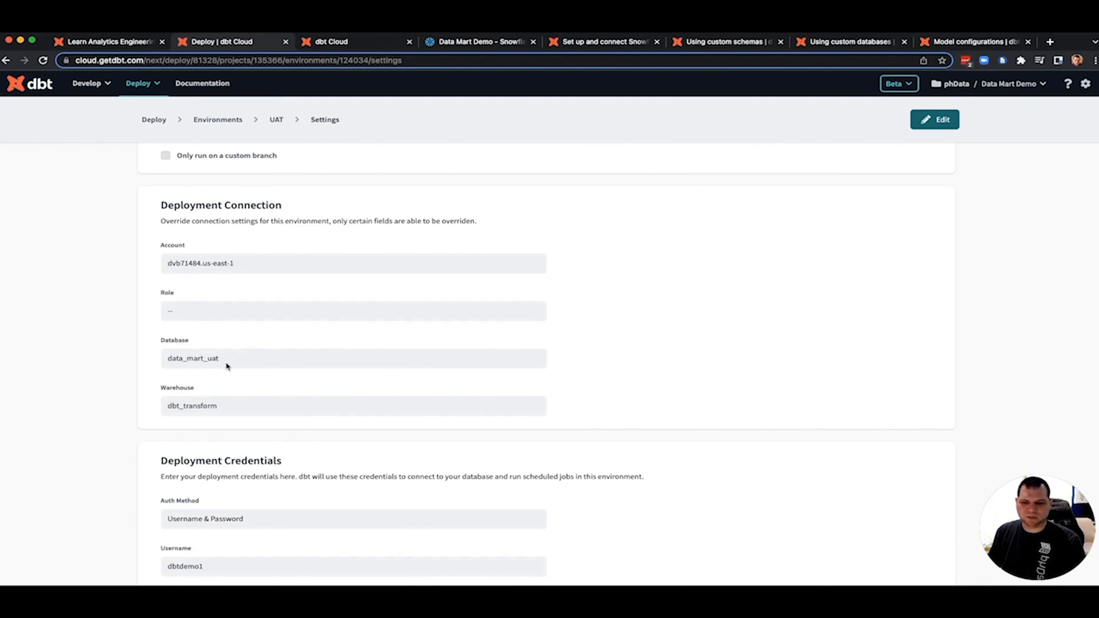
scroll(down, 3)
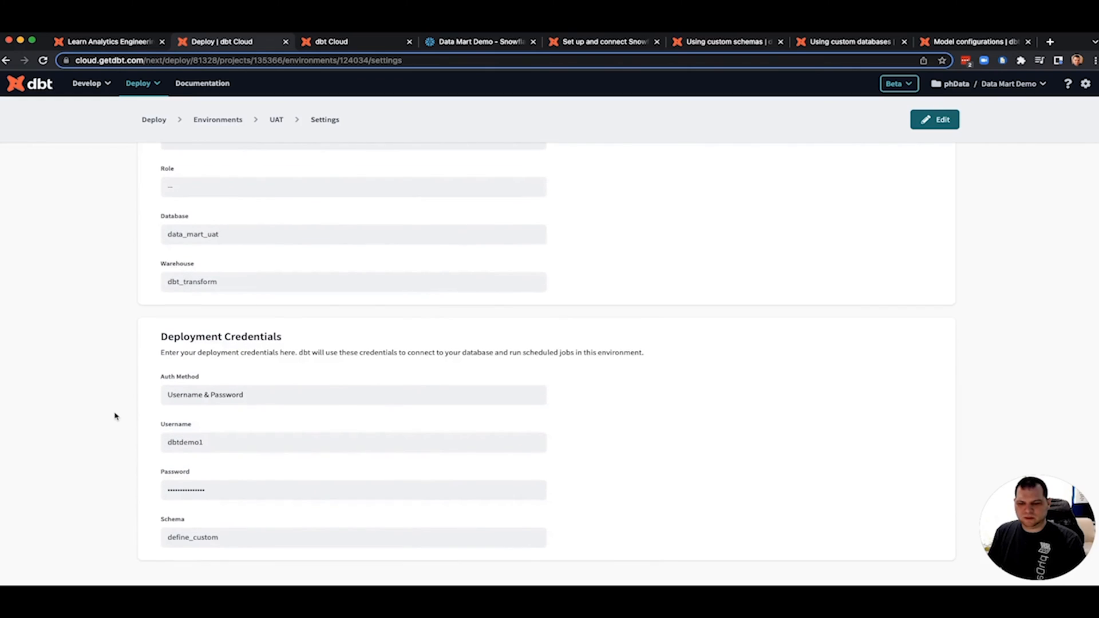
mouse_move(199, 544)
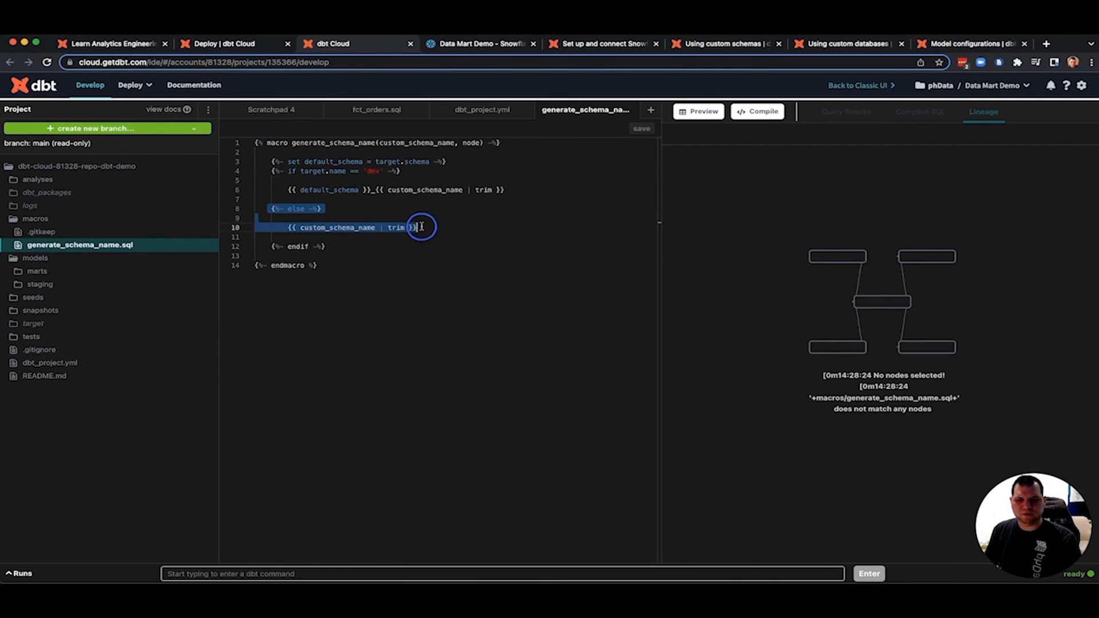
- View dbt_project.yml's staging and marts schema settings, then return to the generate_schema_name macro
click(358, 209)
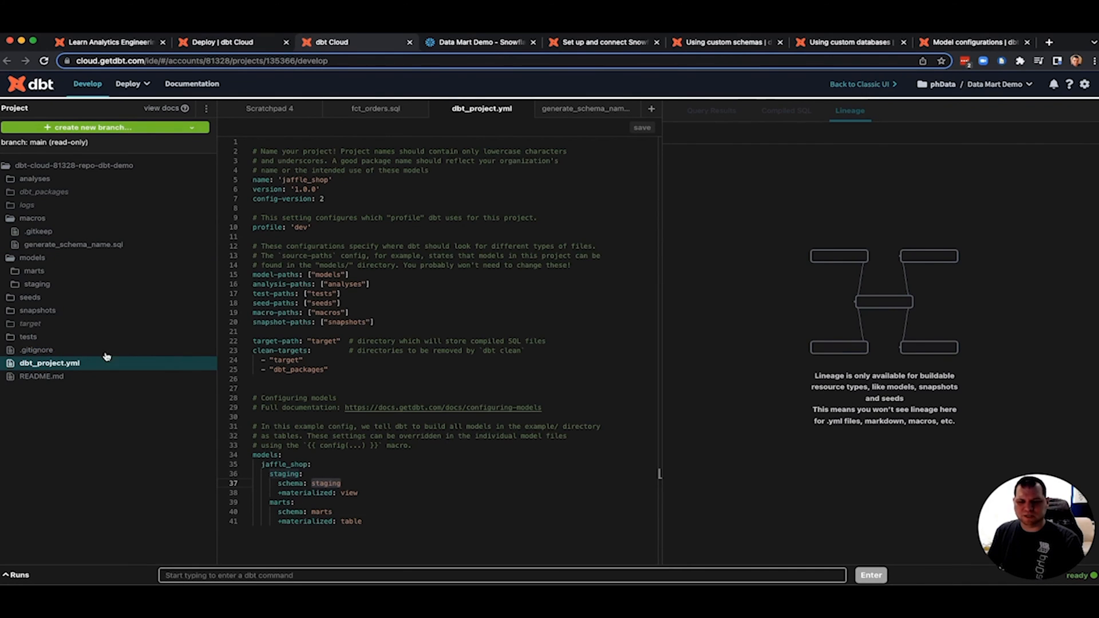
click(586, 109)
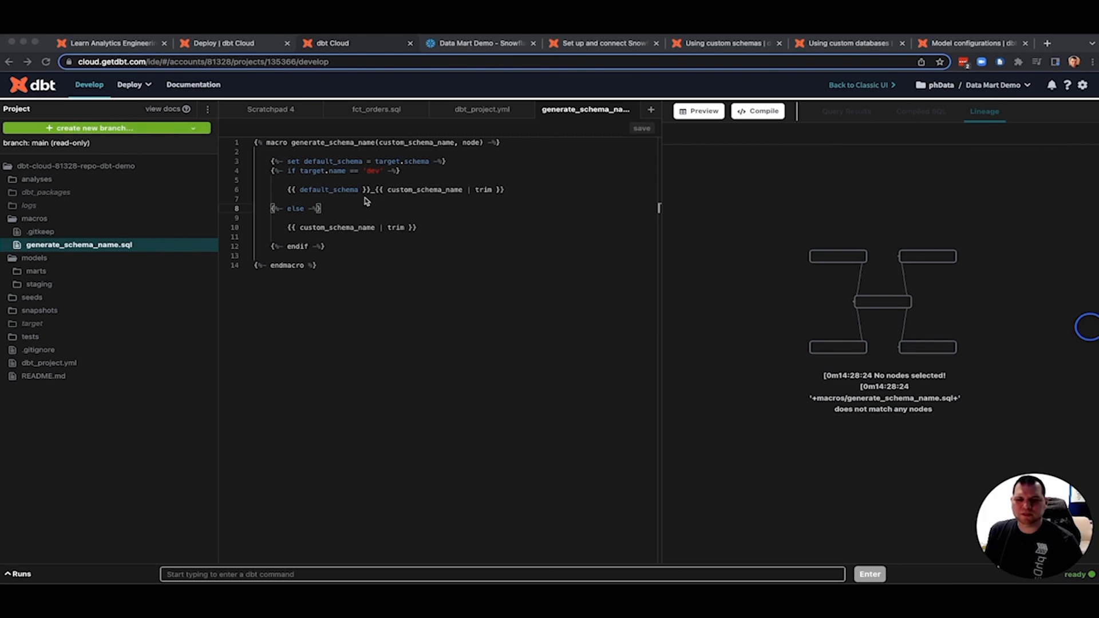
mouse_move(340, 232)
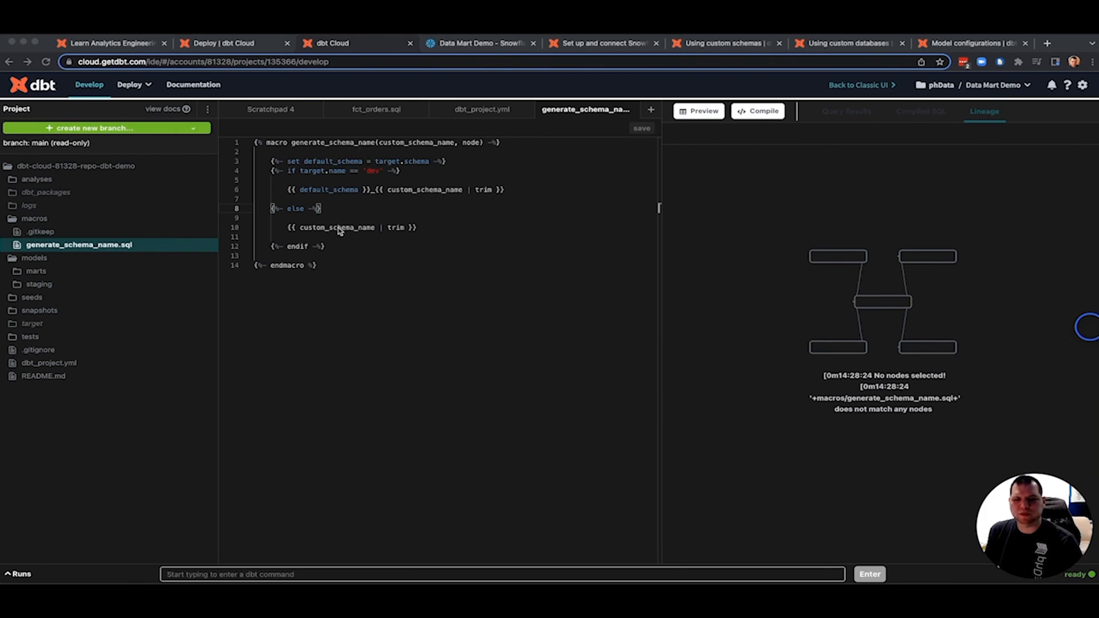
mouse_move(334, 233)
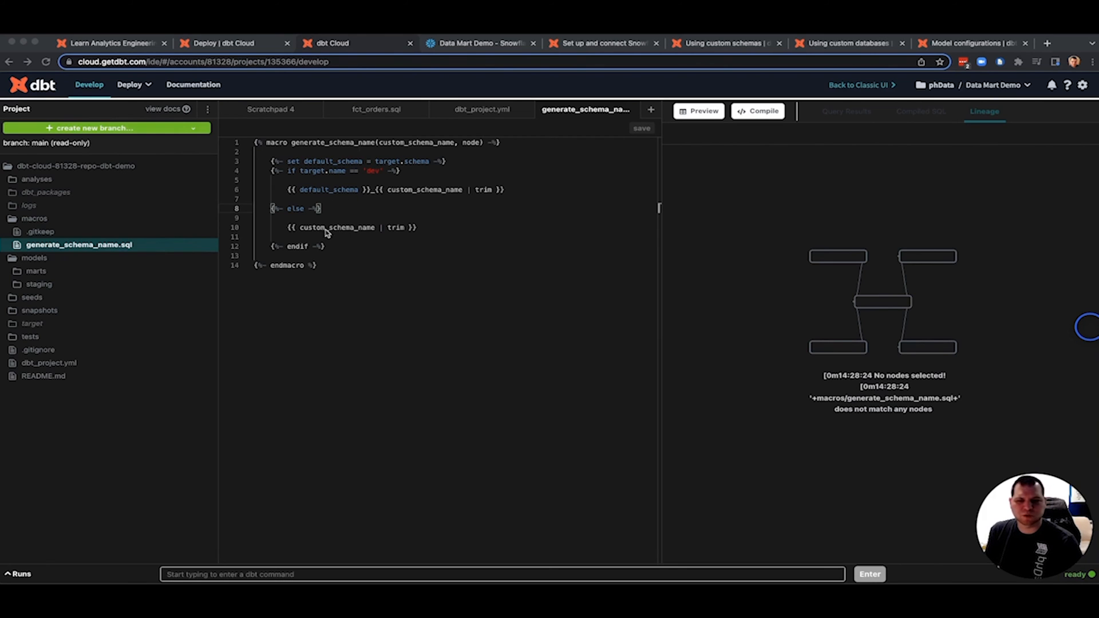
mouse_move(185, 300)
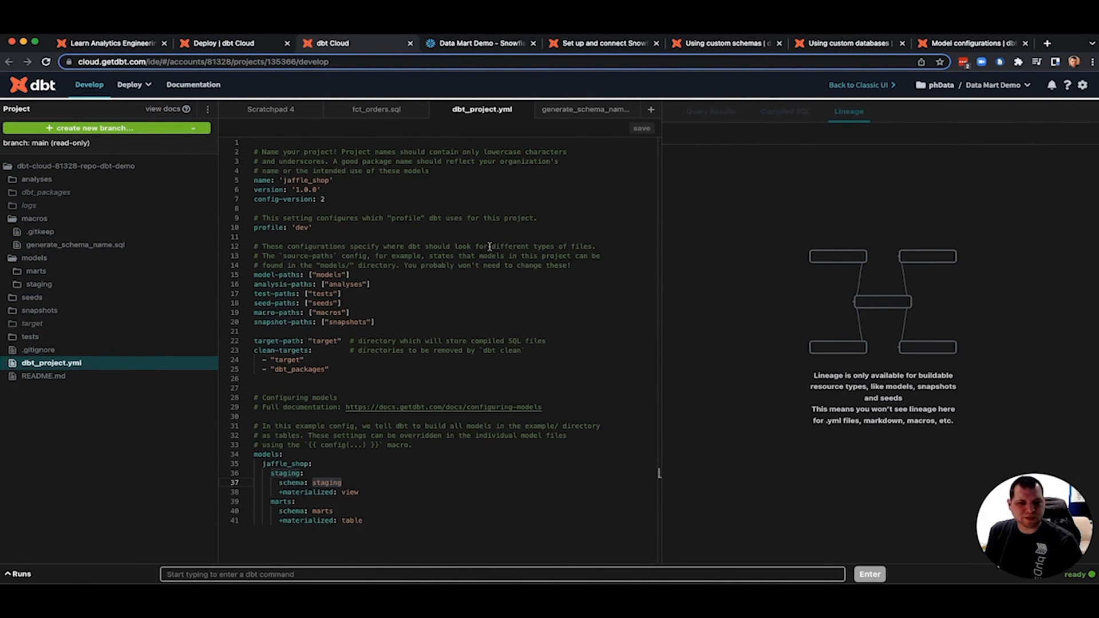
mouse_move(127, 413)
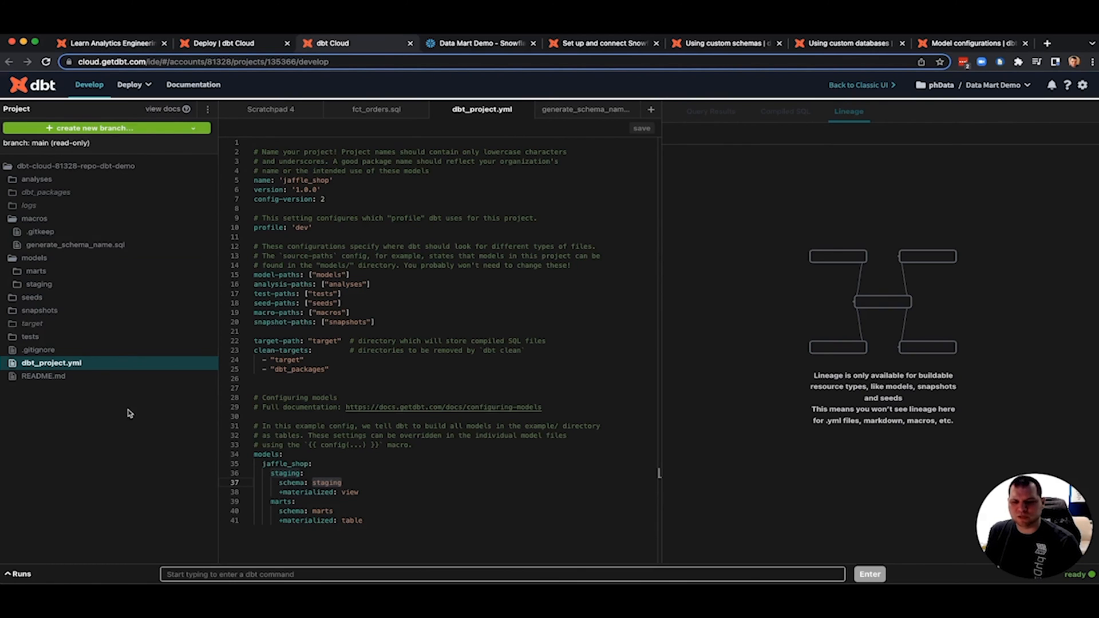
mouse_move(459, 221)
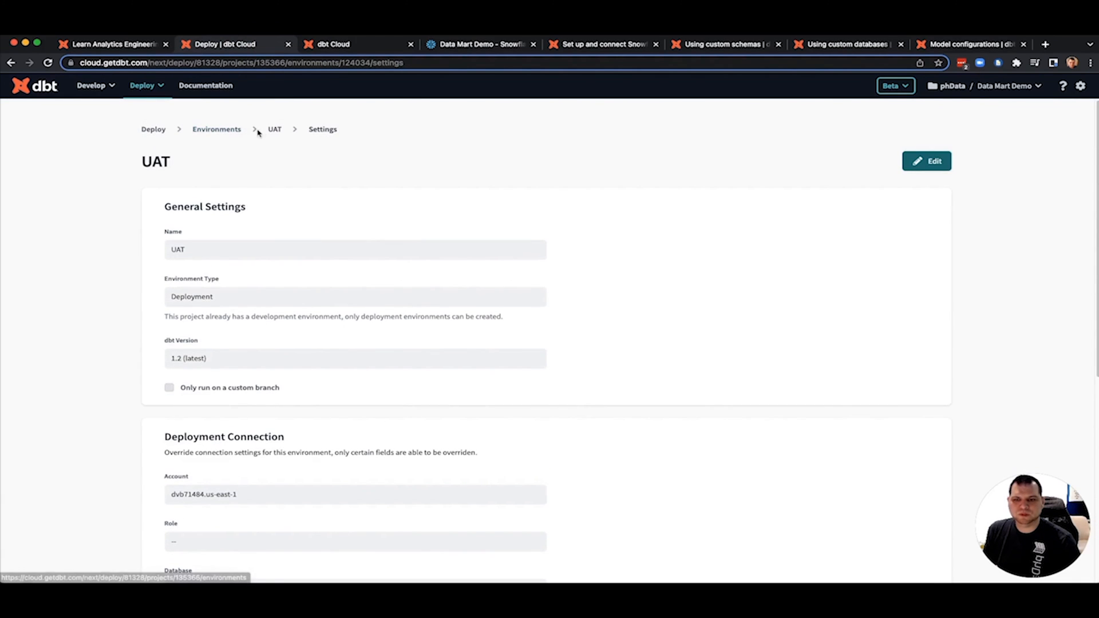
- Review the UAT Deploy job's settings showing target name uat, then switch to the Snowflake worksheet
click(274, 129)
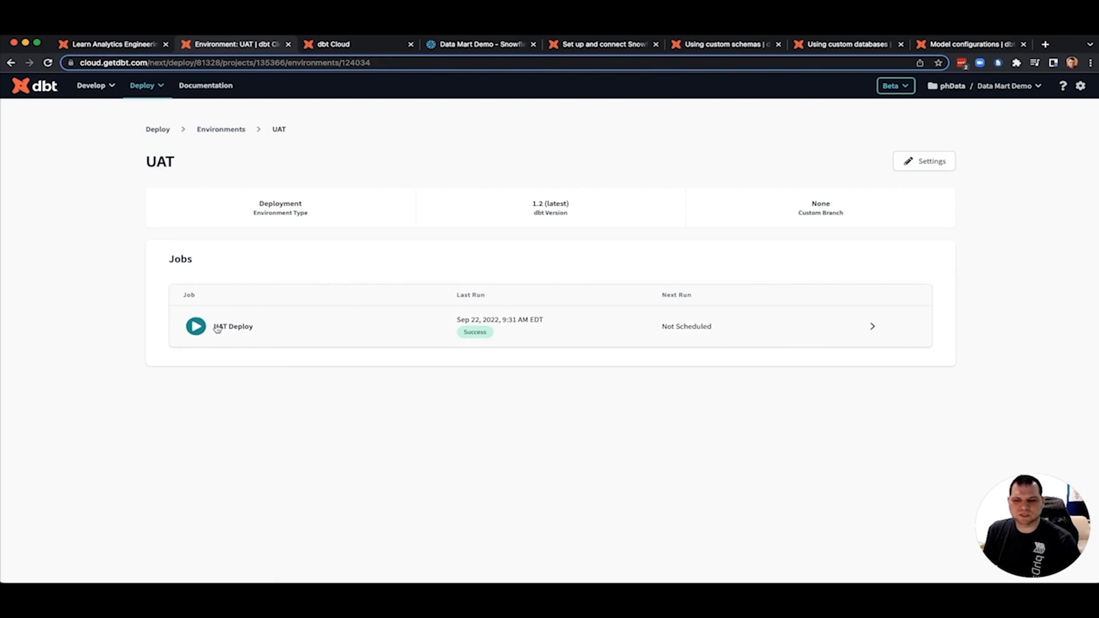
click(233, 325)
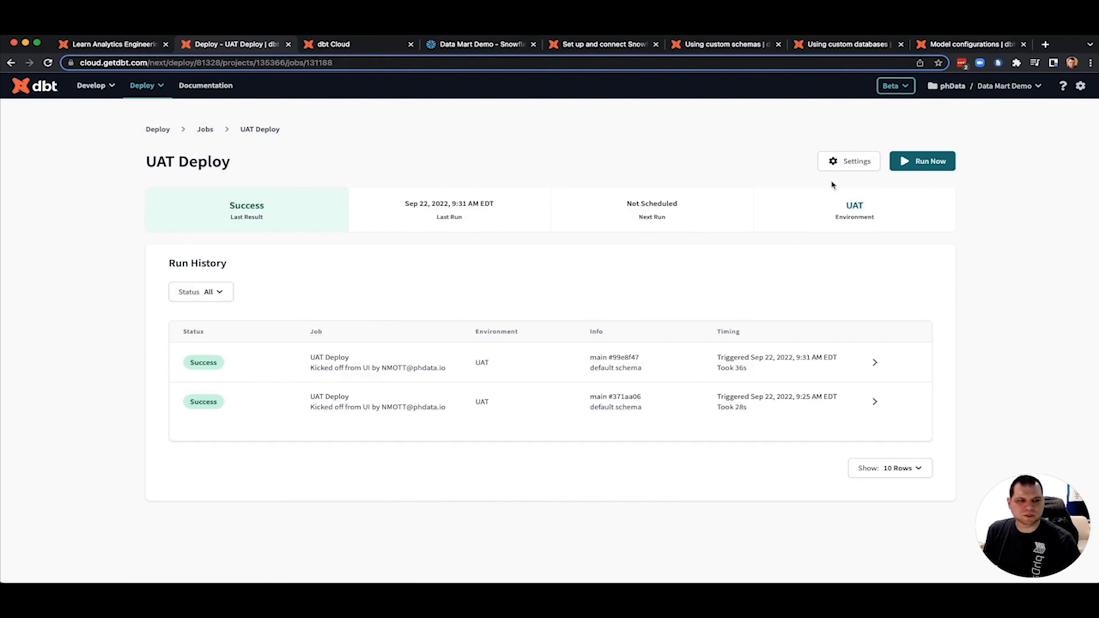
click(849, 161)
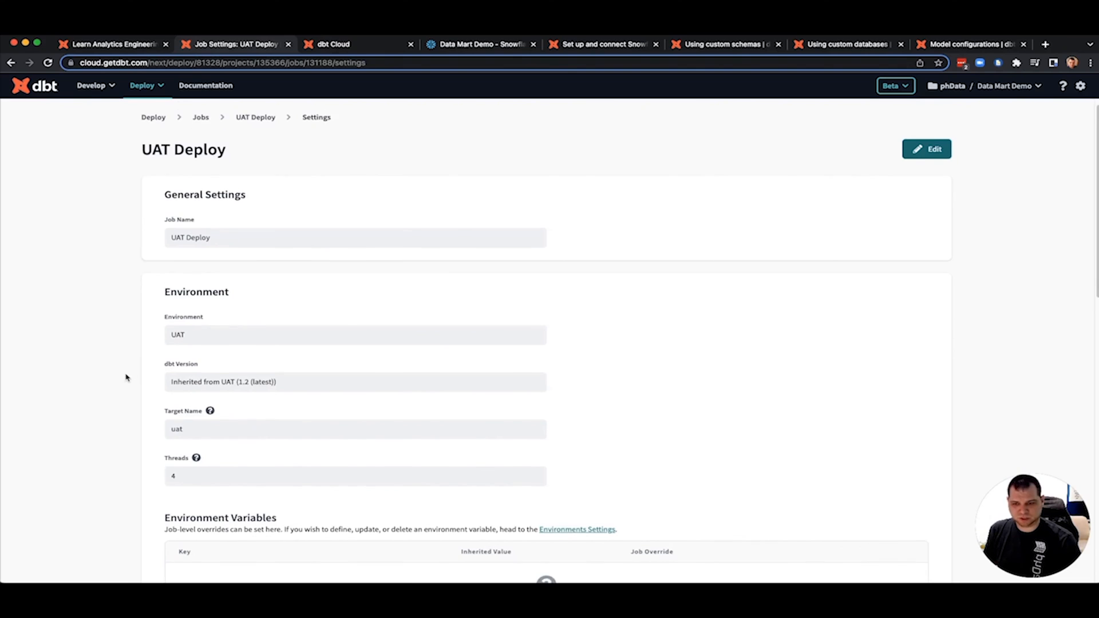
scroll(down, 3)
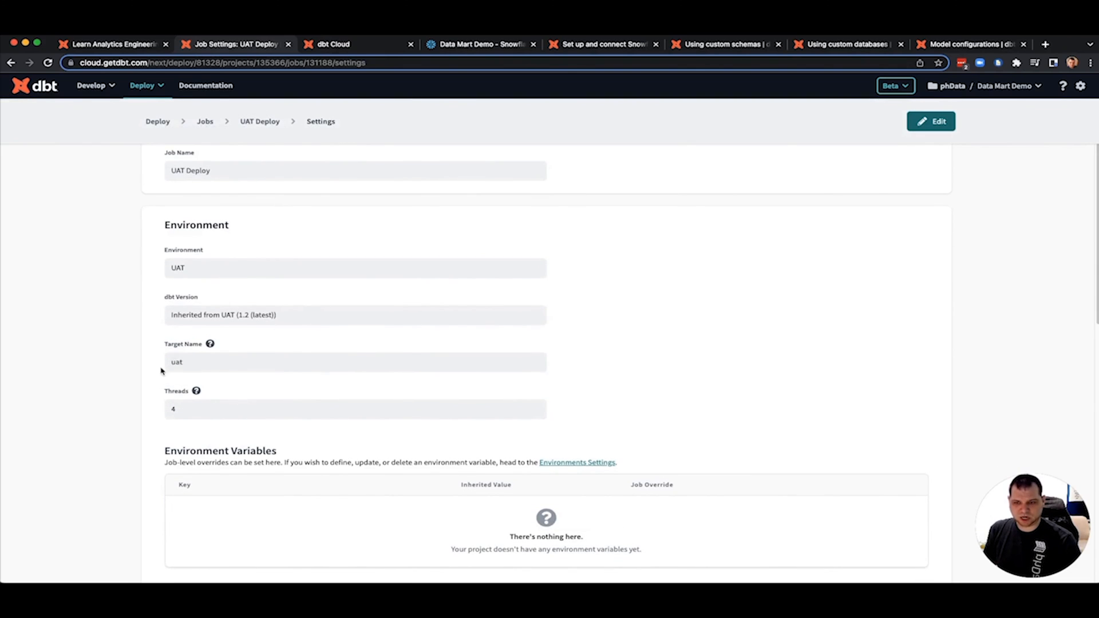
mouse_move(184, 371)
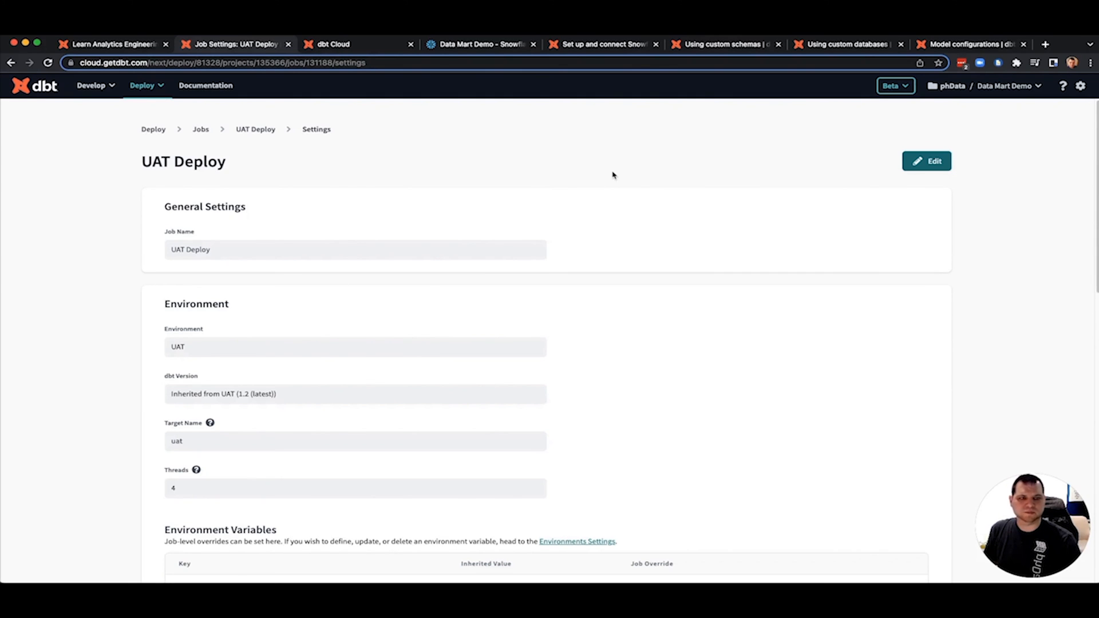
click(480, 44)
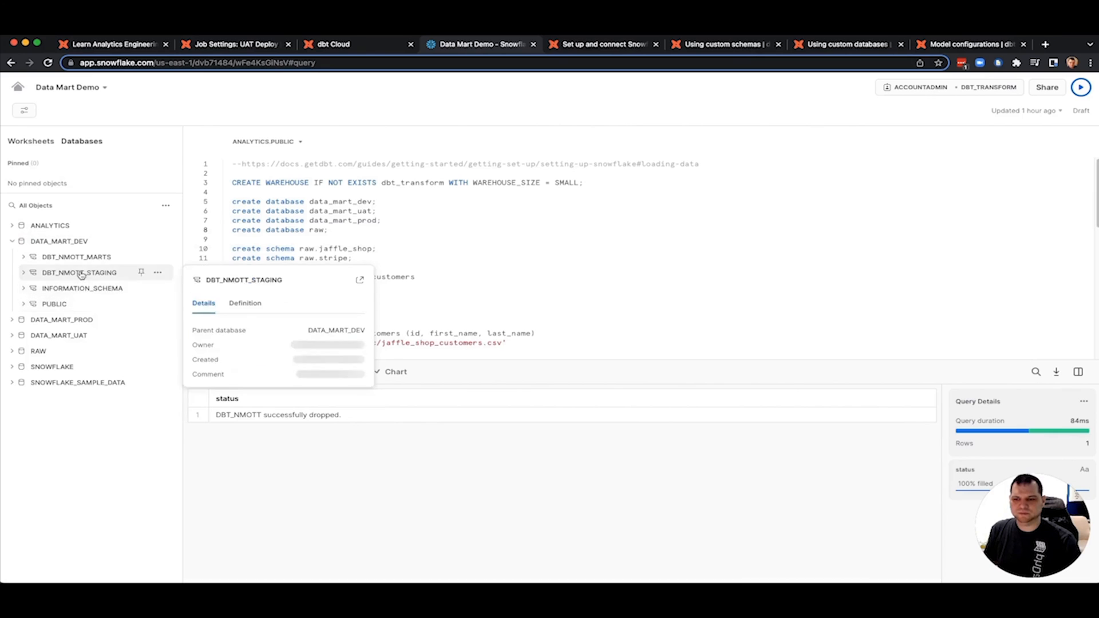
- Expand DATA_MART_UAT and DATA_MART_PROD to confirm MARTS and STAGING schemas, then return to dbt Cloud
click(13, 272)
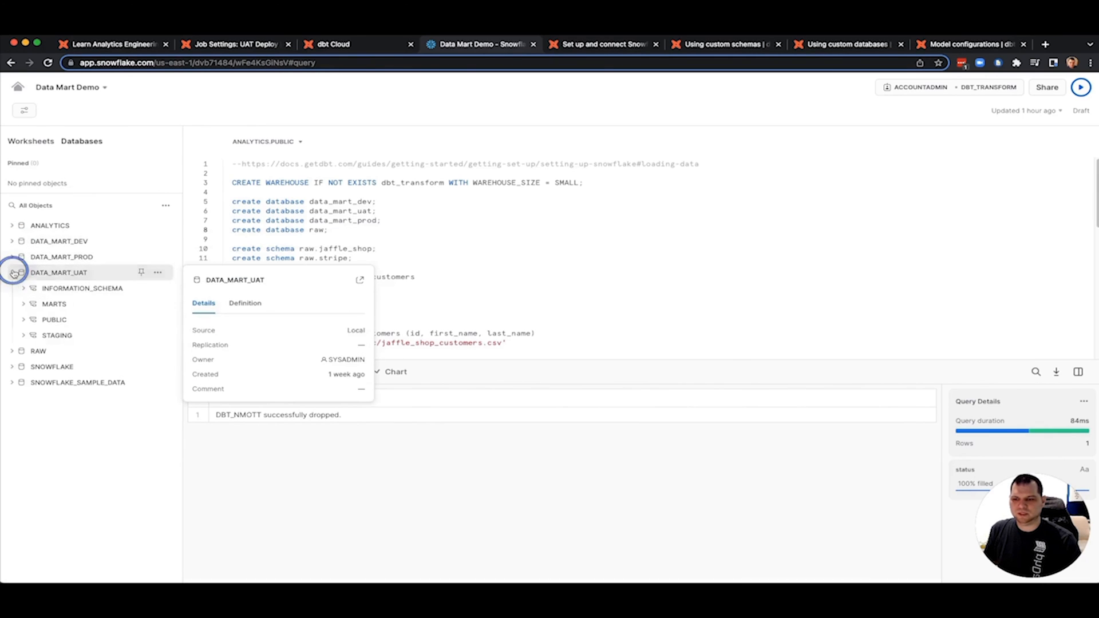
click(12, 273)
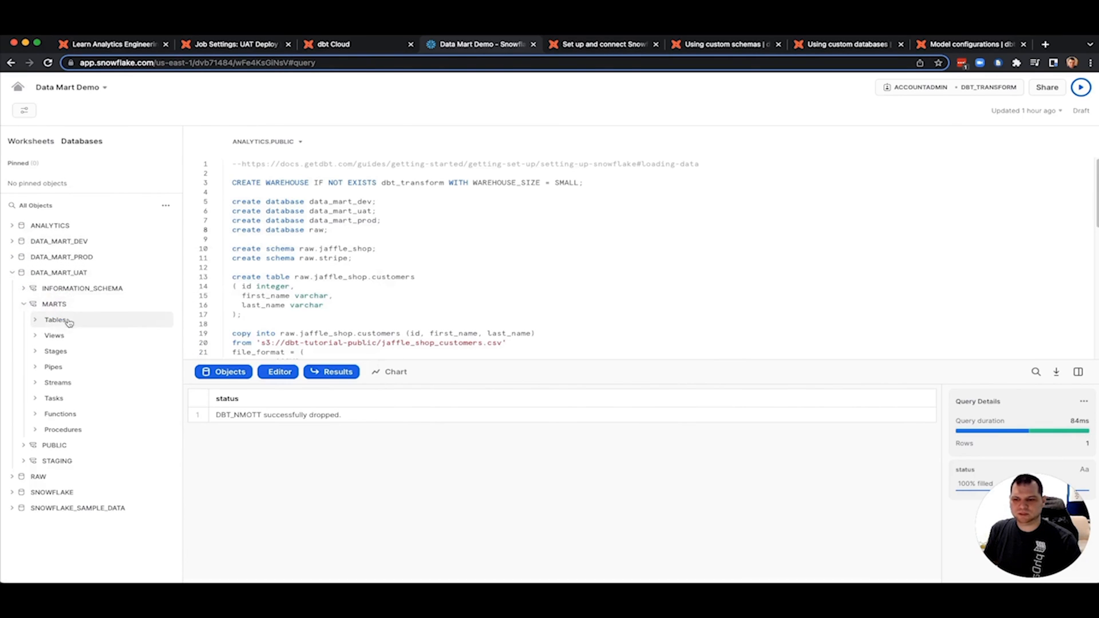
click(56, 319)
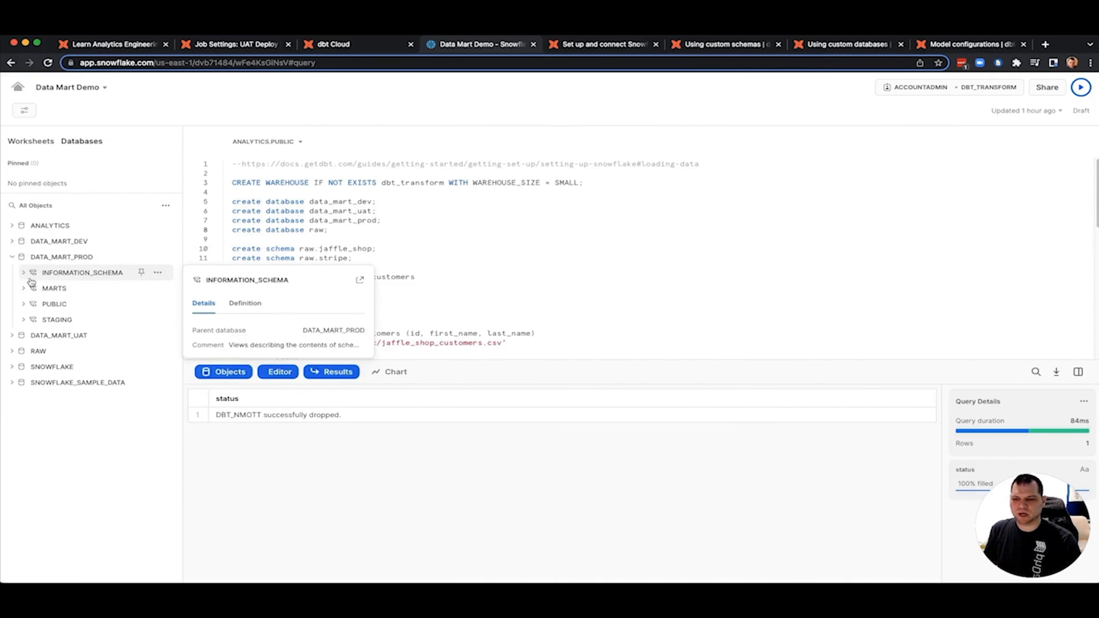
click(57, 444)
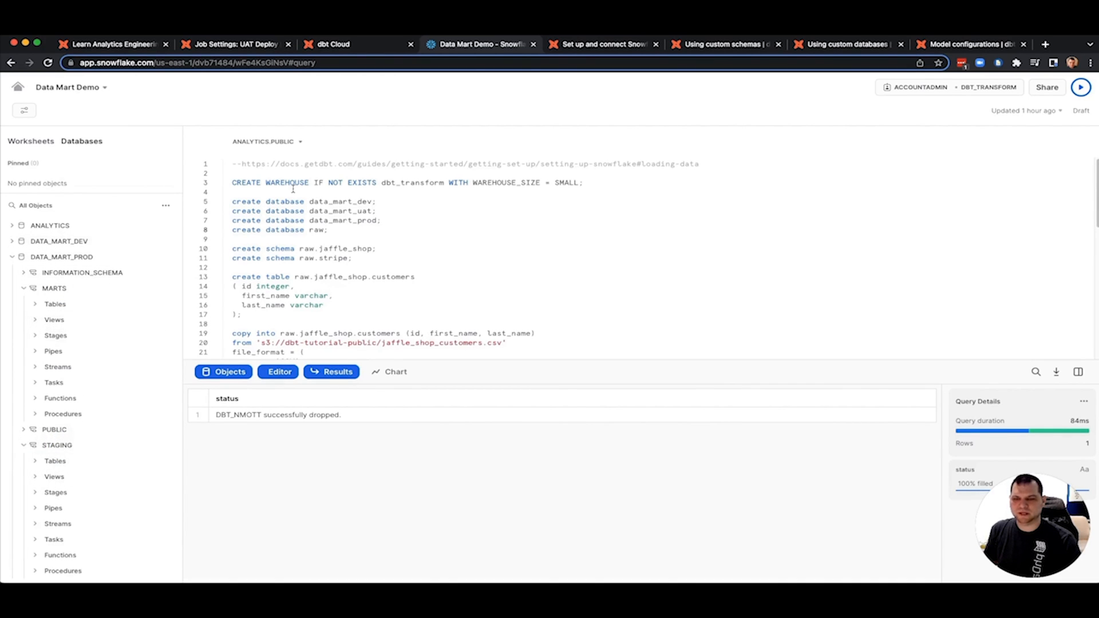
click(235, 44)
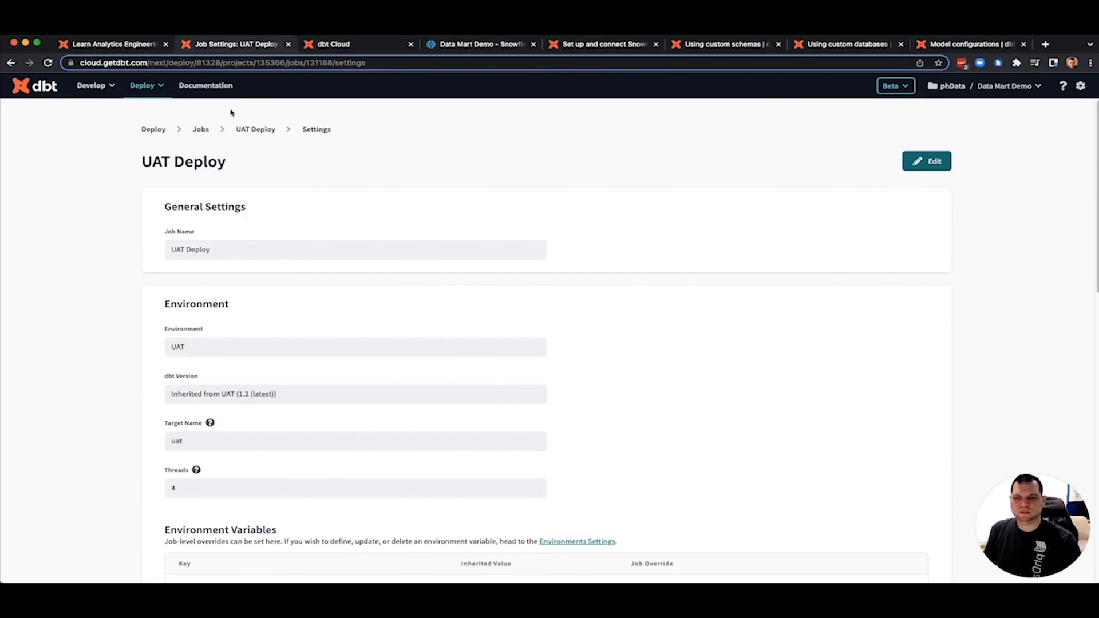
- View the PROD environment's deployment connection and highlight its database data_mart_prod
click(200, 128)
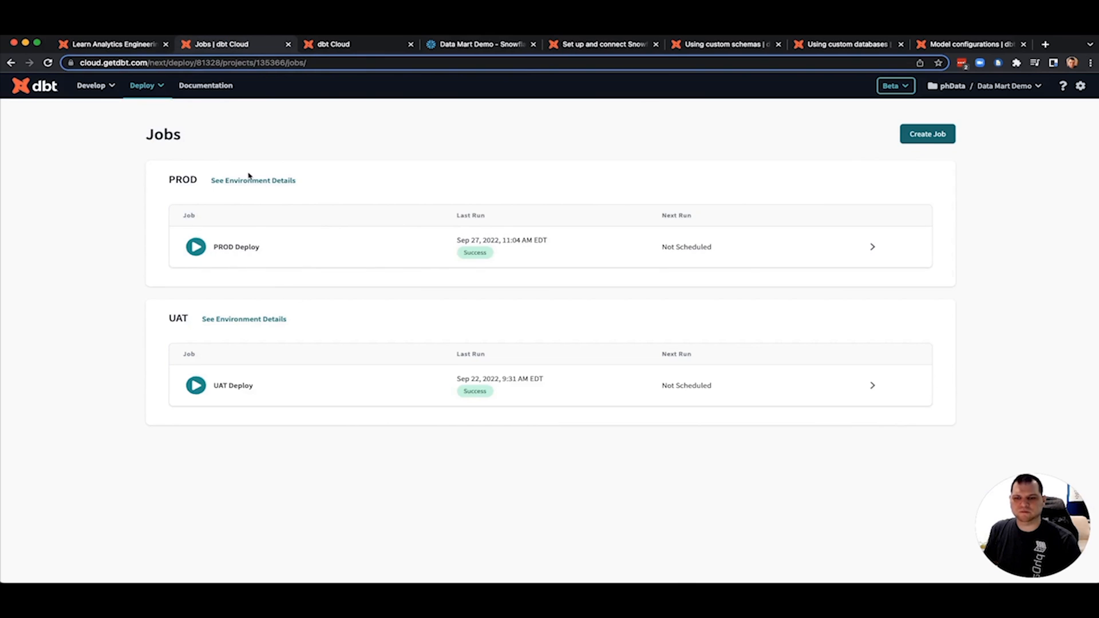
click(144, 85)
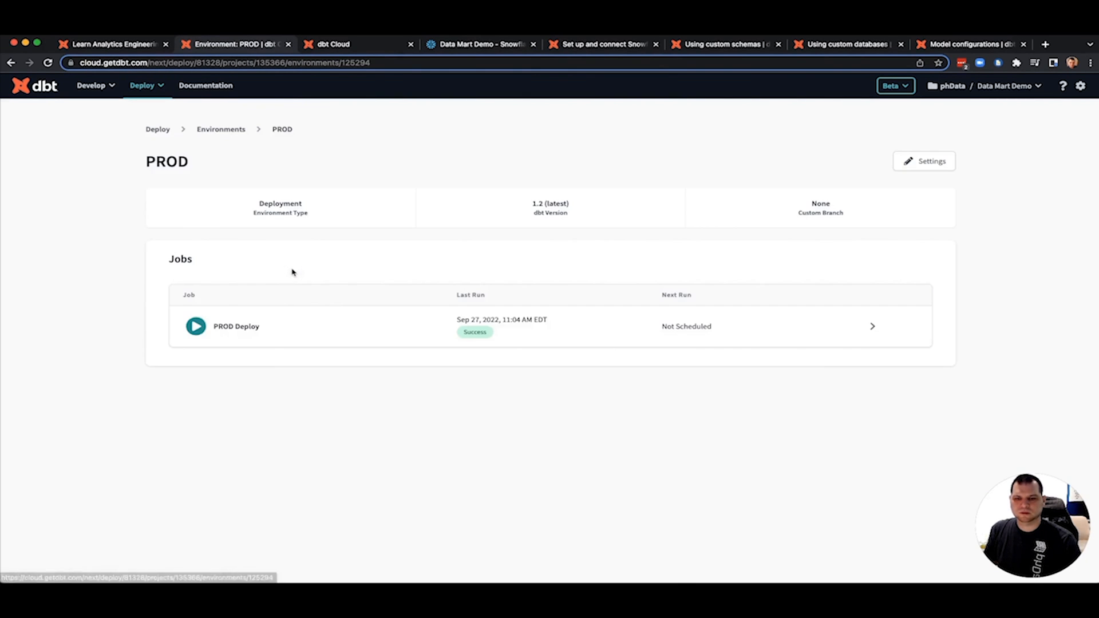
click(924, 160)
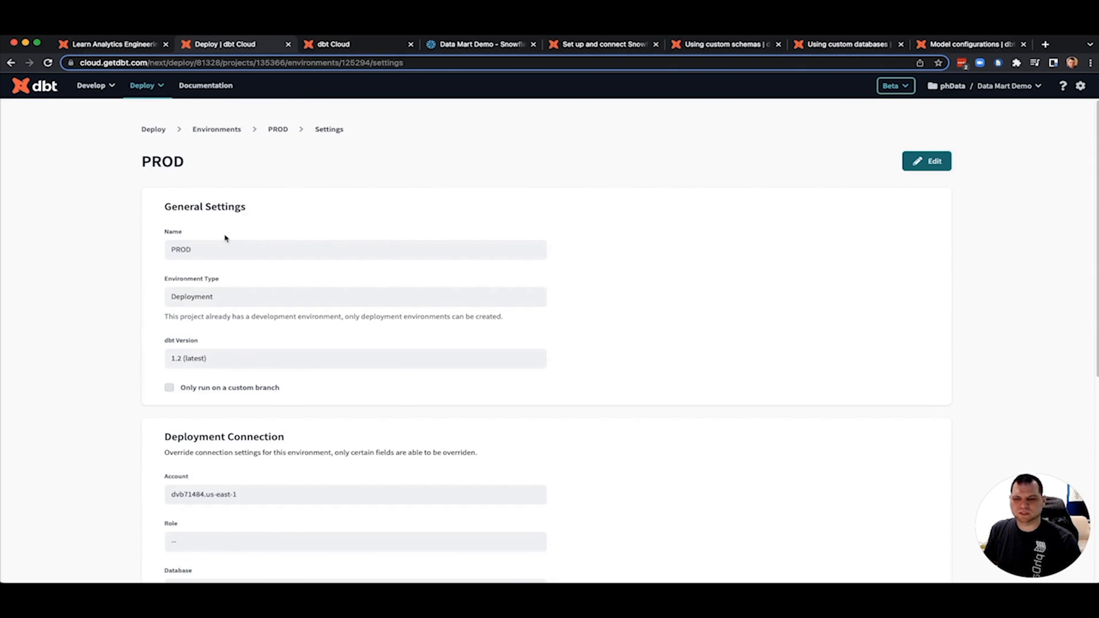
scroll(down, 3)
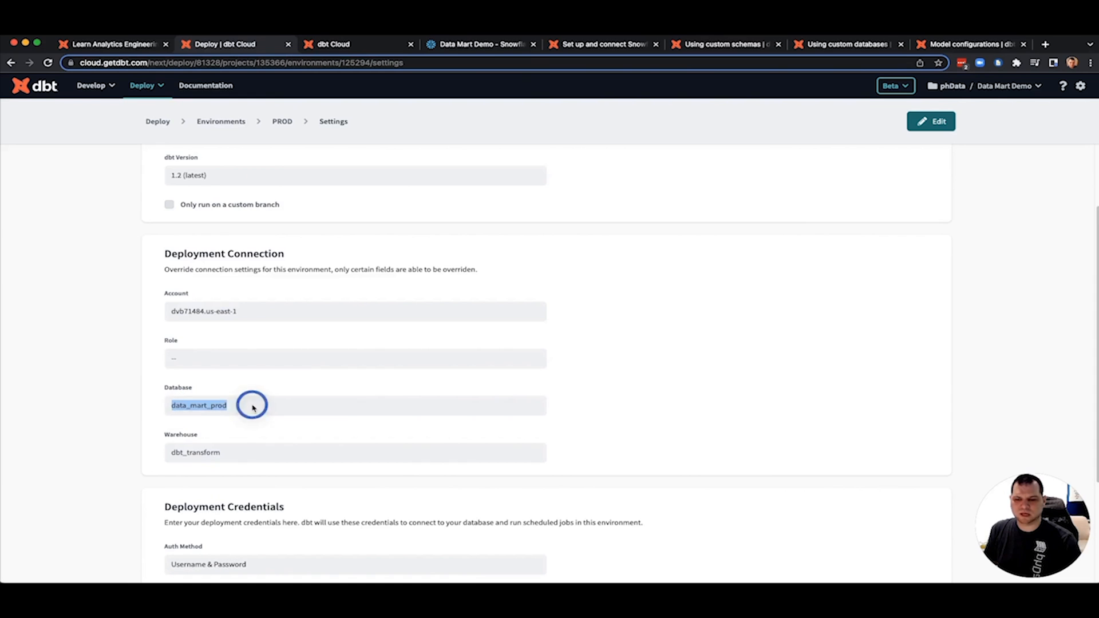
scroll(down, 3)
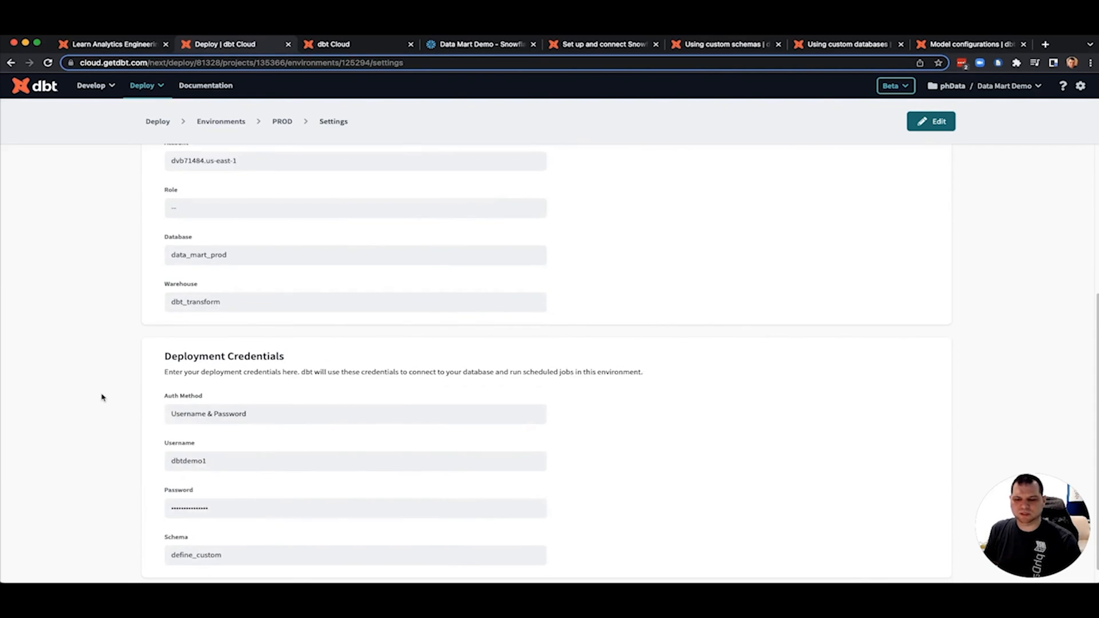
double_click(196, 535)
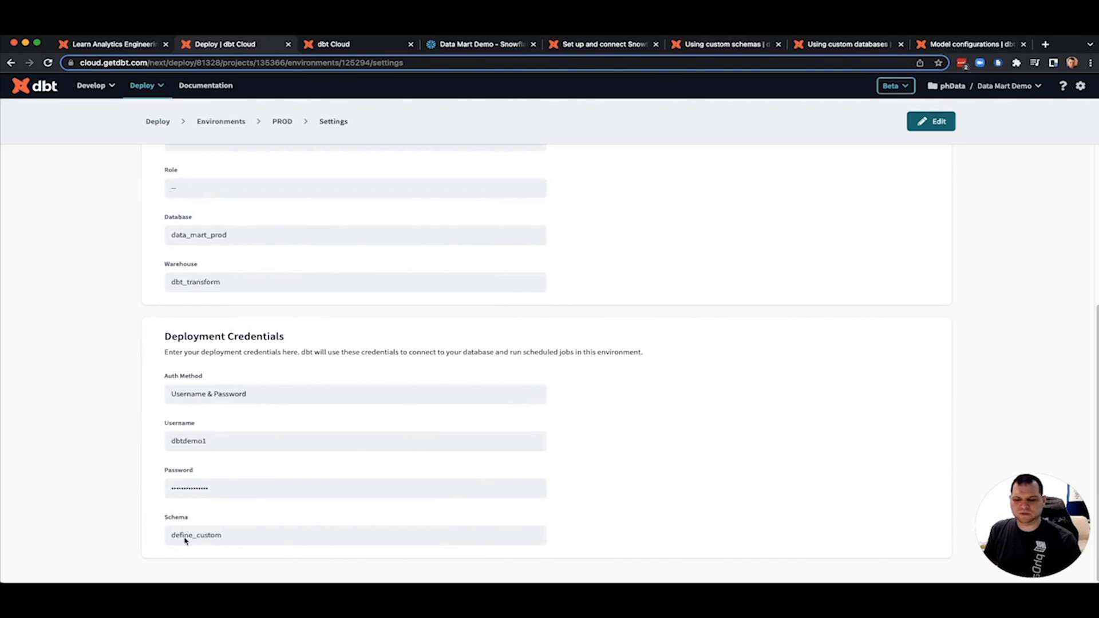
mouse_move(124, 495)
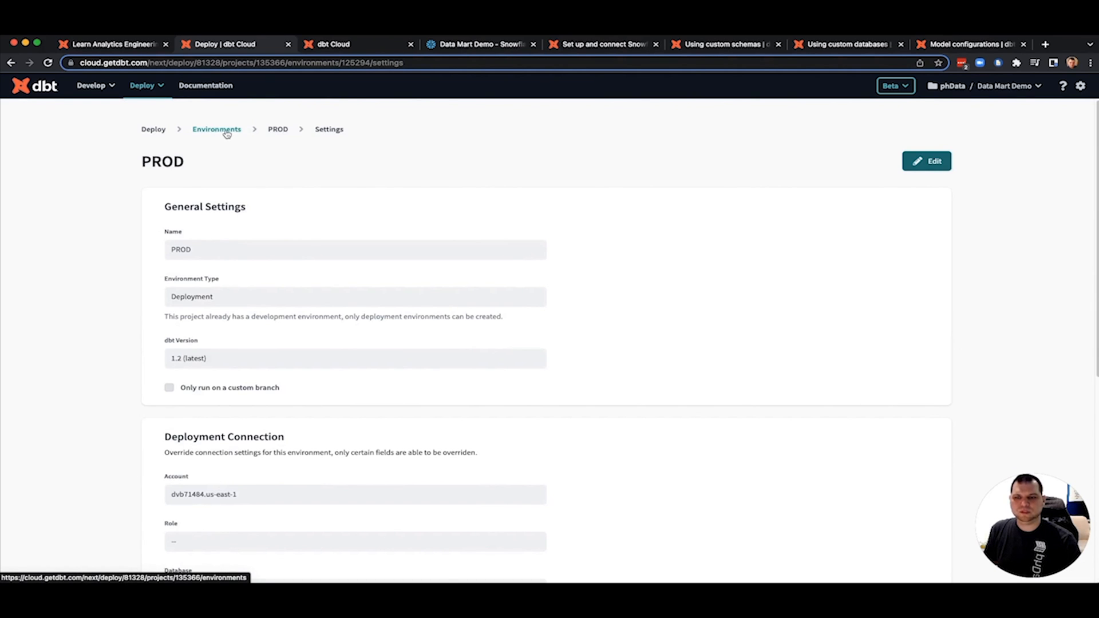
- Confirm the PROD Deploy job's target name is prod, then switch to the Snowflake worksheet
click(216, 129)
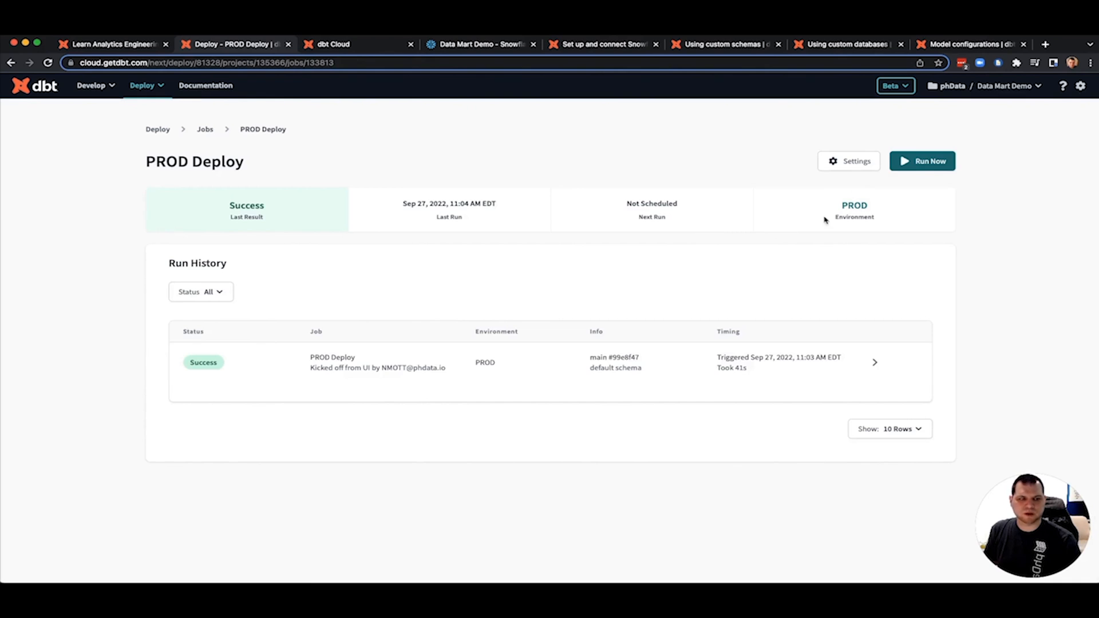
click(848, 161)
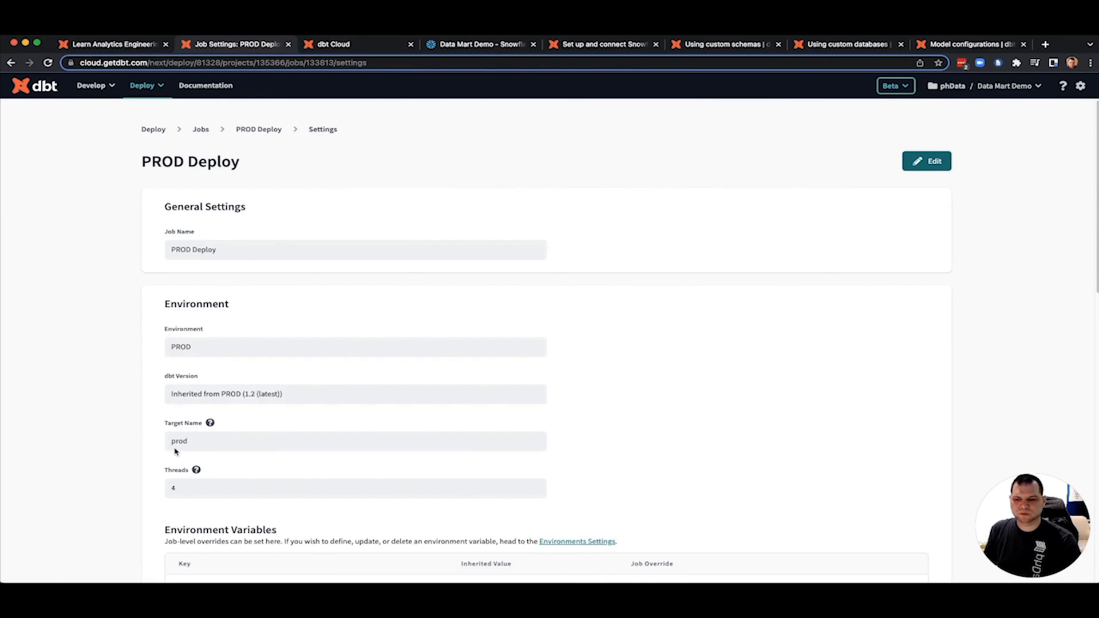
mouse_move(166, 446)
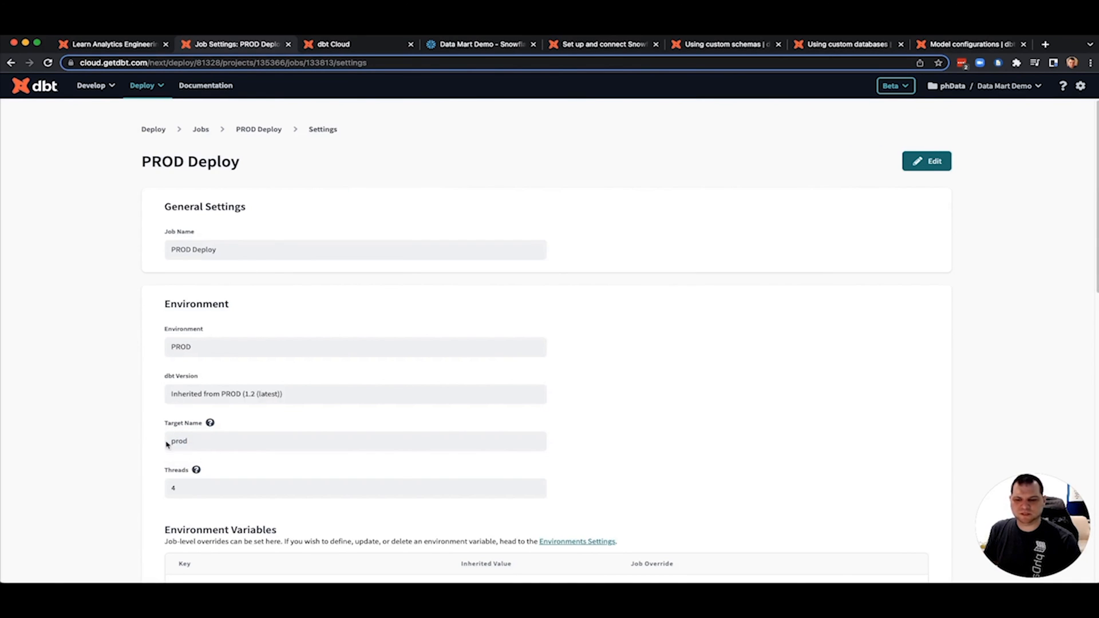
mouse_move(194, 447)
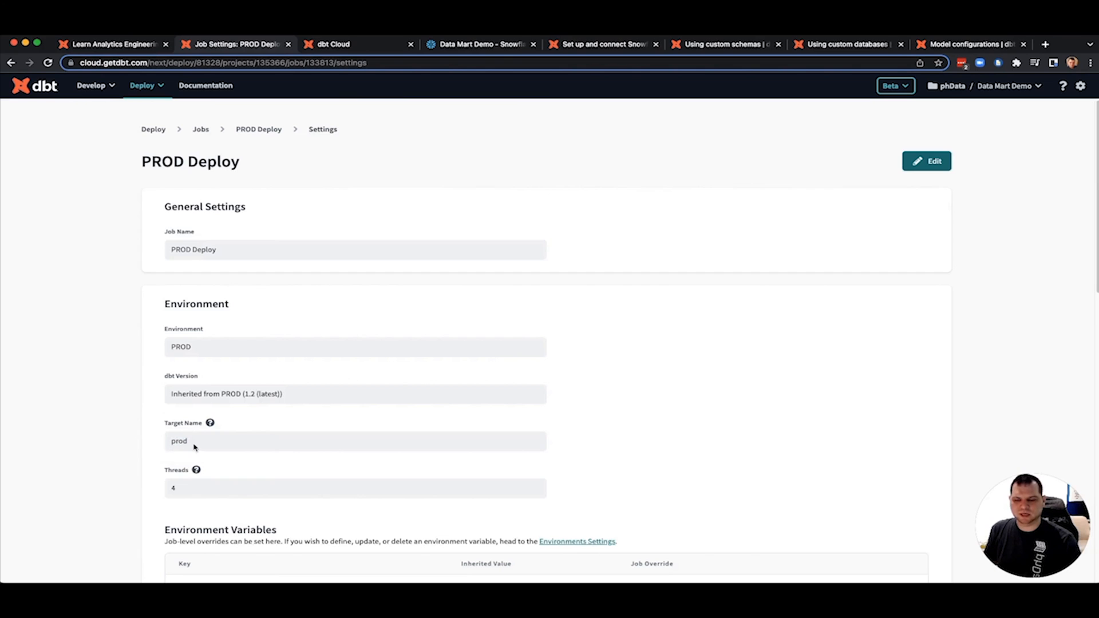
double_click(180, 347)
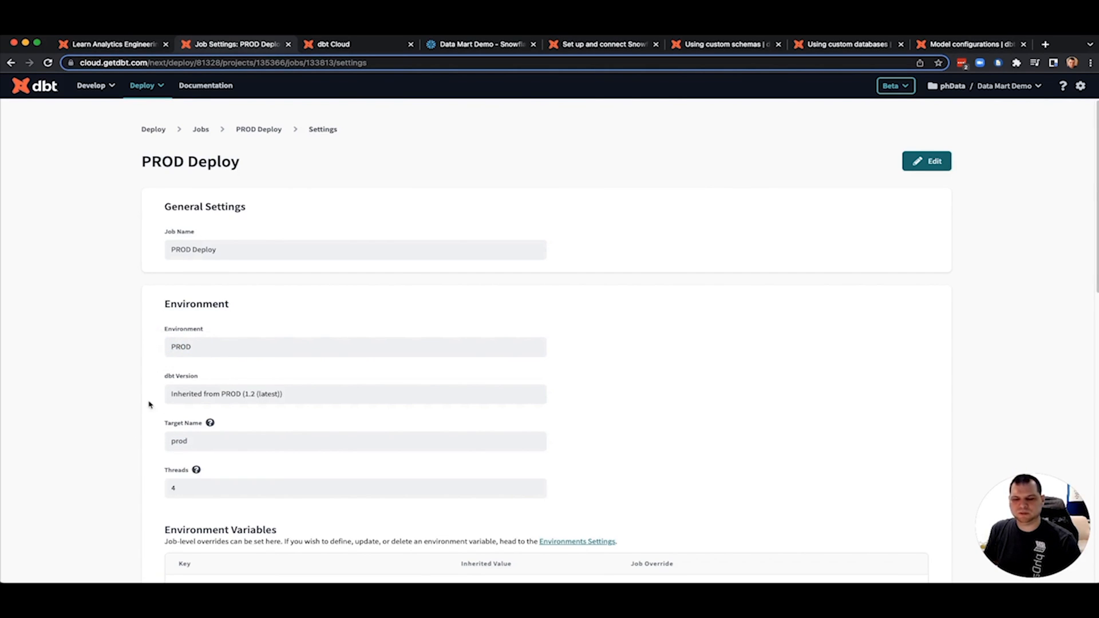
scroll(down, 3)
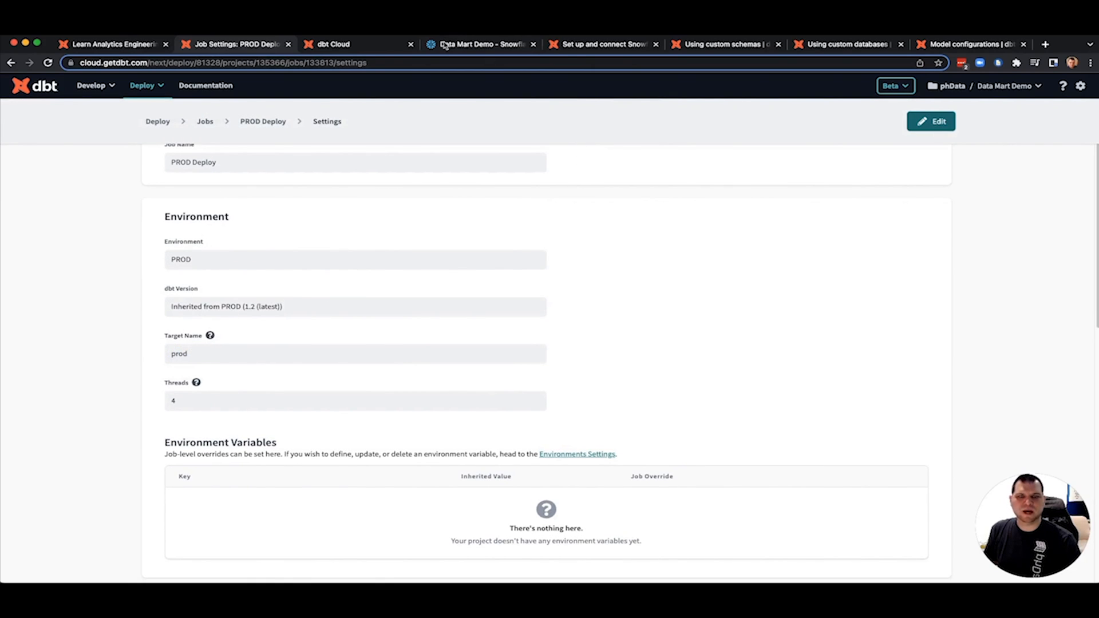
click(481, 44)
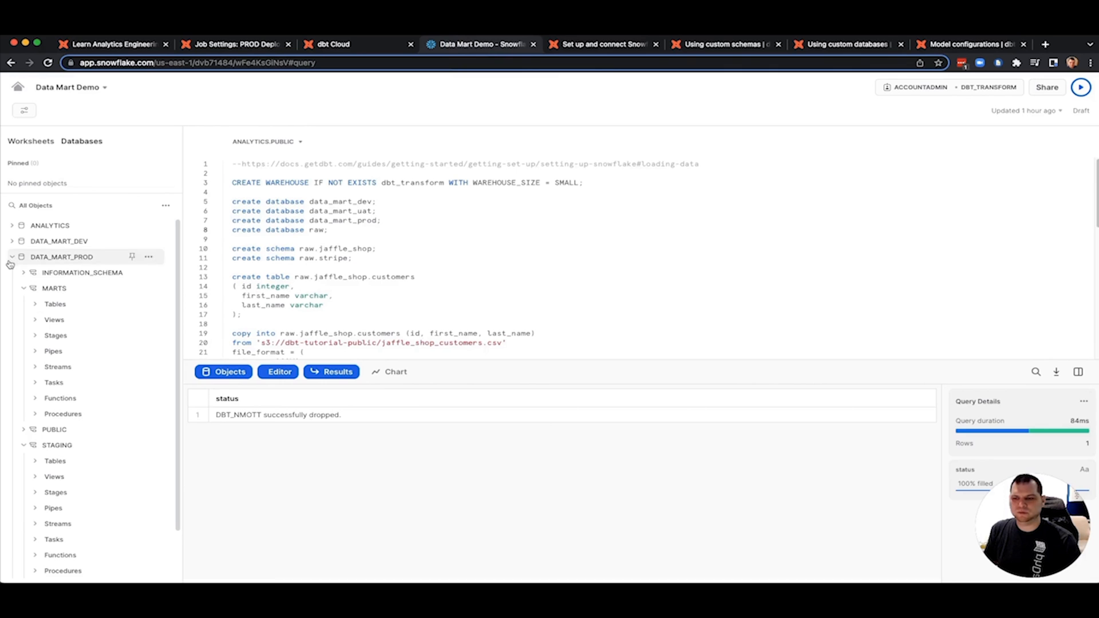